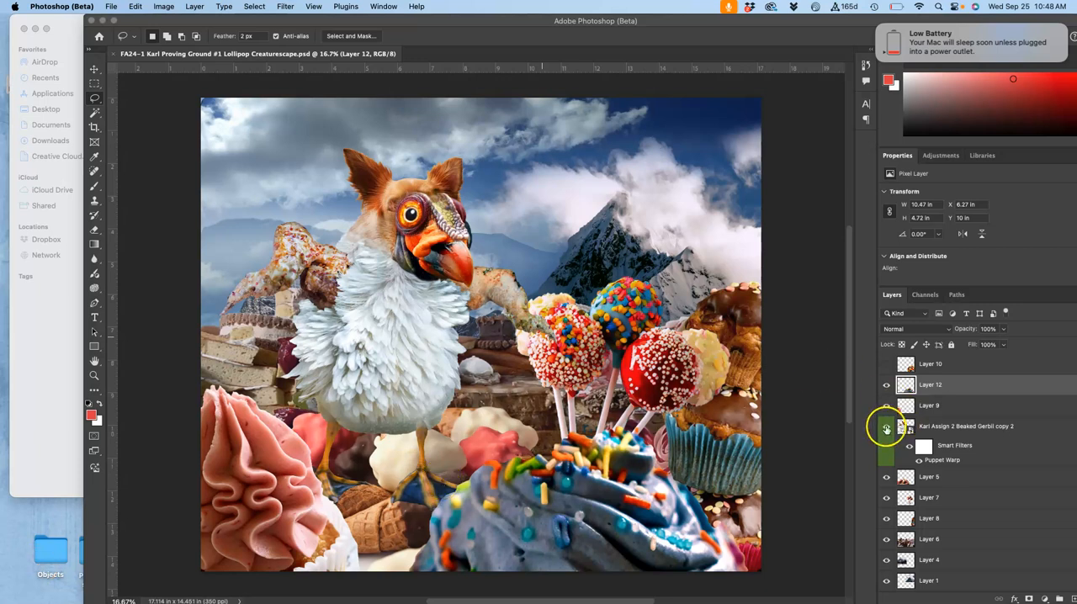
Toggle the creature's visibility to compare, then bring up layer options for the top creature copy.
left_click(885, 426)
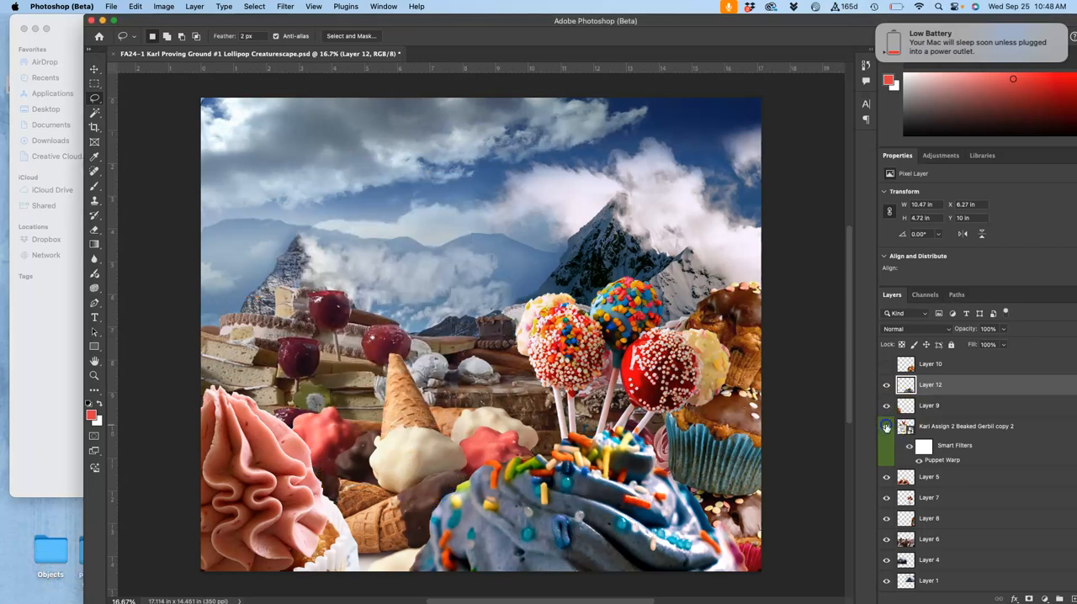
left_click(885, 428)
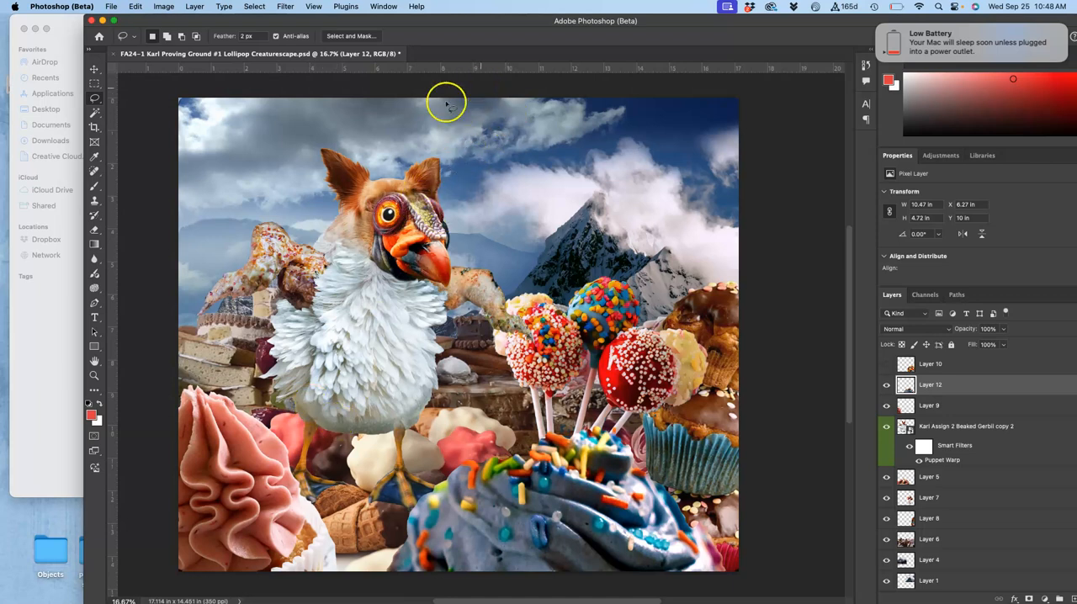
mouse_move(363, 132)
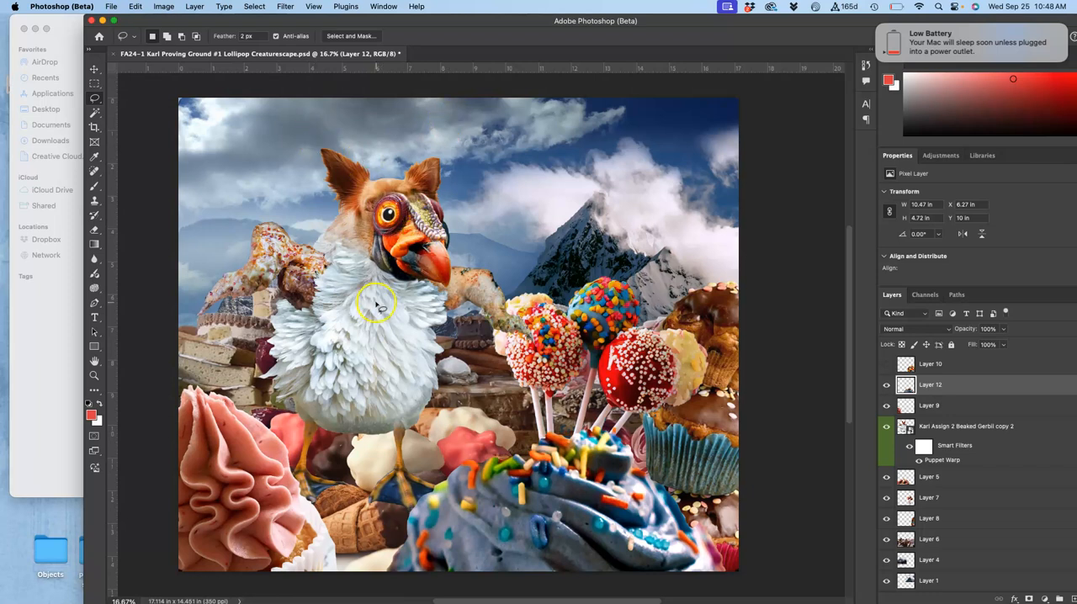
mouse_move(271, 276)
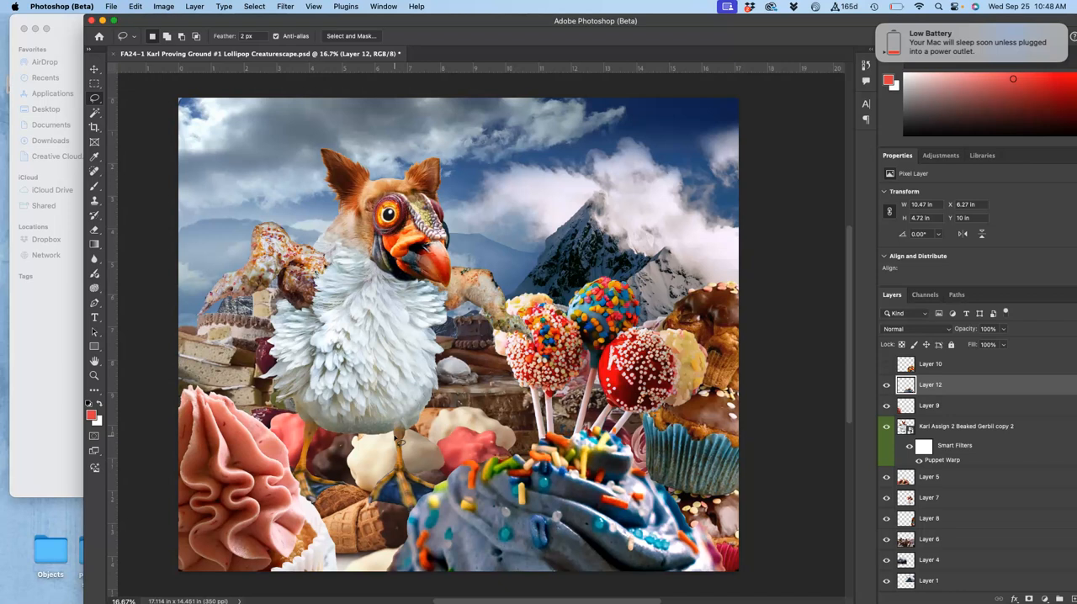
mouse_move(385, 438)
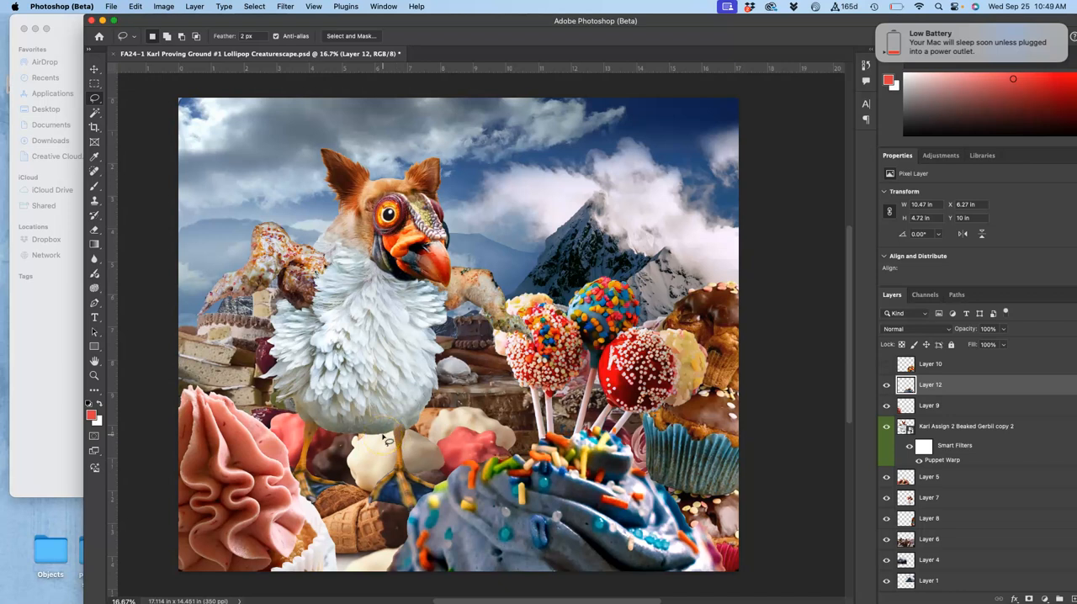
mouse_move(436, 503)
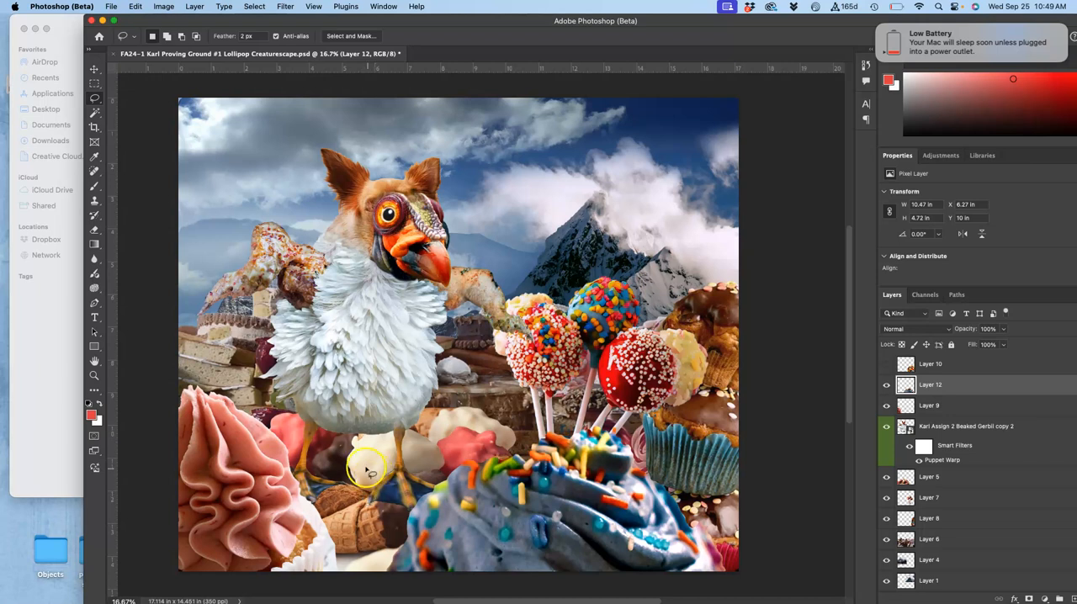
mouse_move(389, 428)
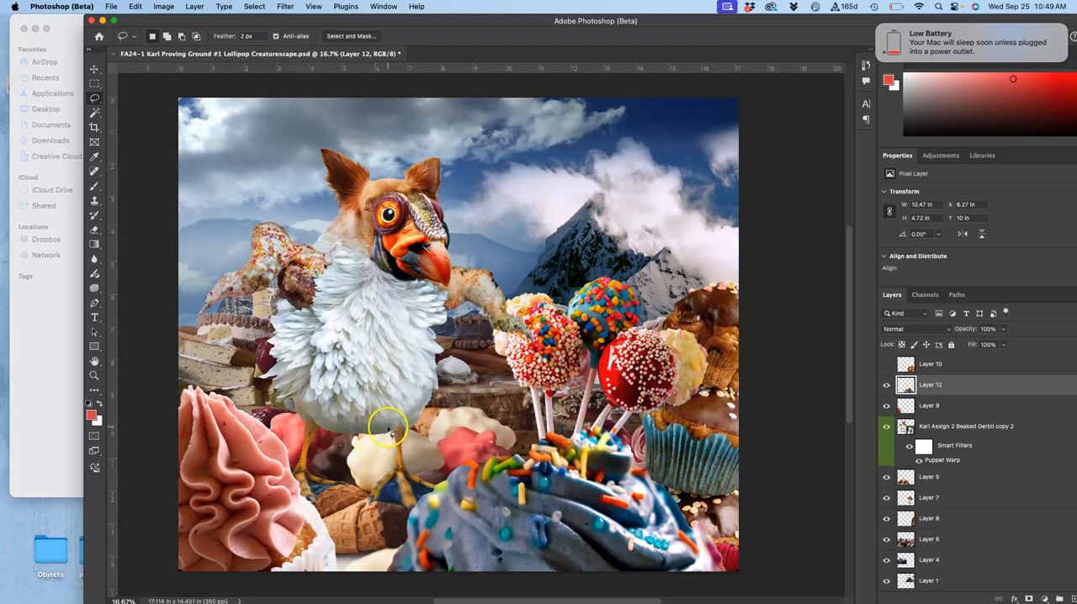
mouse_move(417, 376)
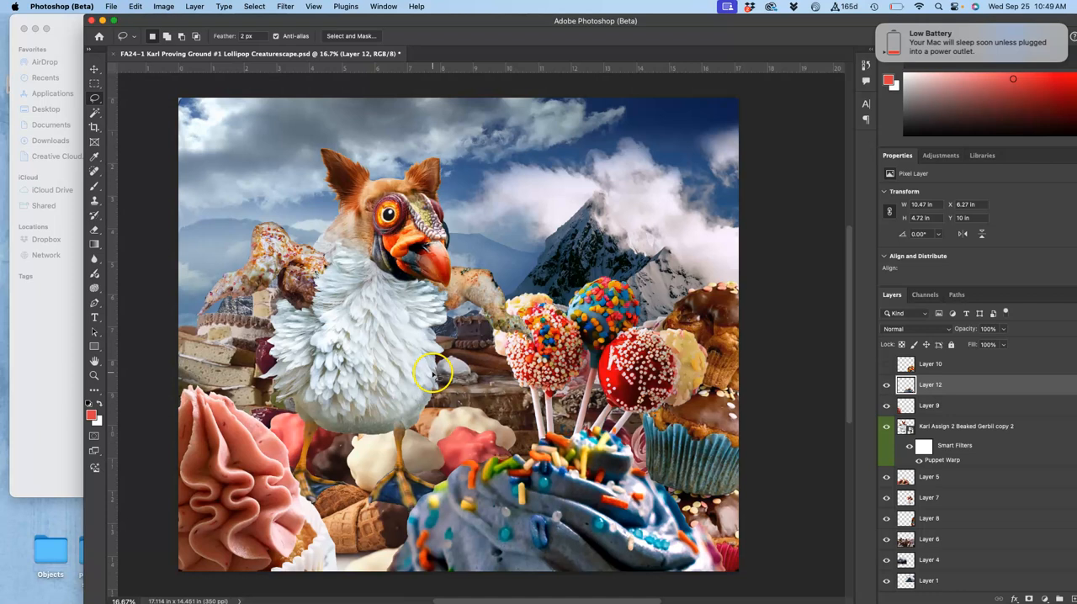
mouse_move(464, 358)
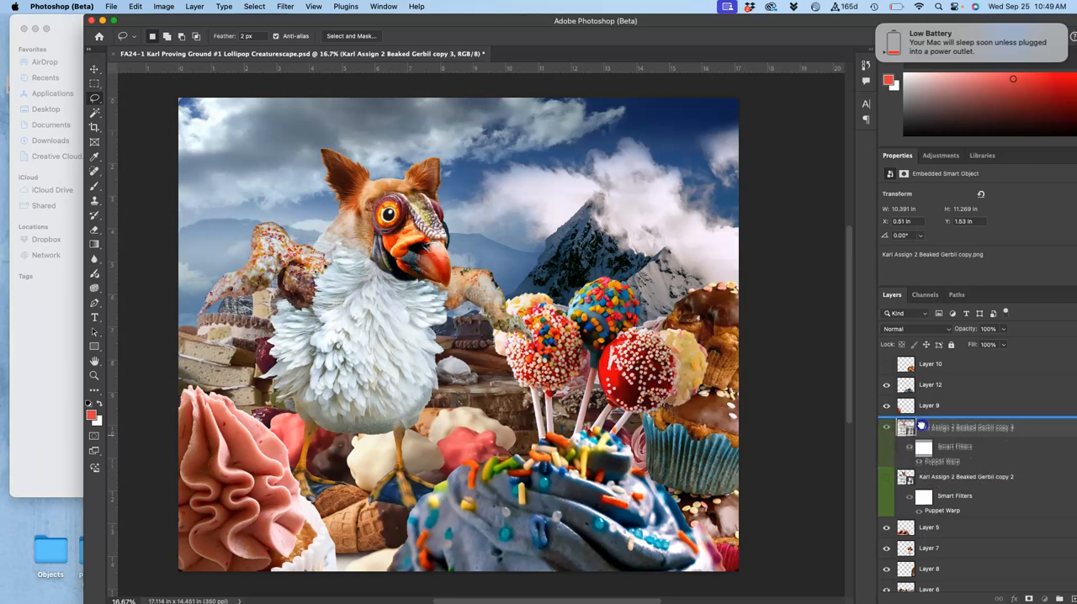
left_click(965, 426)
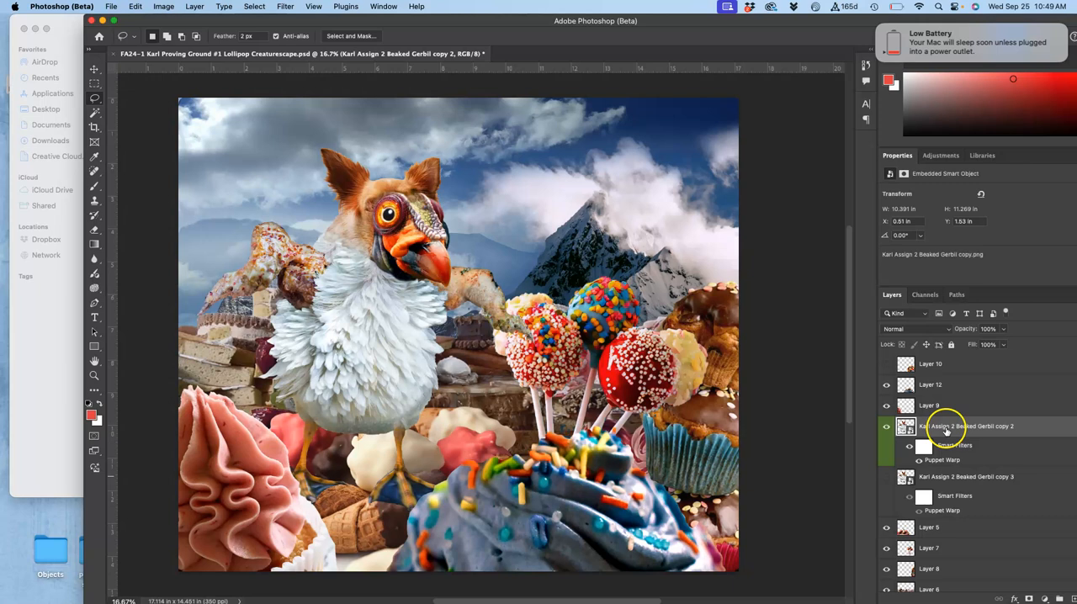
mouse_move(946, 434)
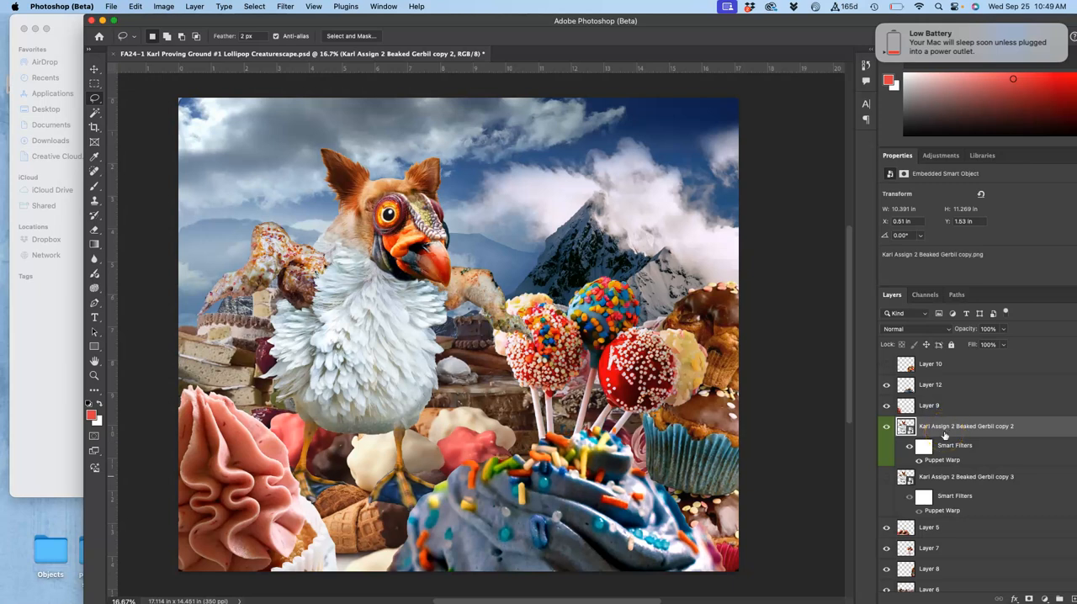
mouse_move(965, 426)
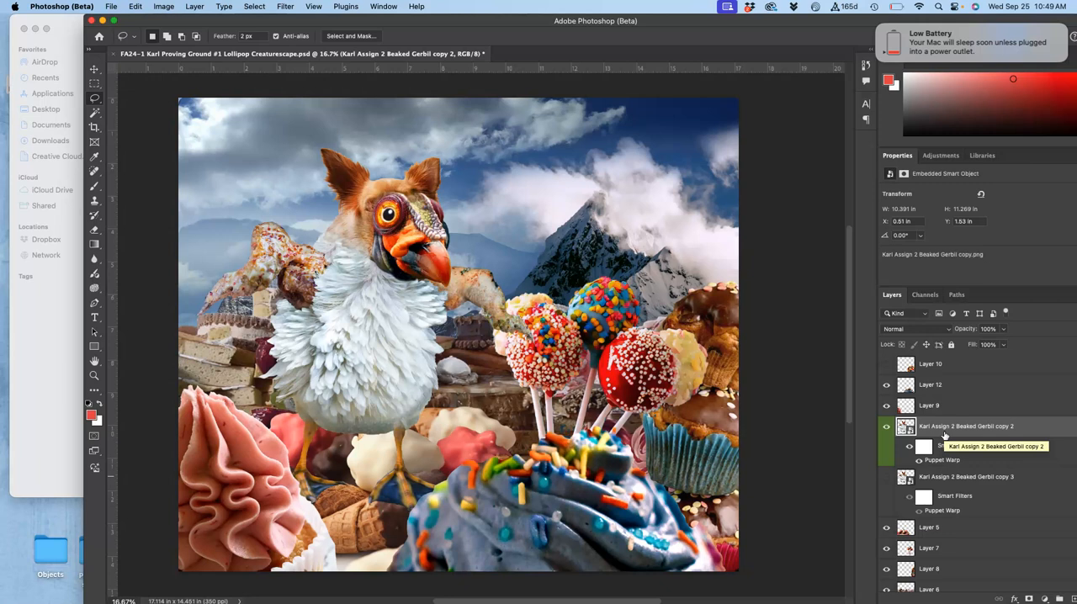
right_click(965, 426)
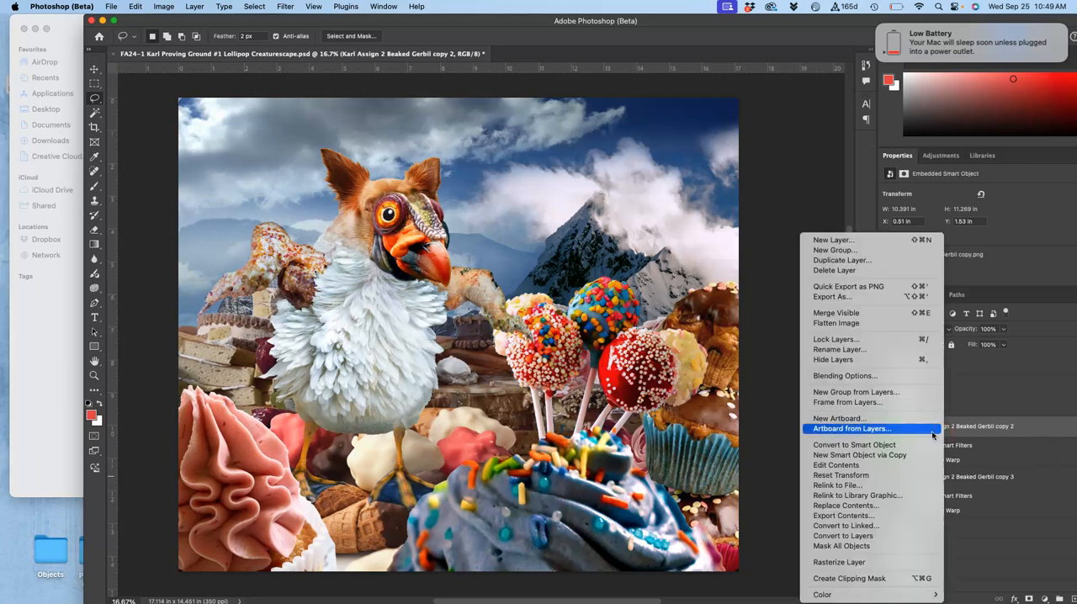
mouse_move(845, 504)
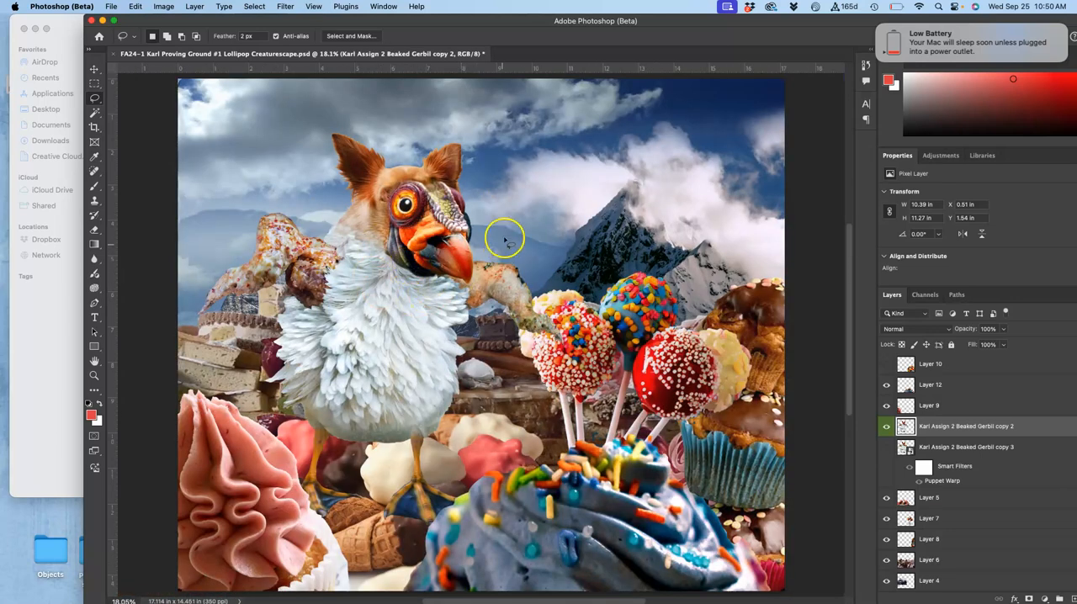
mouse_move(496, 232)
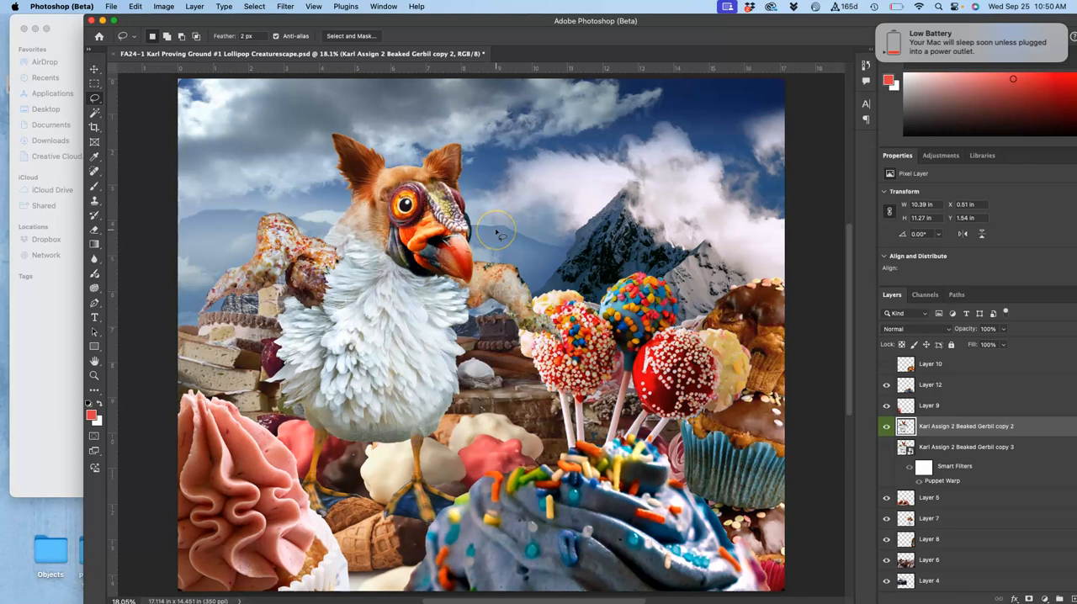
mouse_move(804, 320)
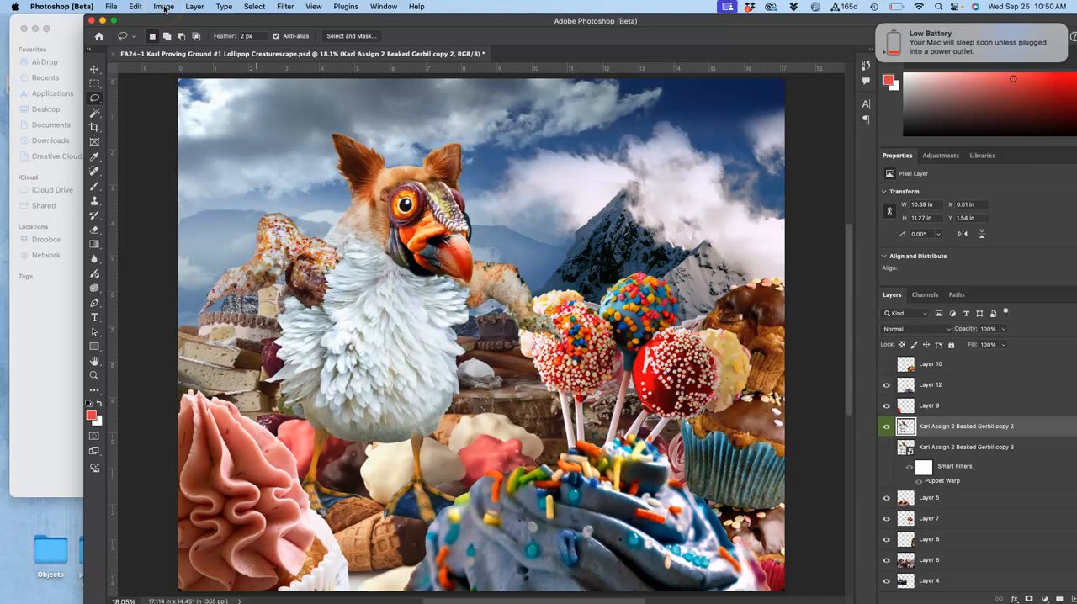
Bring up the Image > Adjustments list for the rasterized creature copy.
left_click(165, 7)
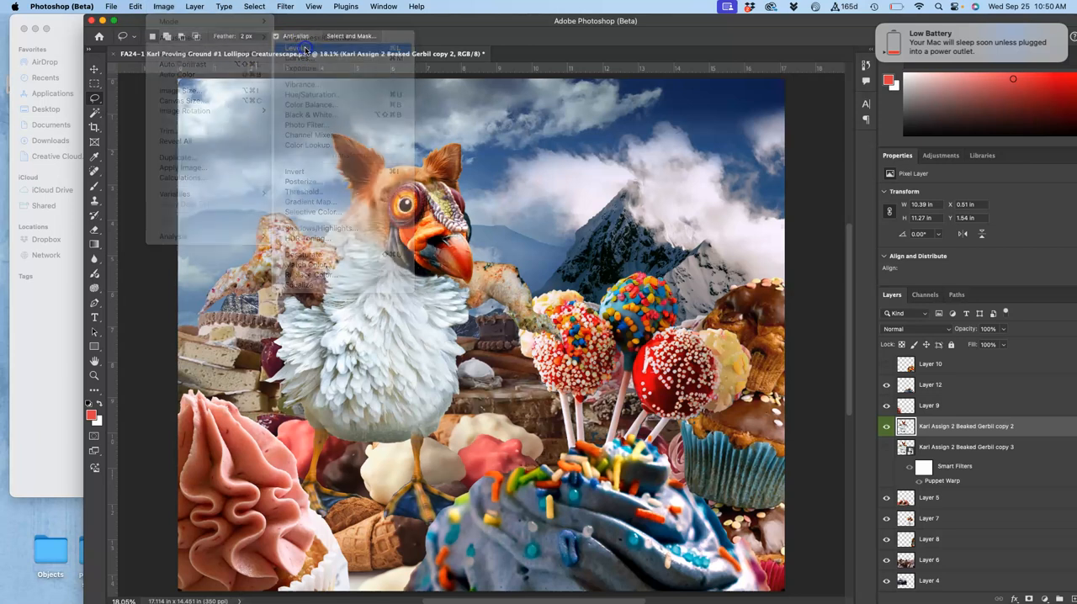
Apply a Levels adjustment darkening the creature copy's input midtones to about 0.76.
left_click(299, 47)
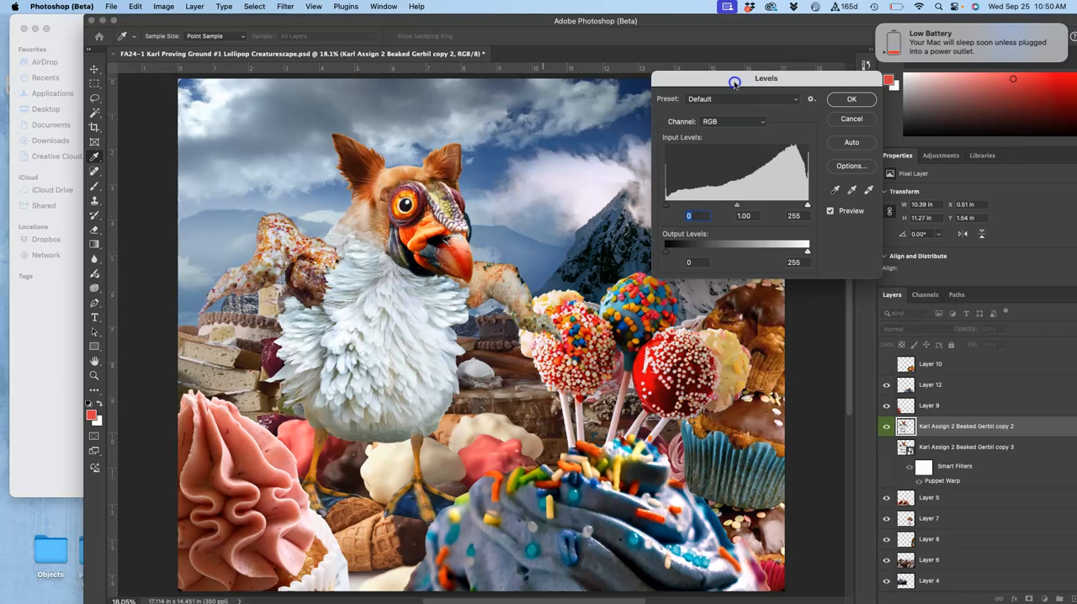
left_click_drag(765, 77, 837, 50)
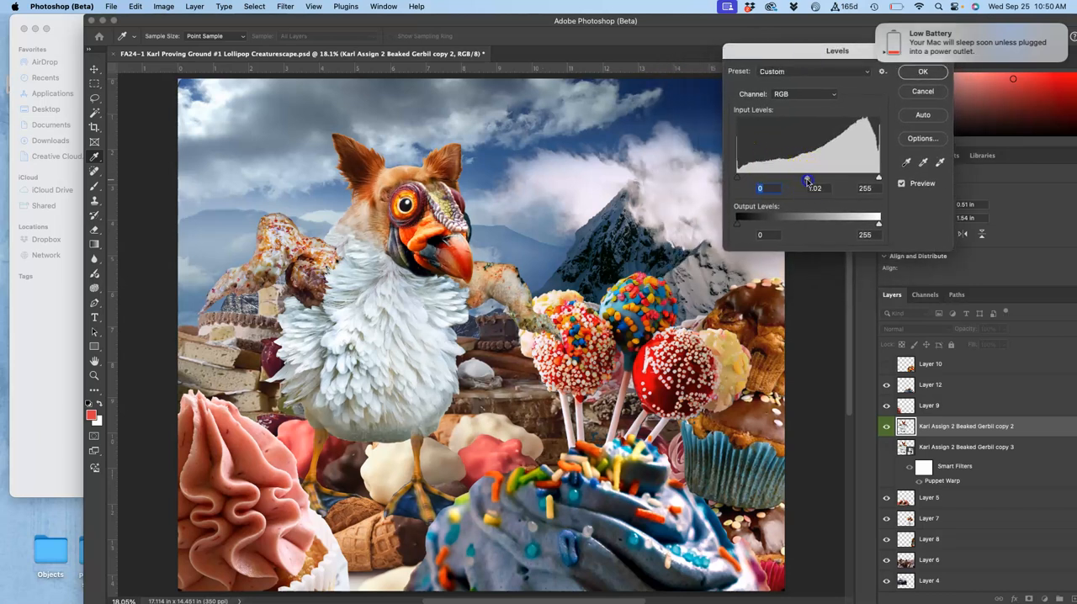
left_click_drag(807, 179, 821, 178)
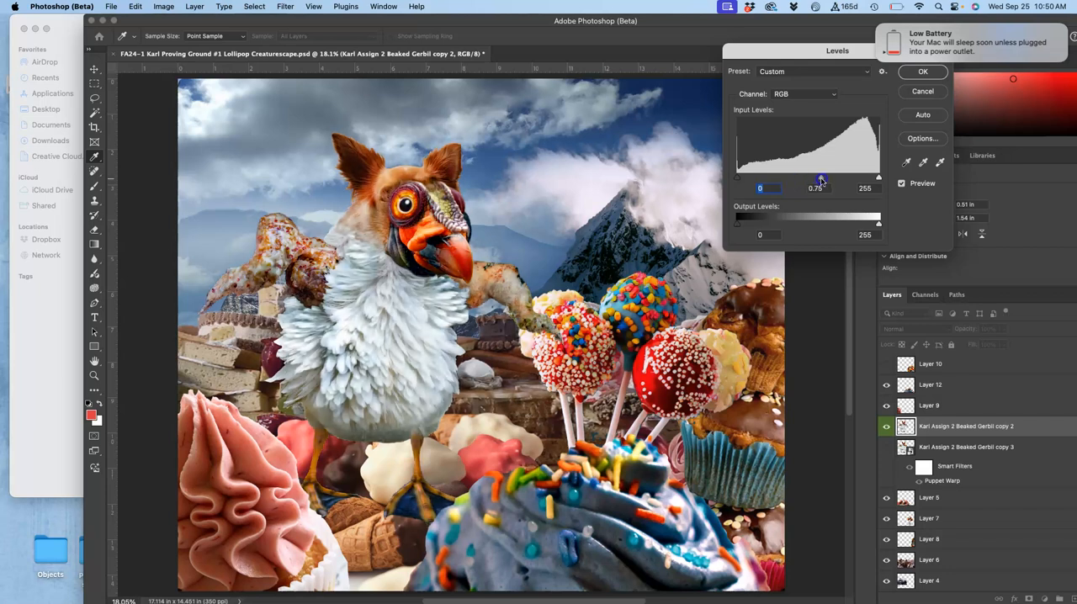
left_click_drag(820, 178, 809, 178)
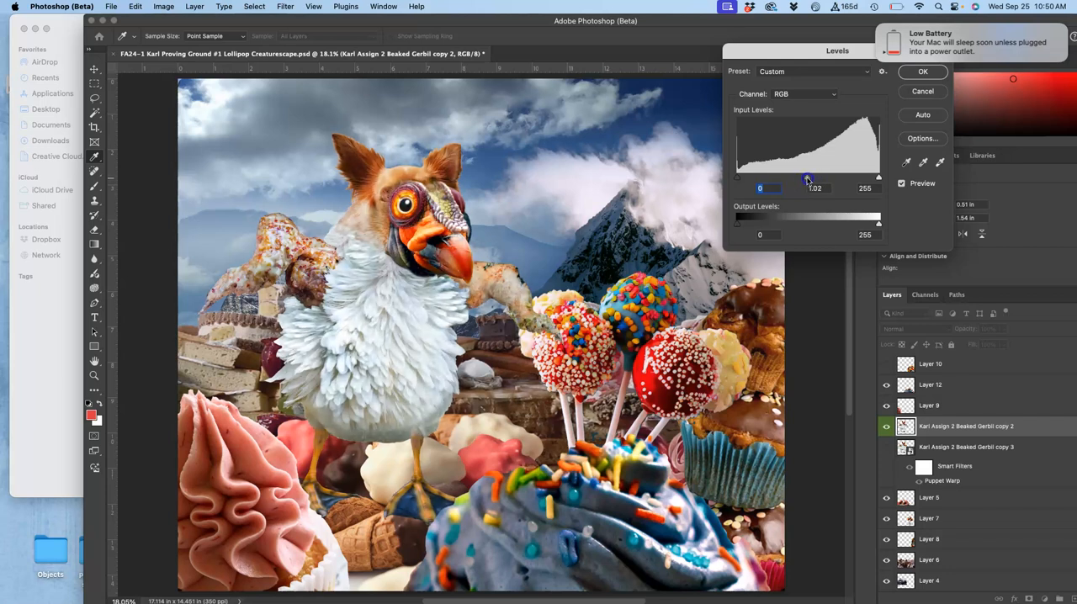
left_click_drag(806, 178, 824, 178)
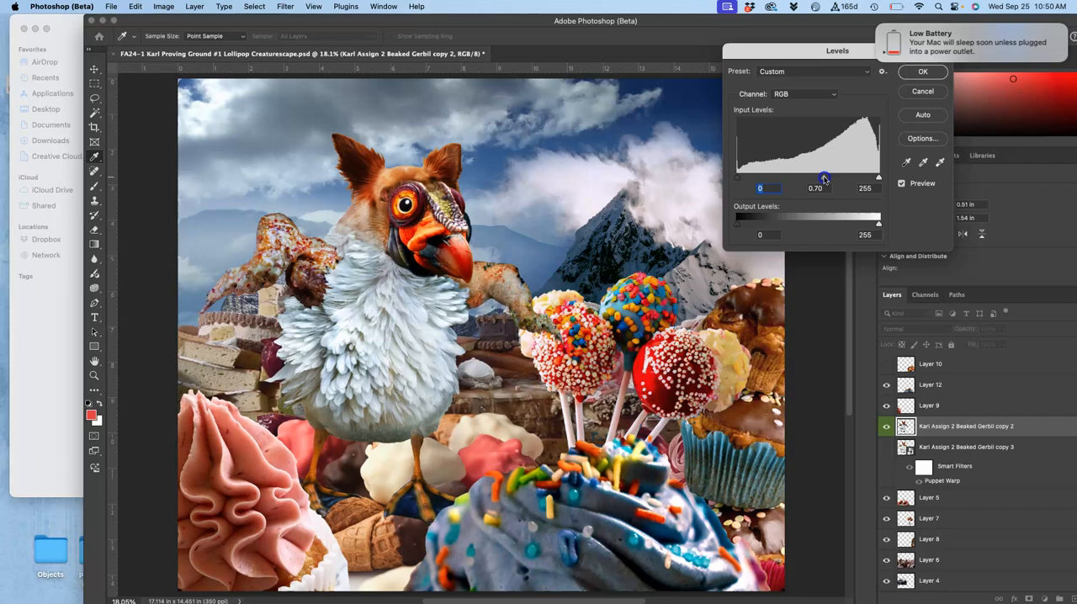
left_click_drag(824, 178, 844, 179)
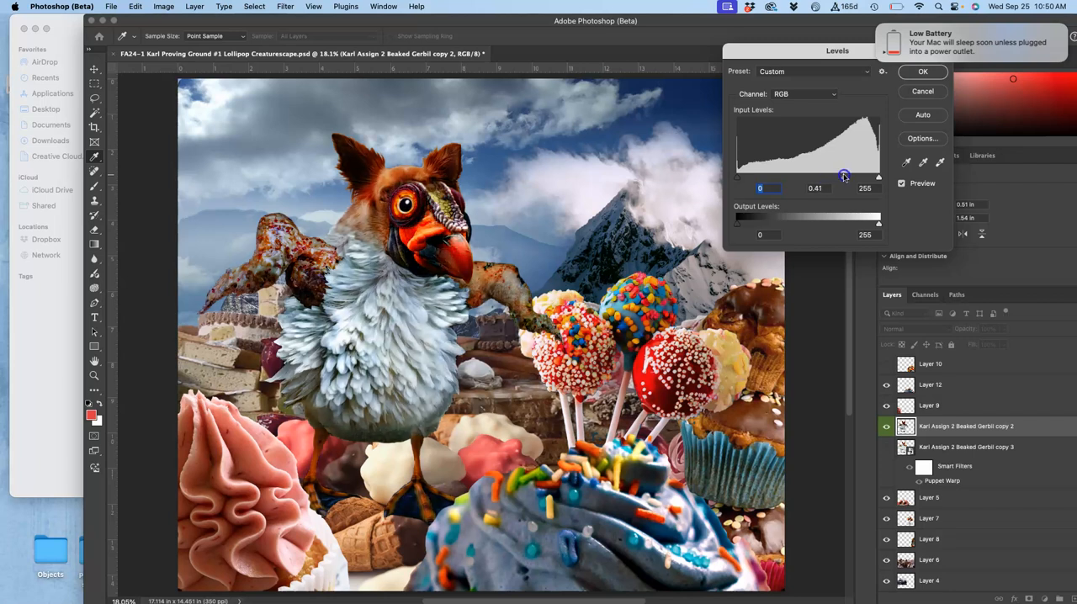
left_click_drag(844, 177, 818, 177)
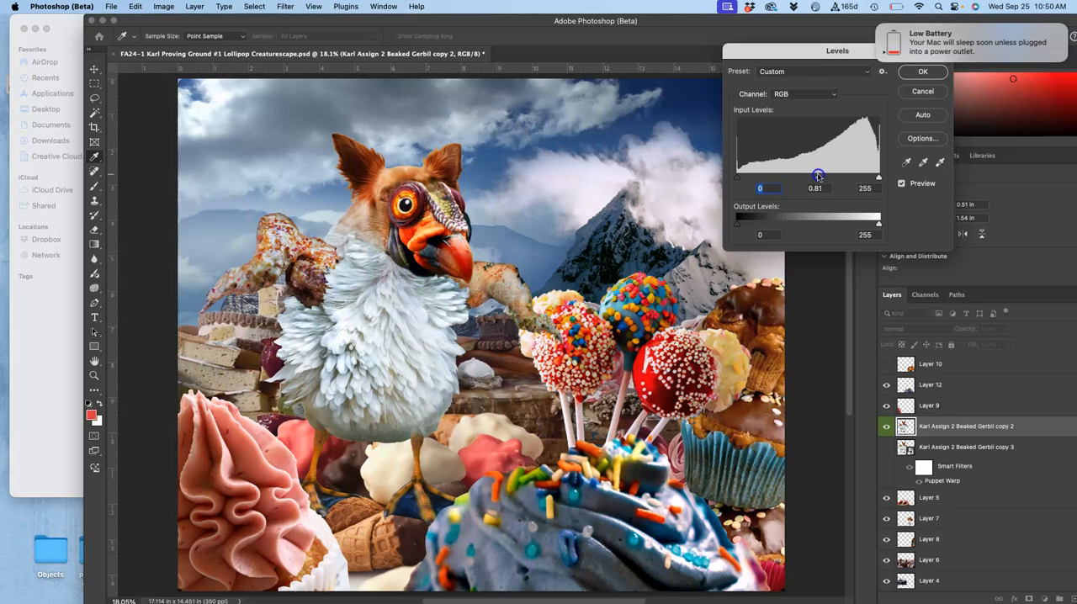
left_click_drag(817, 176, 821, 177)
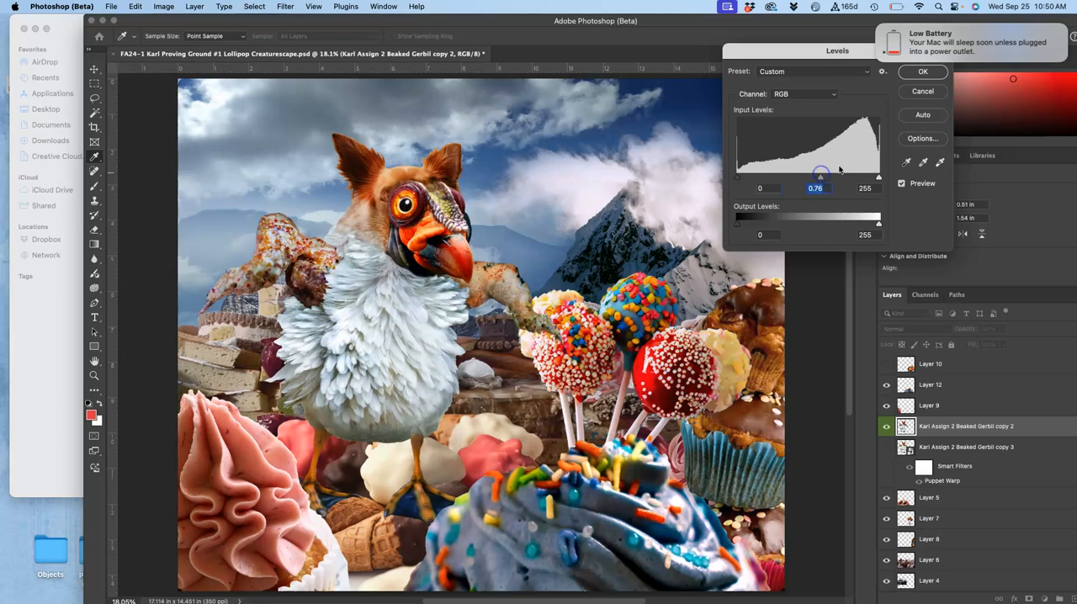
left_click(922, 71)
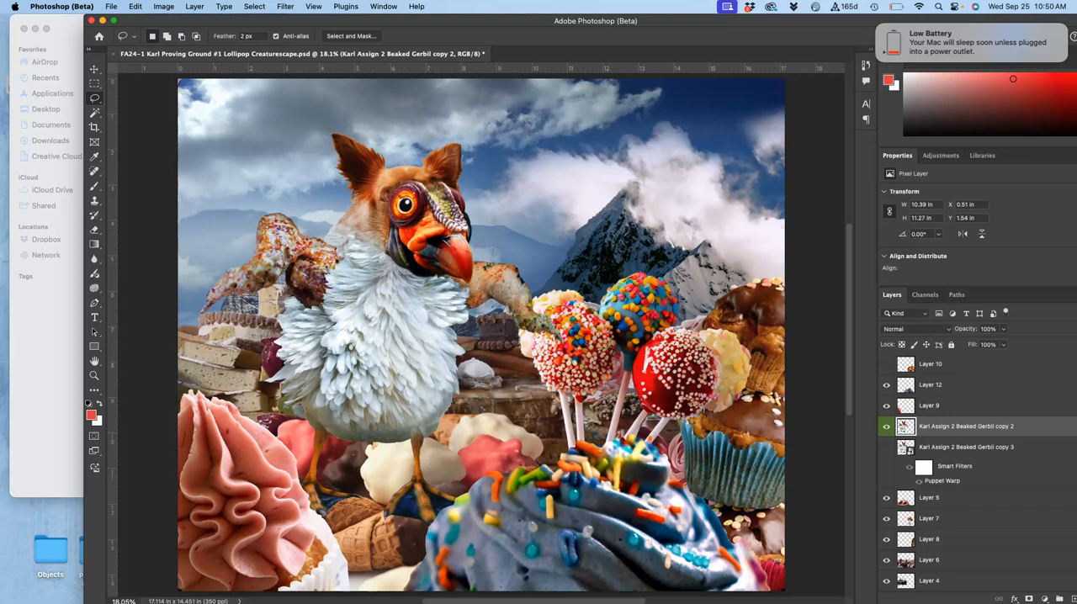
Bring up the Color Balance dialog for the creature copy, all levels at zero.
left_click(163, 7)
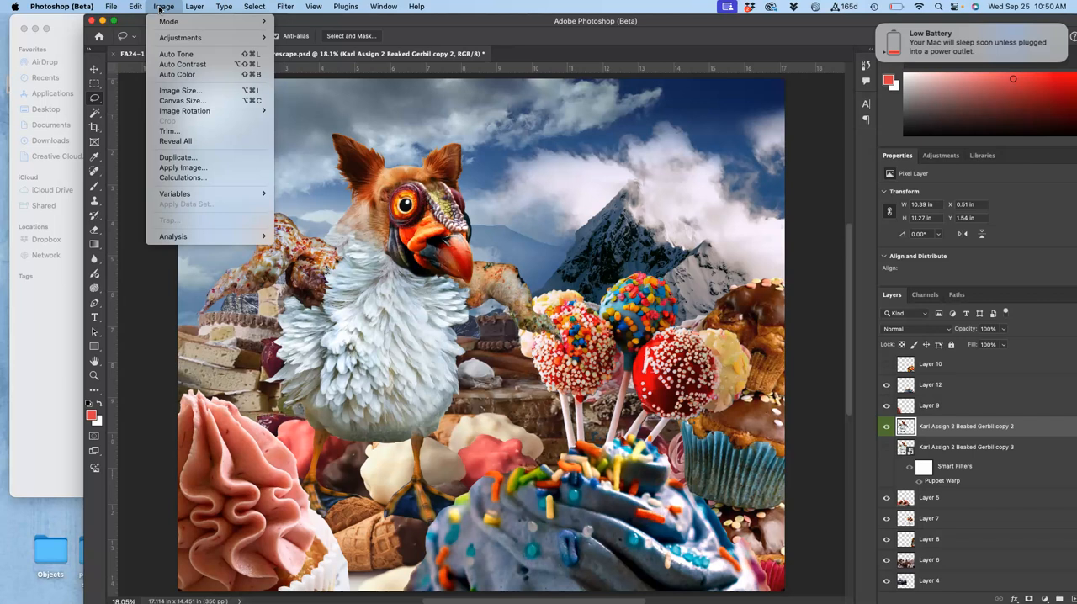
mouse_move(179, 37)
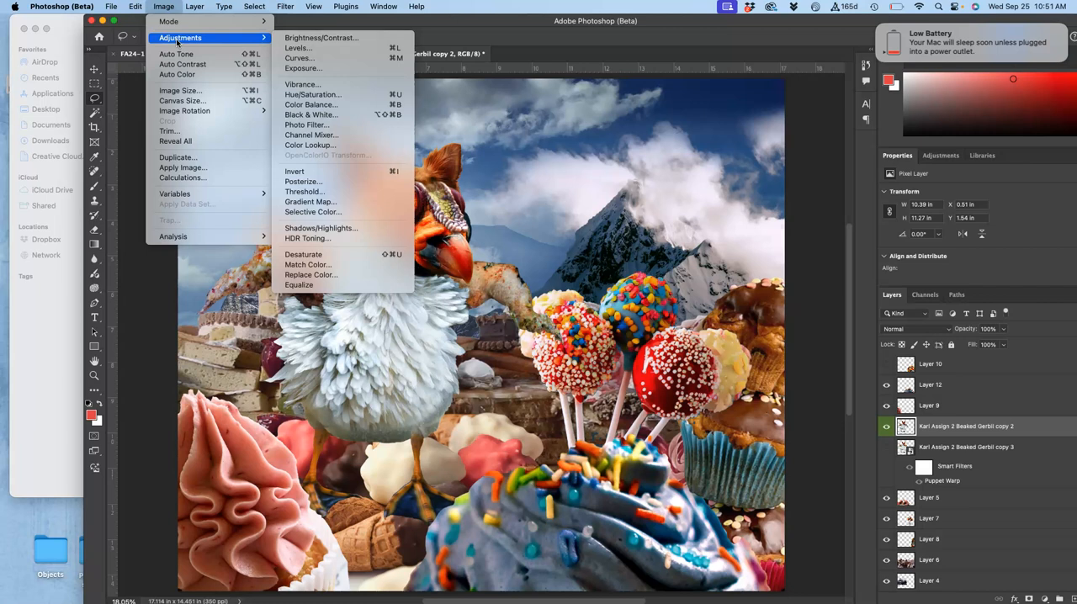
mouse_move(311, 94)
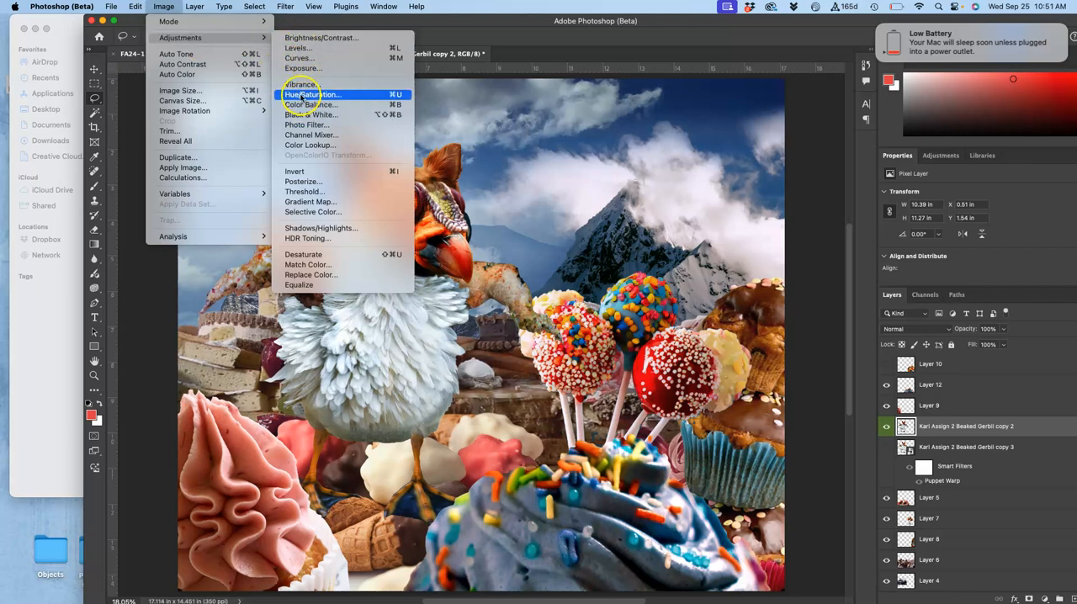
left_click(309, 104)
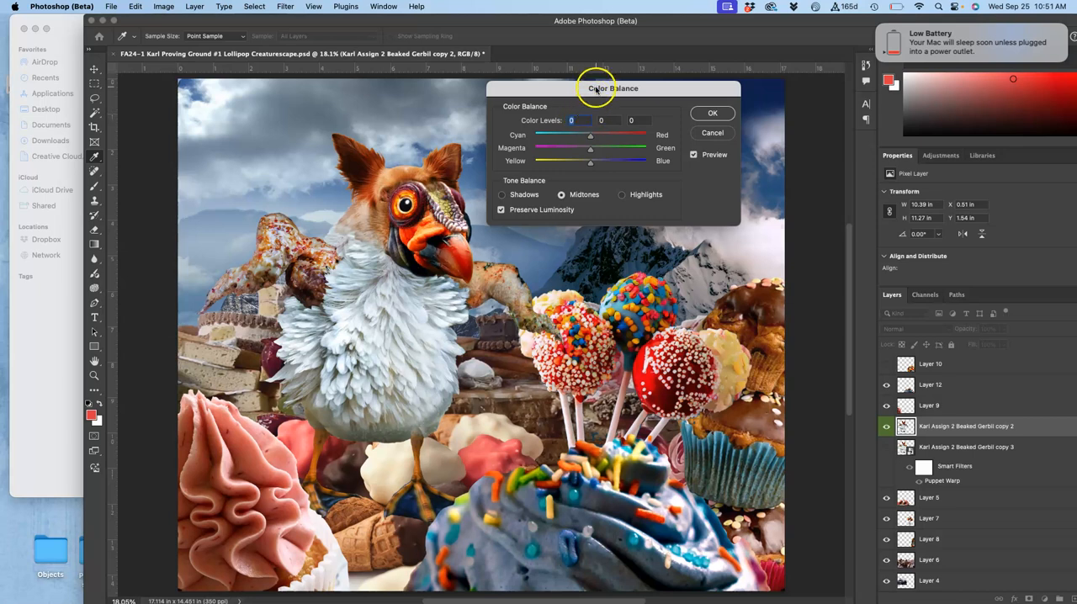
Shift the creature's midtones toward yellow, magenta and red in Color Balance.
left_click_drag(612, 87, 764, 91)
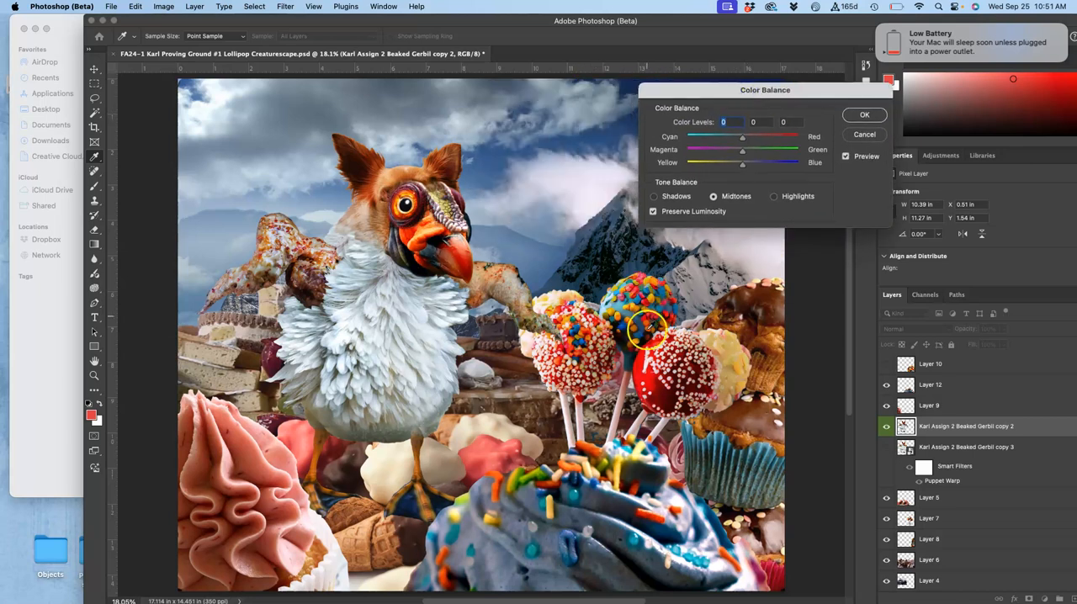
mouse_move(424, 340)
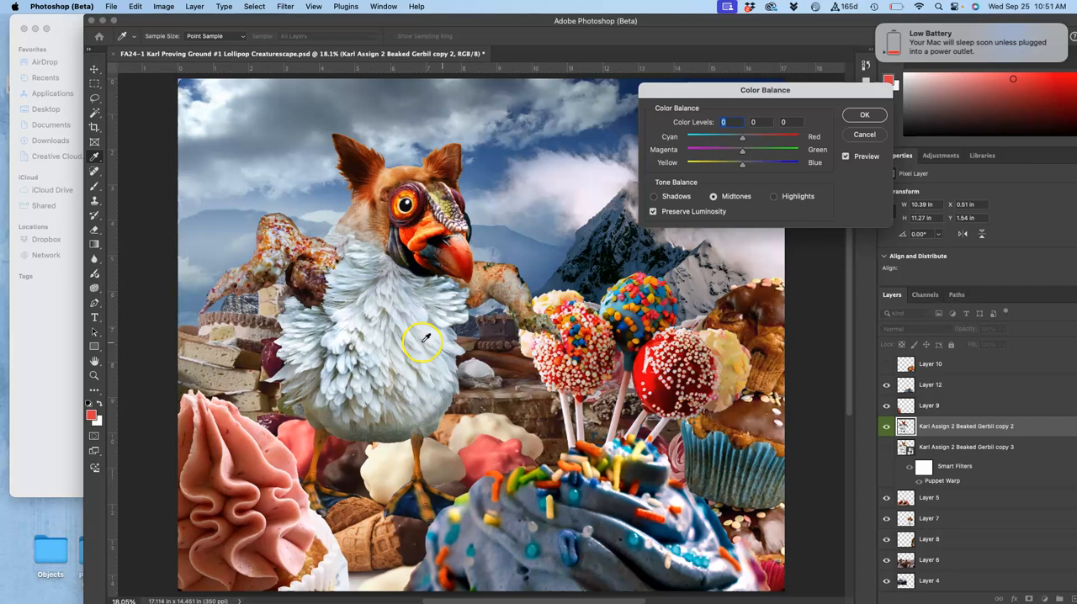
mouse_move(585, 301)
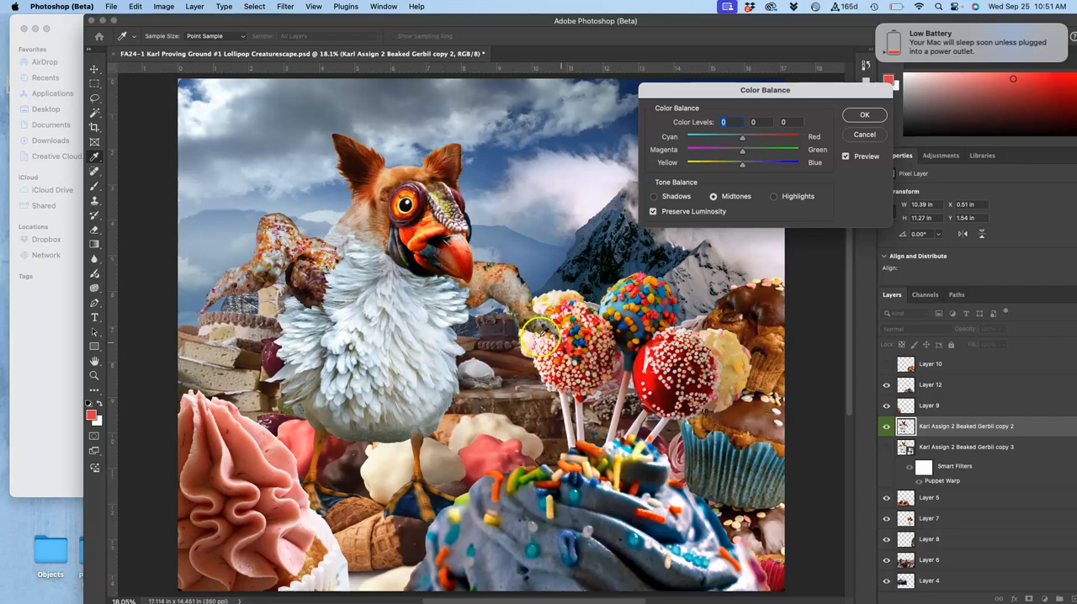
mouse_move(575, 336)
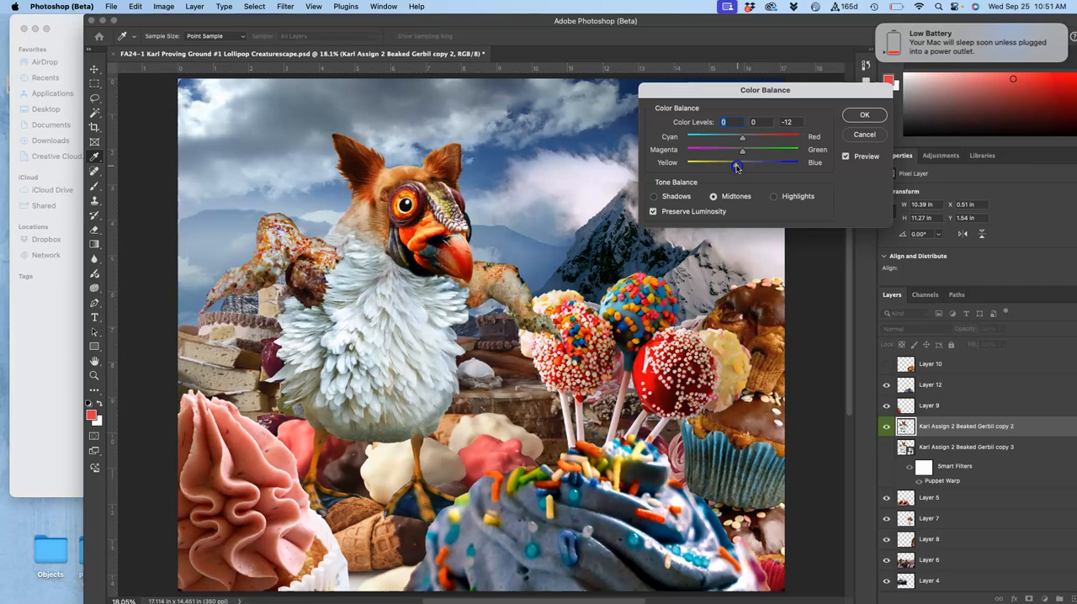
left_click_drag(737, 162, 731, 162)
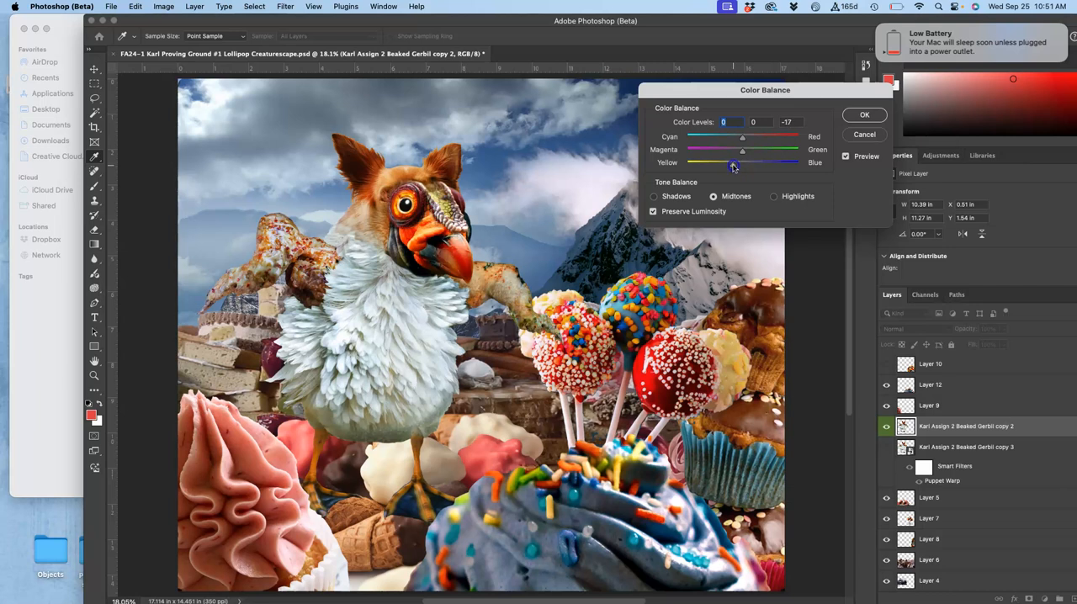
left_click_drag(734, 161, 727, 162)
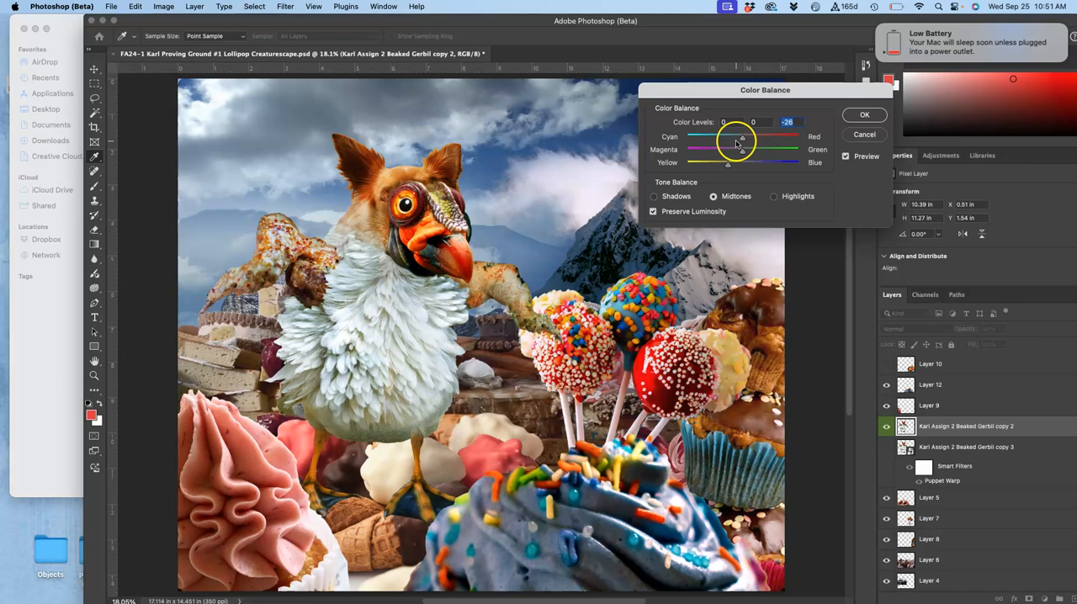
left_click_drag(742, 138, 737, 153)
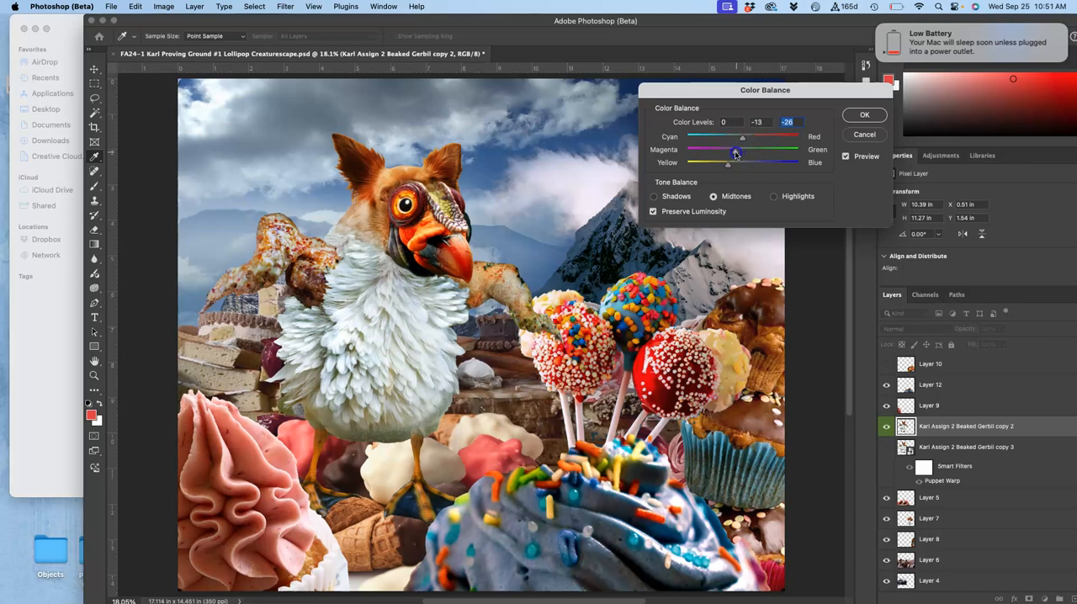
left_click_drag(742, 136, 730, 153)
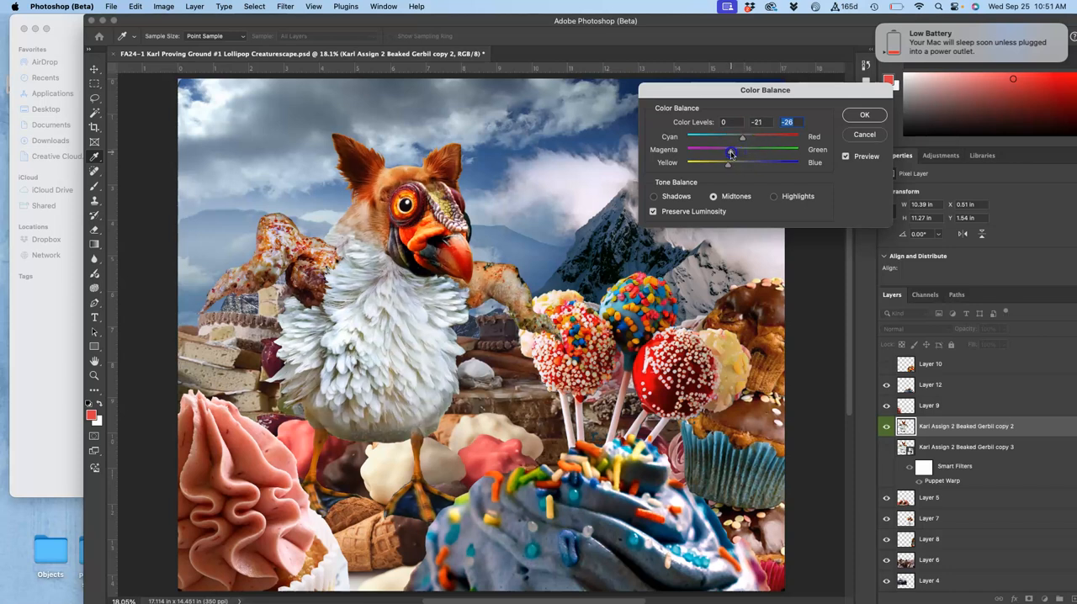
left_click_drag(741, 150, 733, 150)
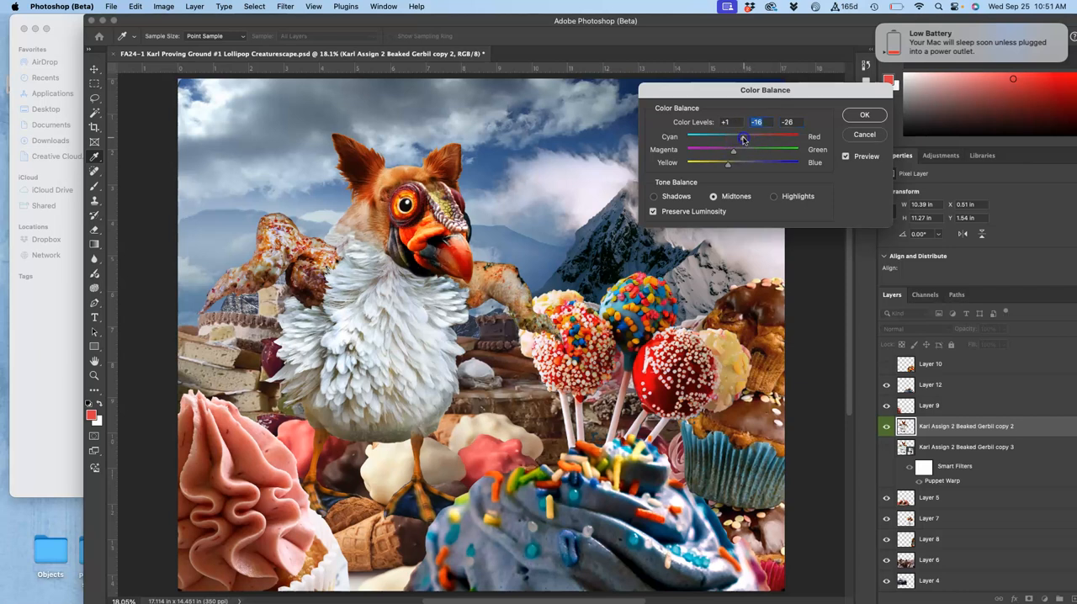
left_click_drag(744, 138, 734, 138)
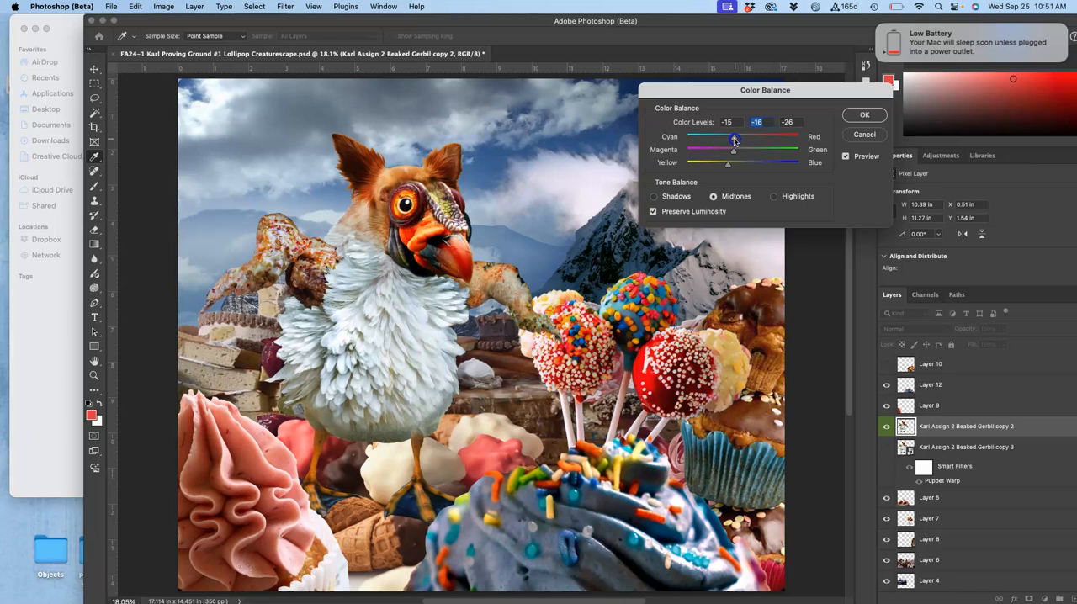
left_click_drag(734, 138, 730, 138)
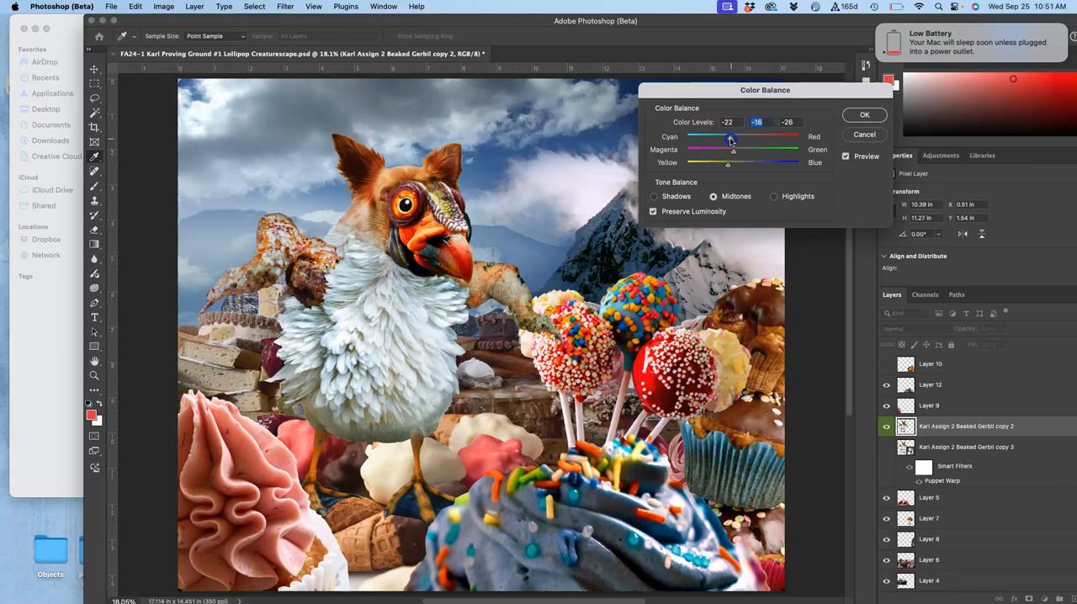
left_click_drag(730, 138, 750, 138)
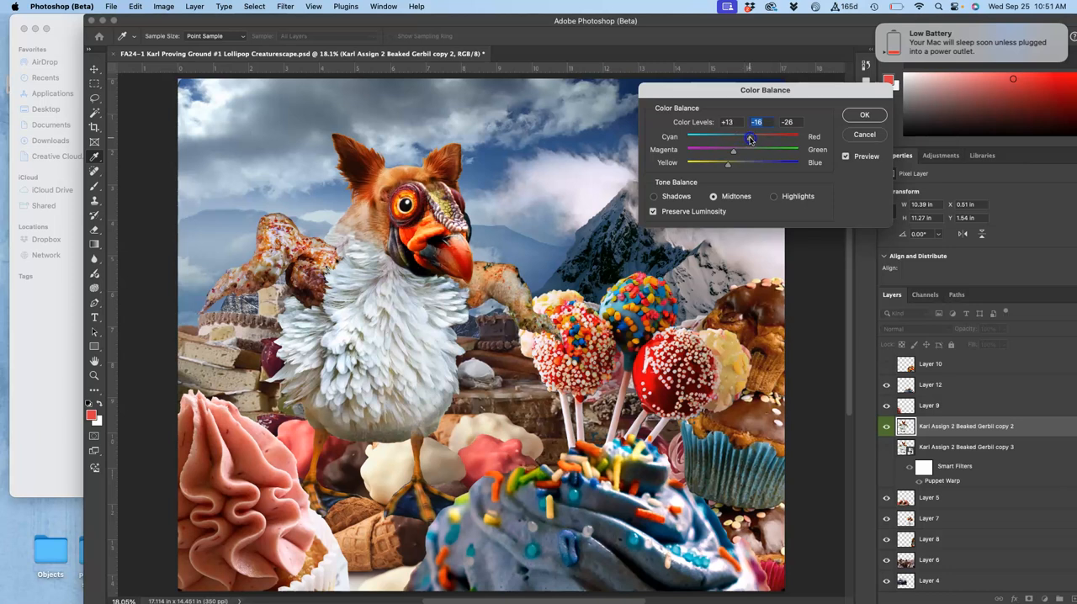
left_click_drag(751, 138, 733, 138)
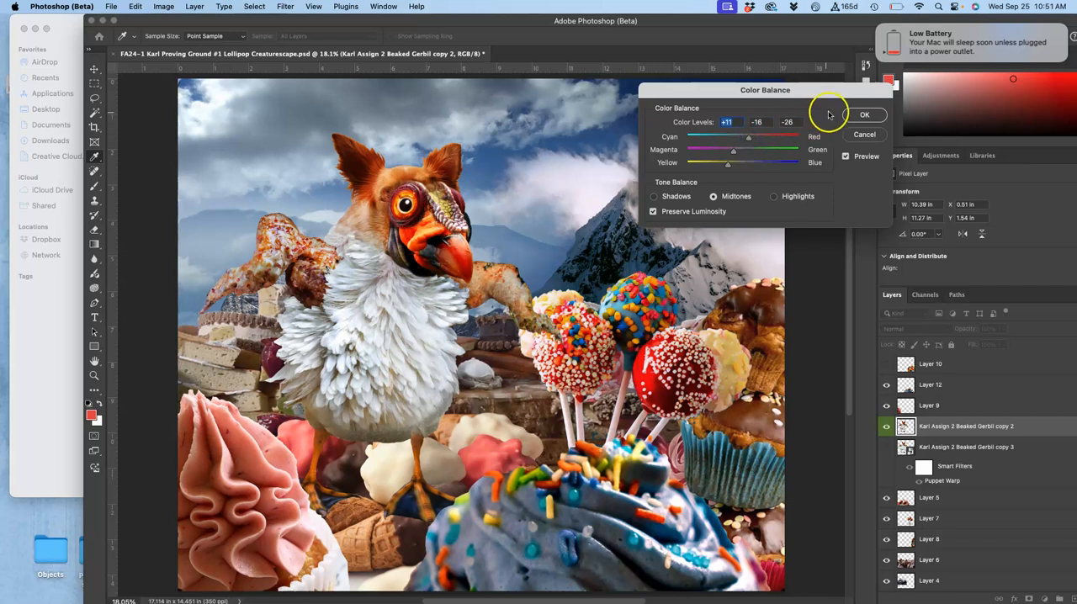
mouse_move(771, 195)
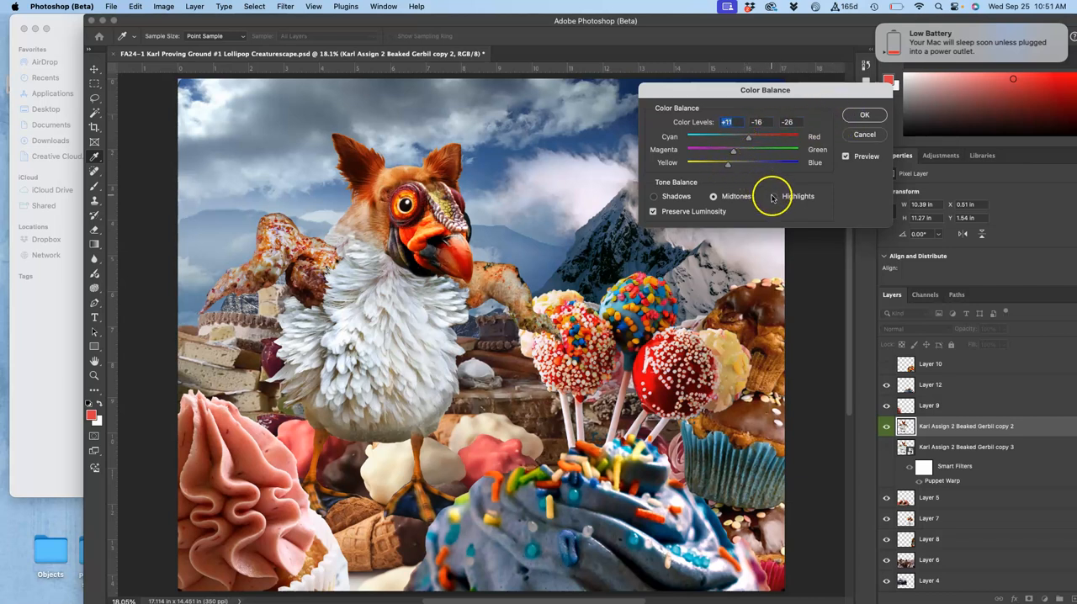
Nudge the highlights slightly toward blue, cyan and magenta.
left_click(774, 195)
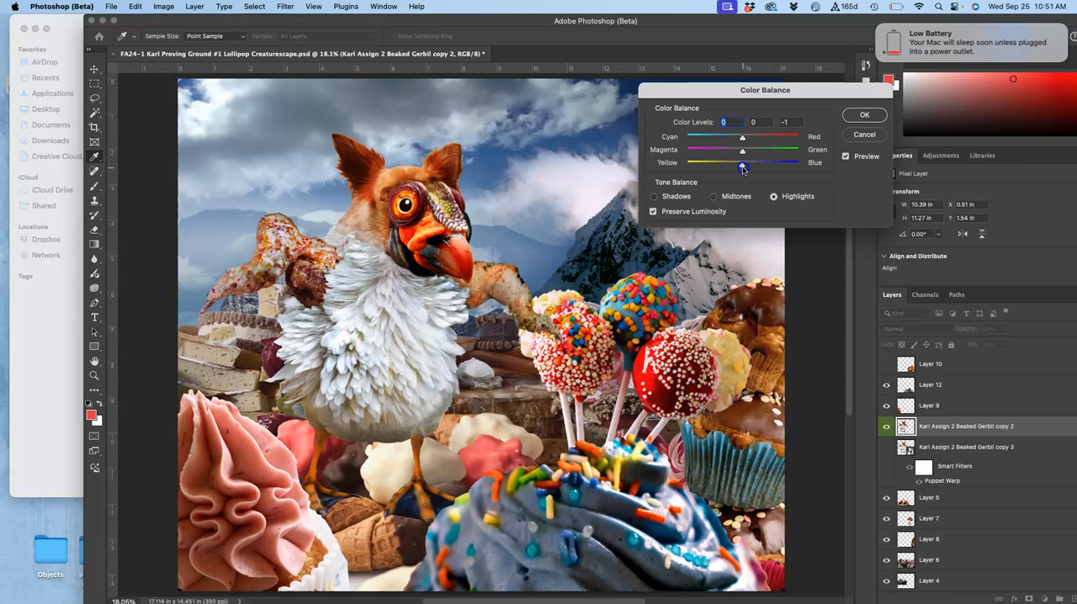
left_click_drag(742, 161, 750, 162)
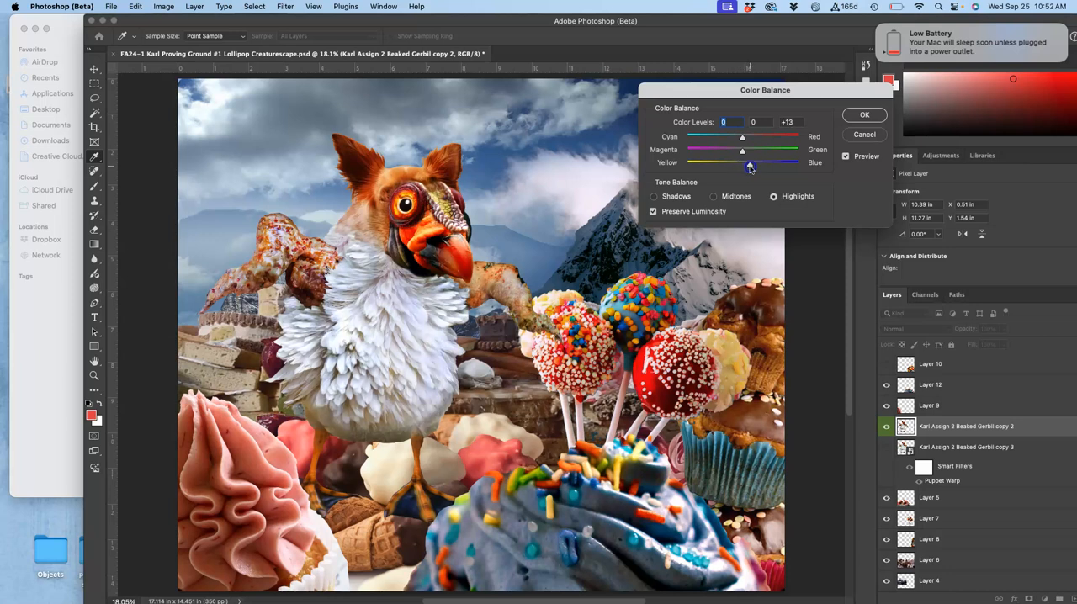
left_click_drag(750, 165, 743, 165)
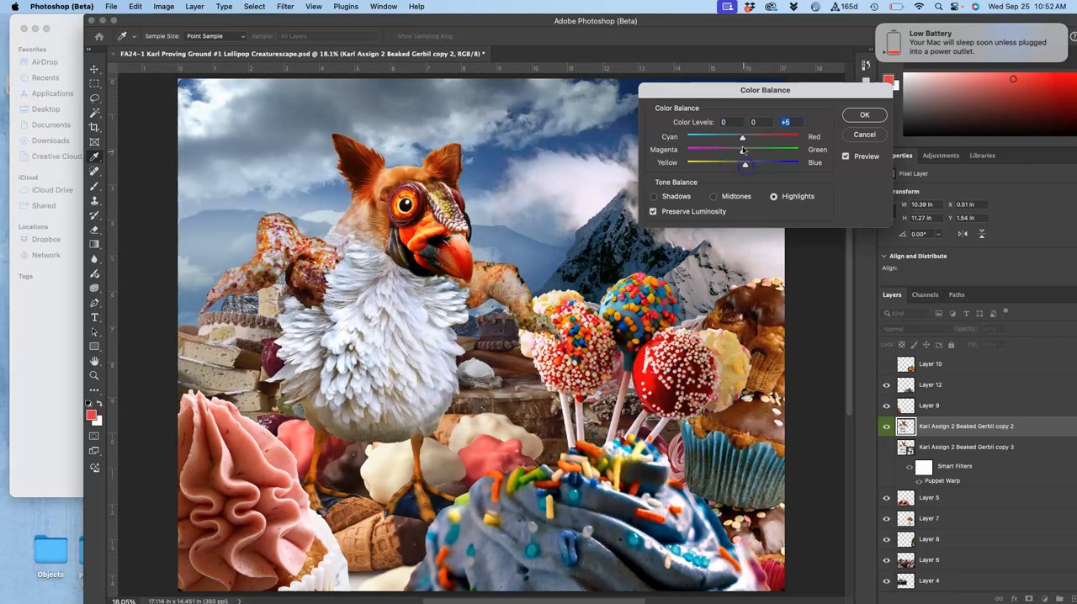
left_click_drag(741, 138, 736, 138)
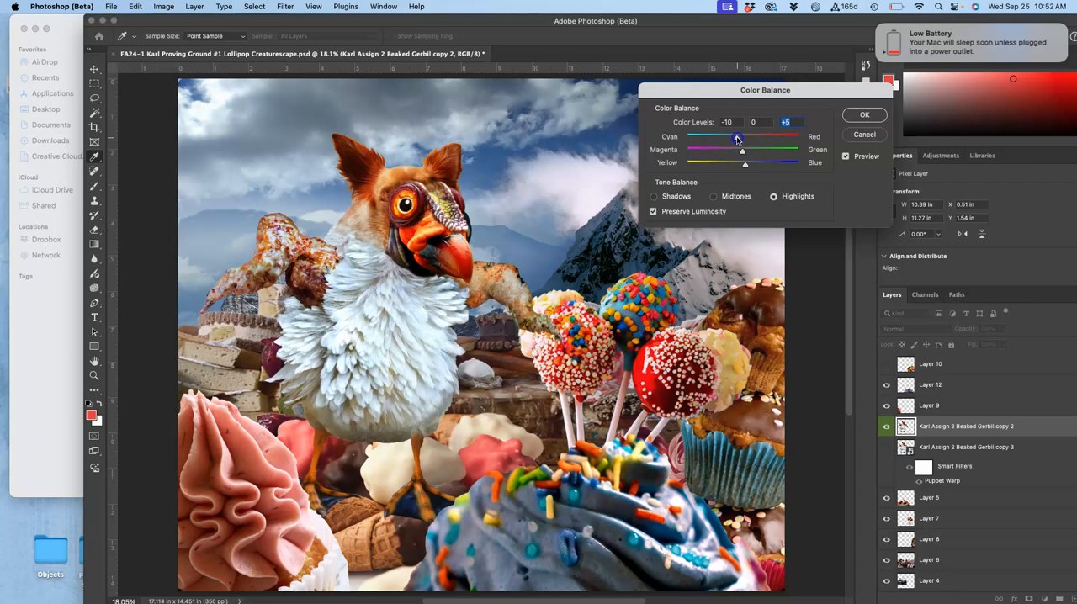
left_click_drag(737, 136, 736, 136)
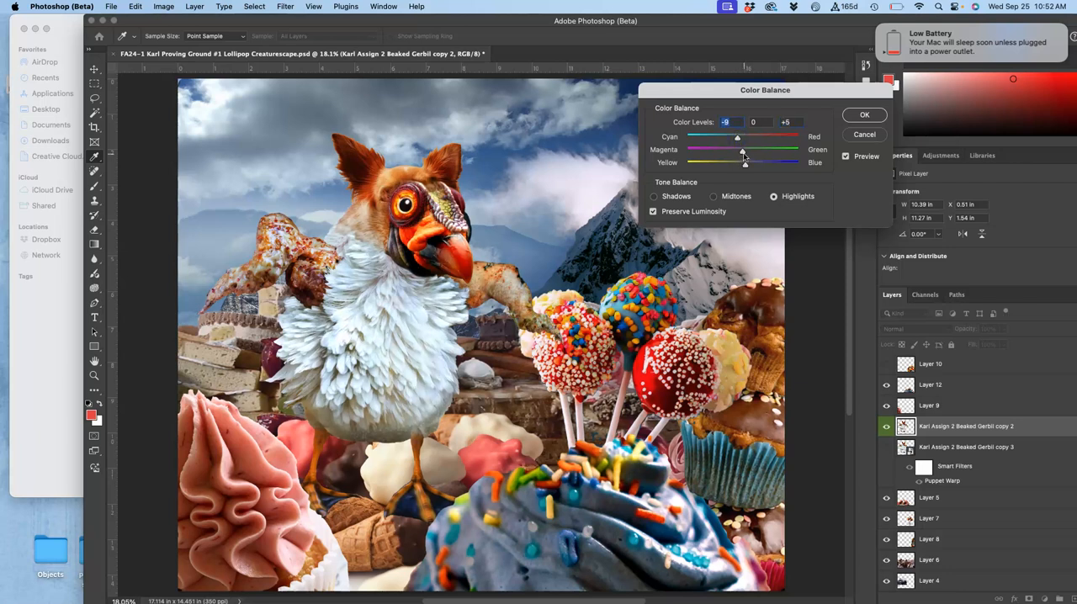
left_click_drag(743, 154, 739, 155)
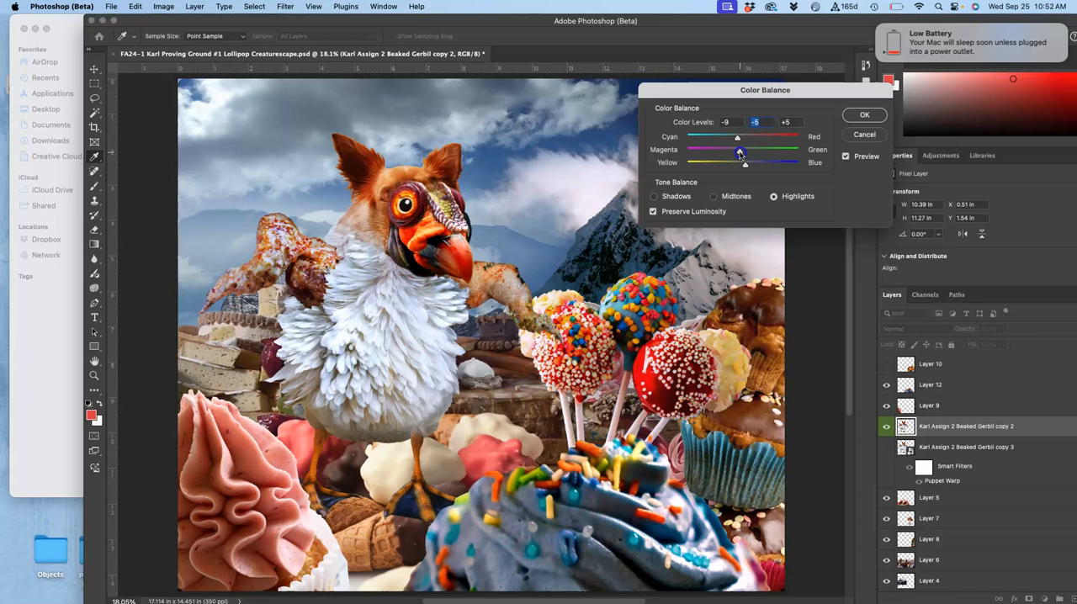
Shift the shadows toward blue and red (around +10, +5, −4) and commit the color balance.
left_click(652, 195)
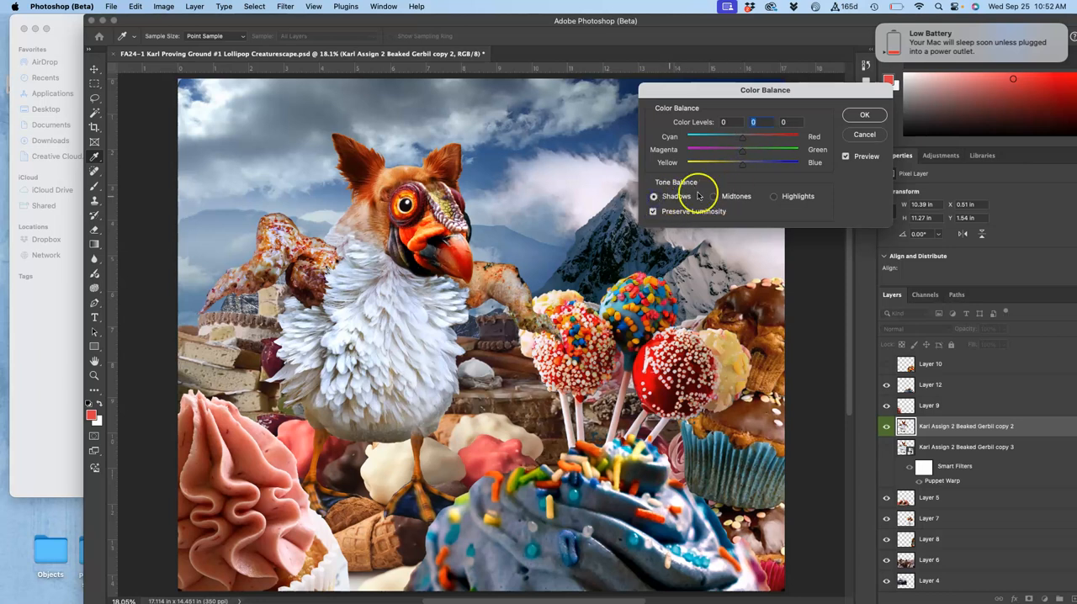
left_click_drag(743, 161, 738, 162)
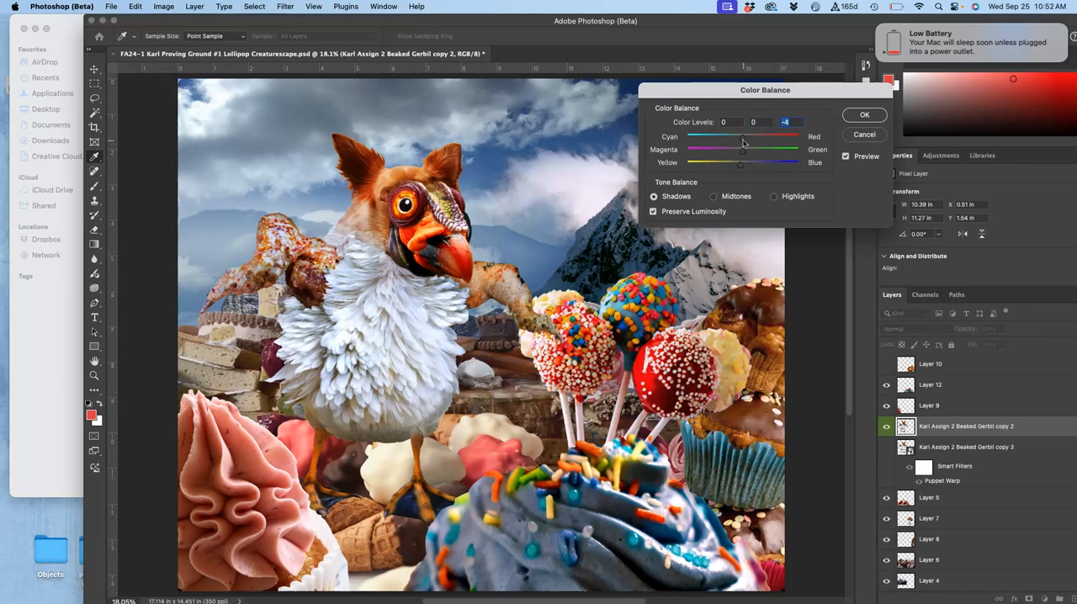
left_click_drag(740, 136, 751, 137)
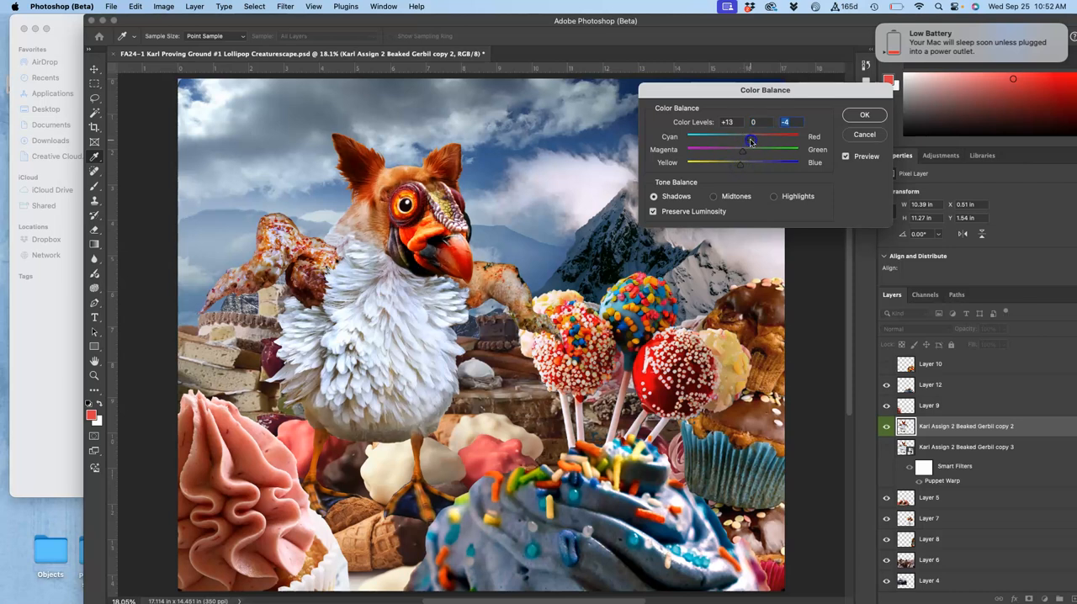
left_click_drag(751, 136, 746, 136)
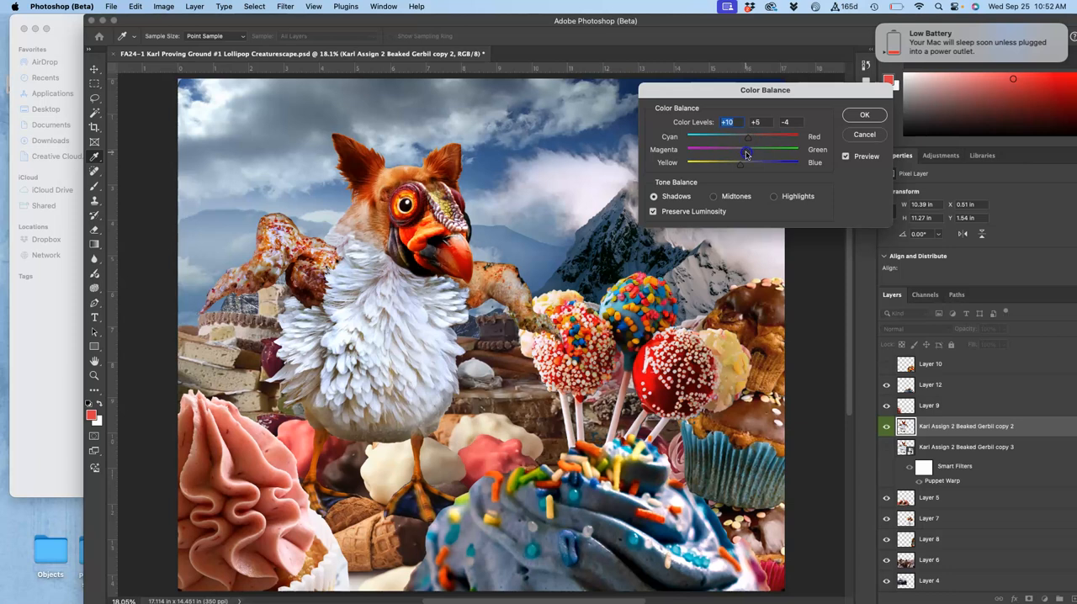
left_click(865, 115)
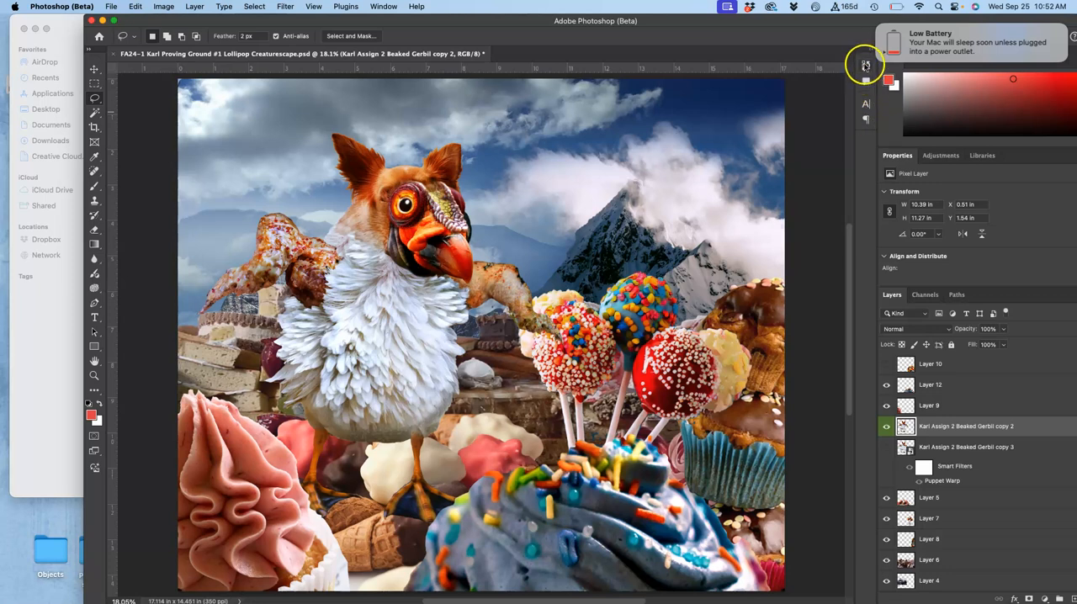
Show the History panel and step between the last states ending at Color Balance.
left_click(865, 66)
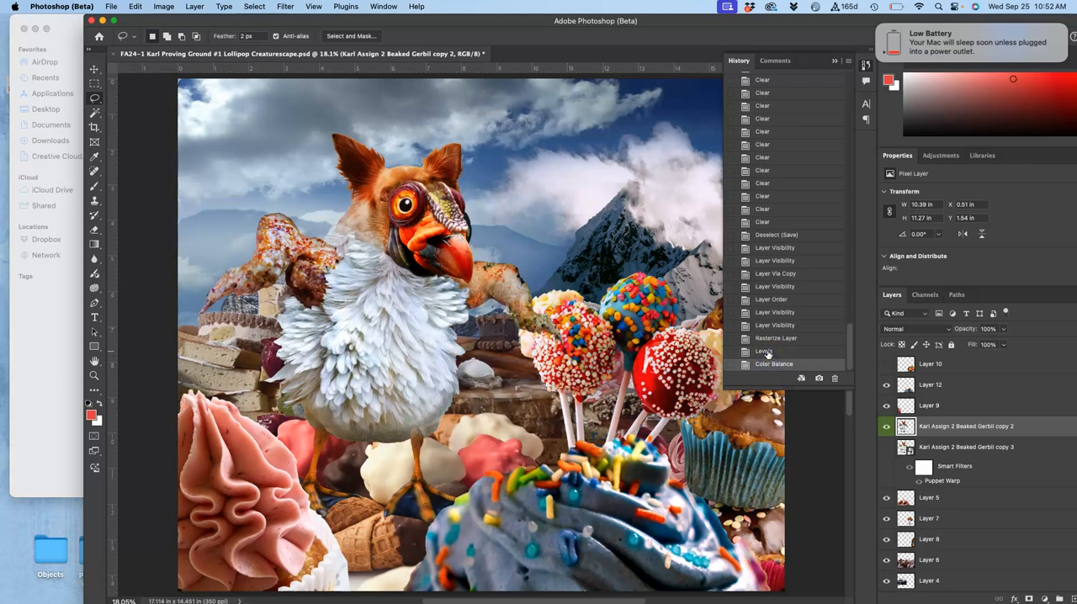
left_click(764, 350)
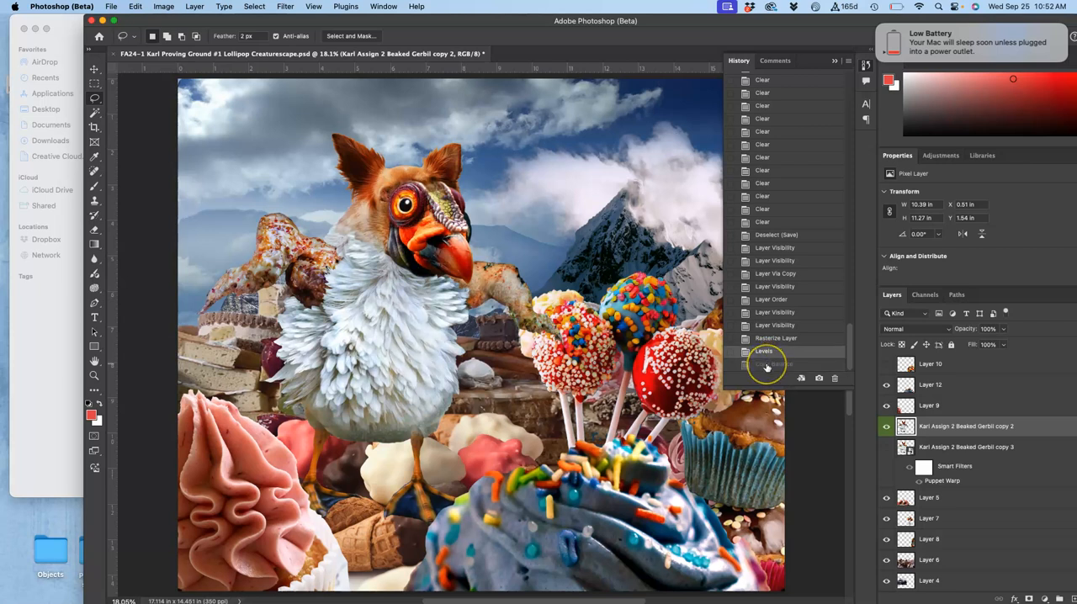
left_click(773, 363)
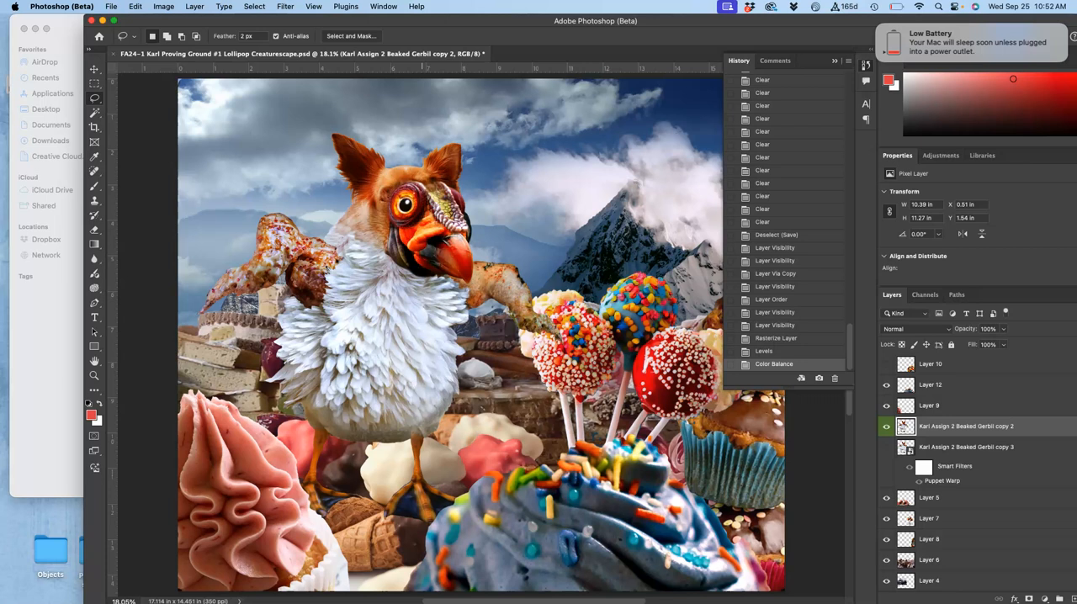
Start a Hue/Saturation adjustment and settle the creature's hue near +8.
left_click(163, 6)
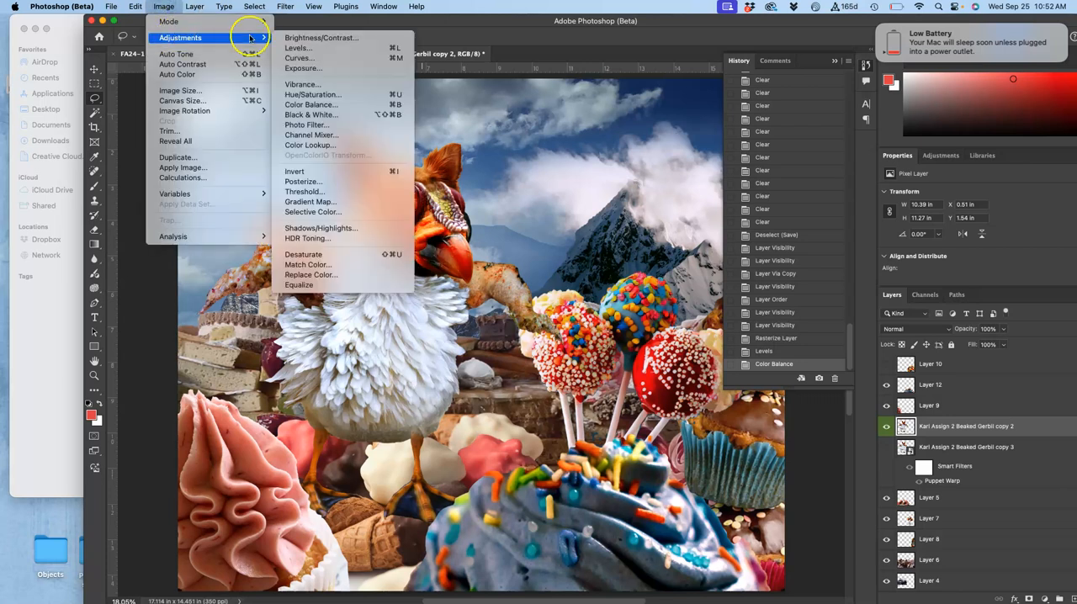
mouse_move(311, 95)
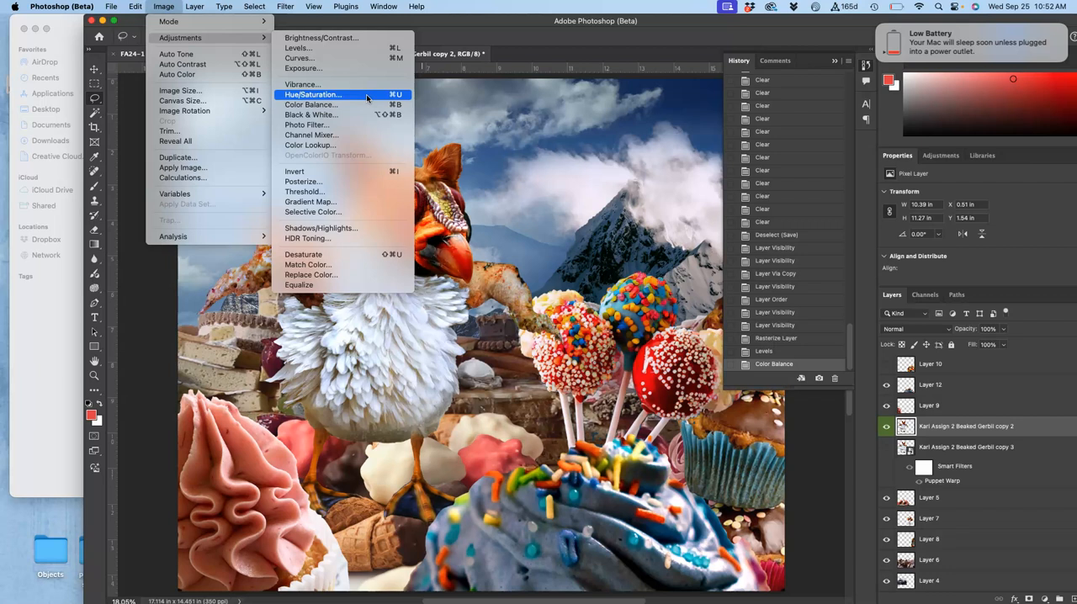
mouse_move(348, 94)
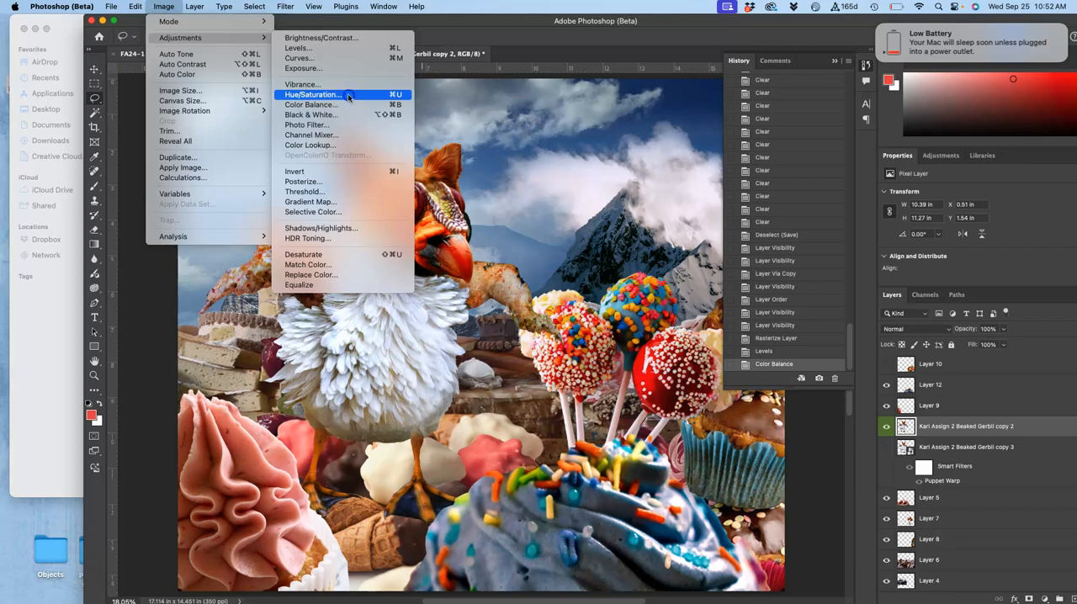
left_click(313, 95)
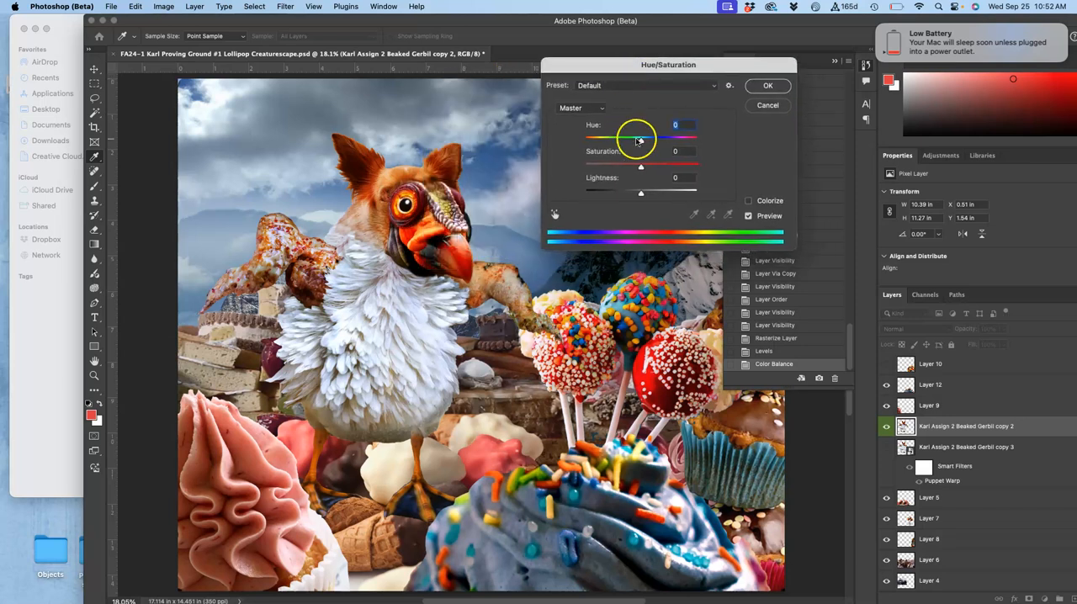
left_click_drag(639, 138, 632, 138)
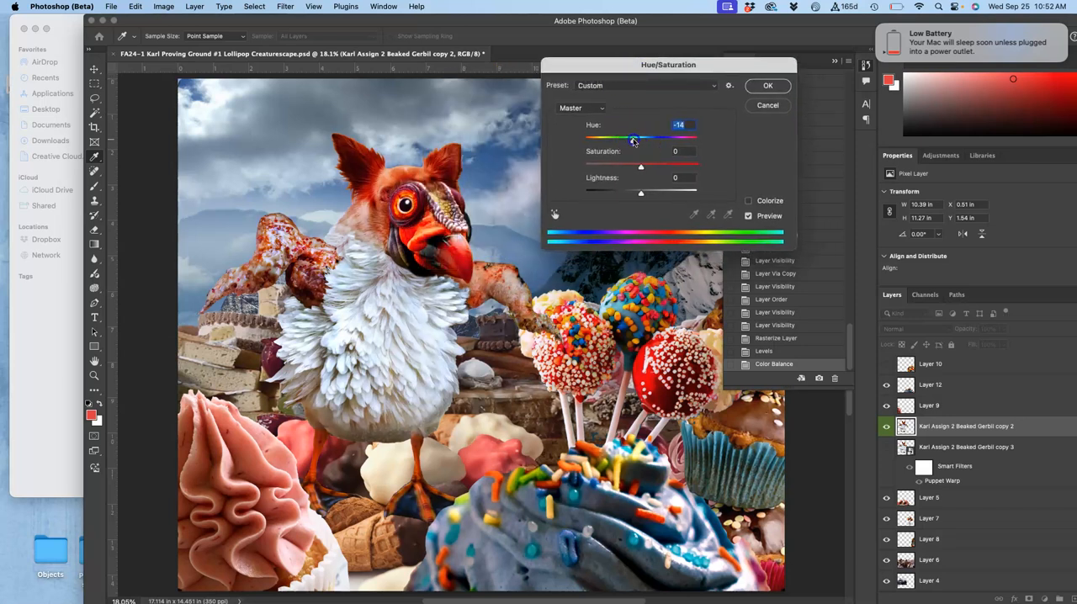
left_click_drag(632, 138, 646, 138)
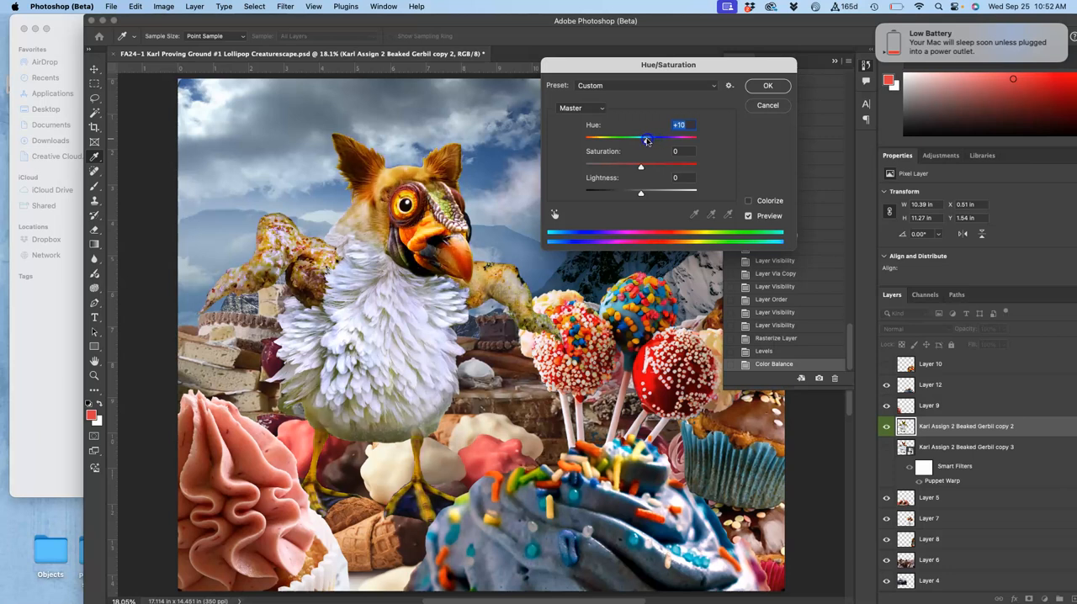
left_click_drag(648, 138, 644, 138)
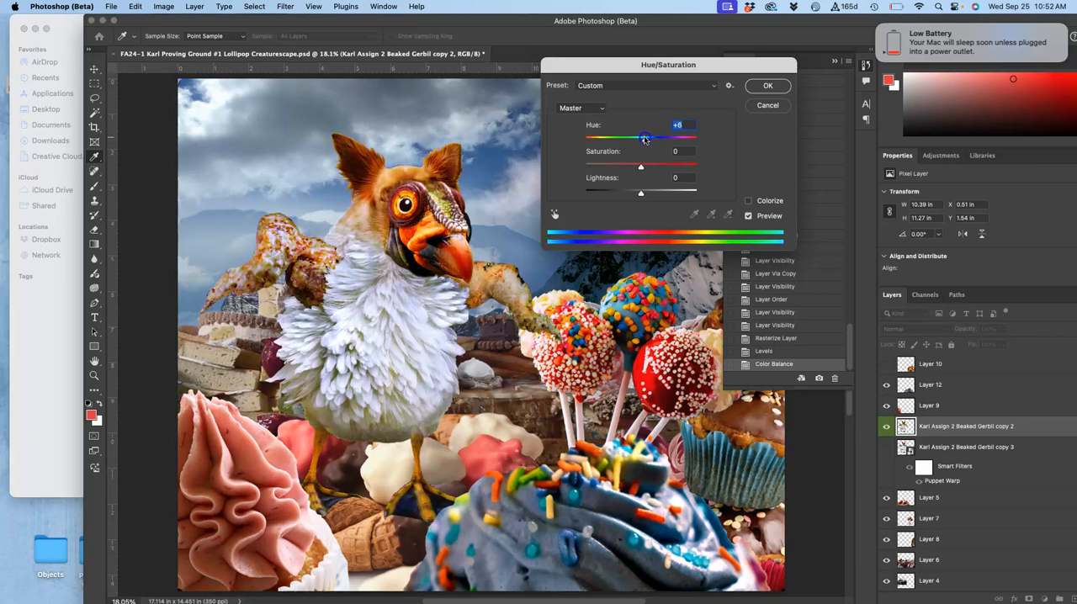
left_click_drag(646, 138, 641, 137)
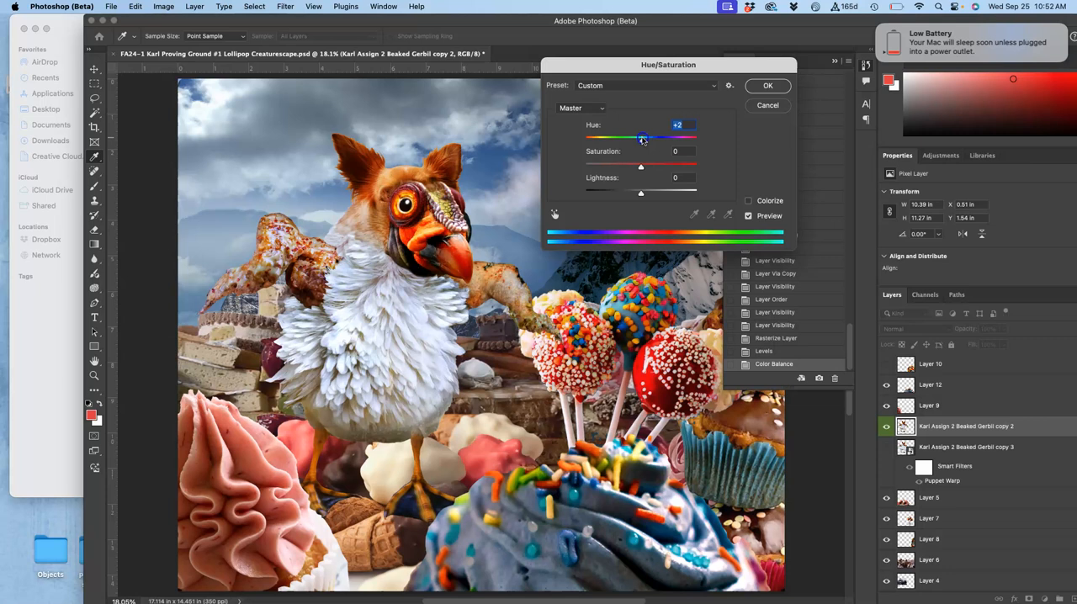
left_click_drag(641, 138, 646, 138)
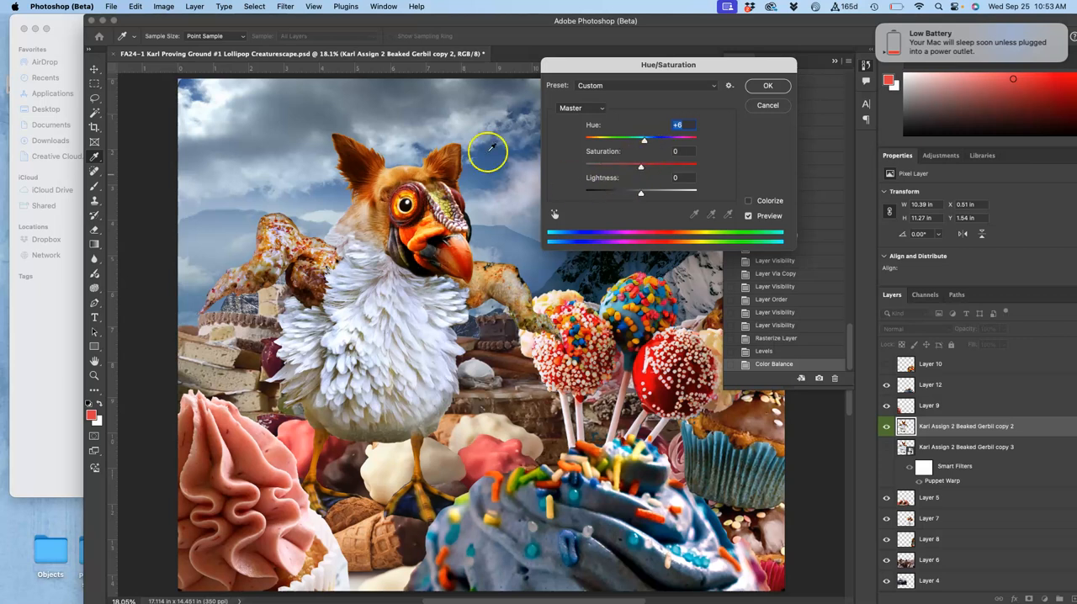
mouse_move(642, 173)
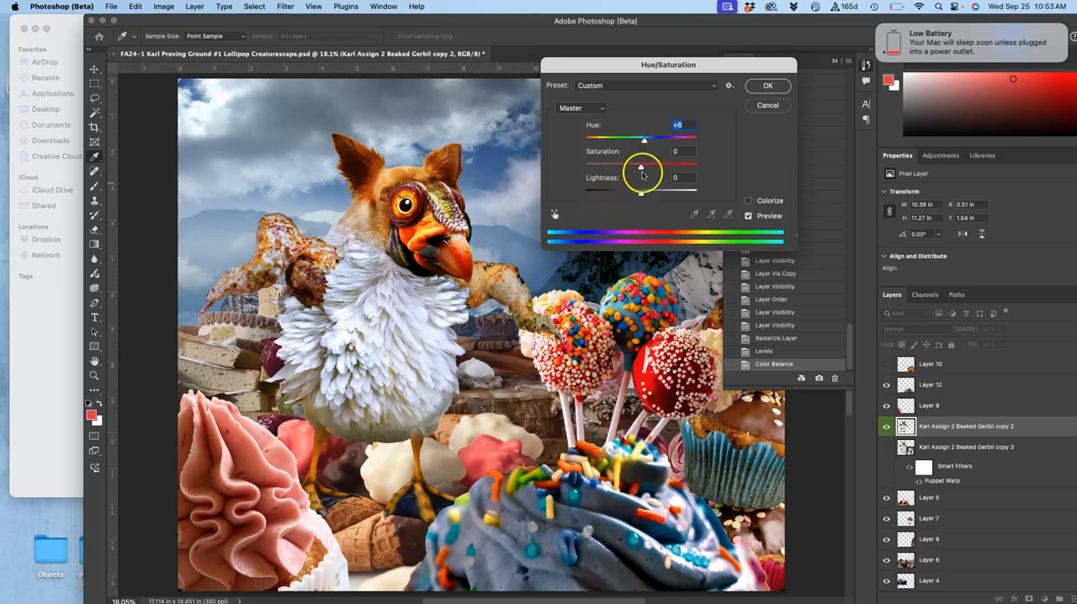
Lower the creature's saturation to about −21.
left_click_drag(643, 162, 636, 161)
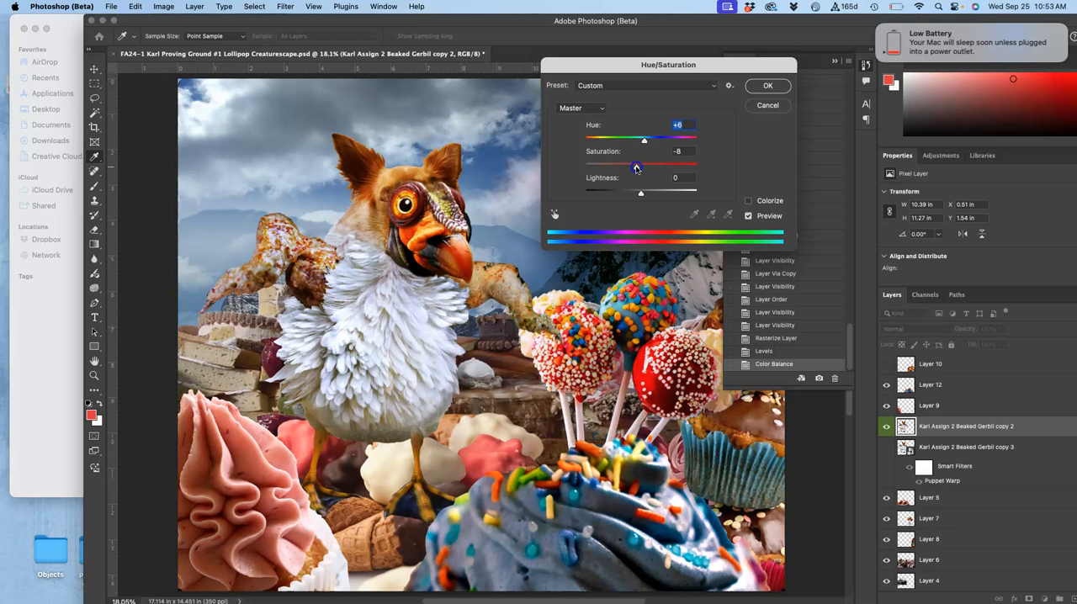
left_click_drag(645, 162, 626, 162)
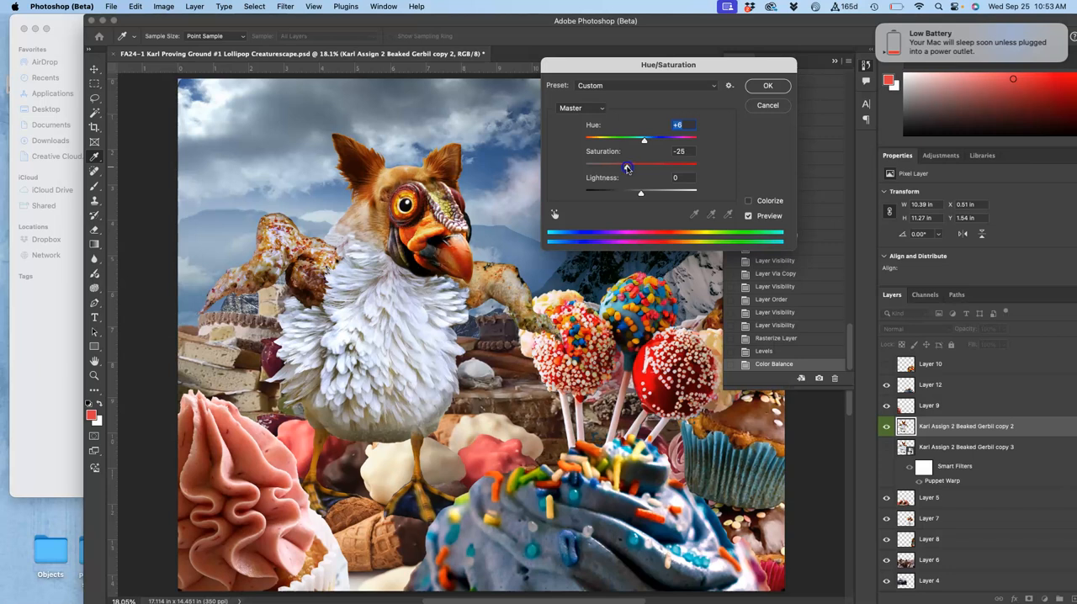
left_click_drag(625, 165, 631, 165)
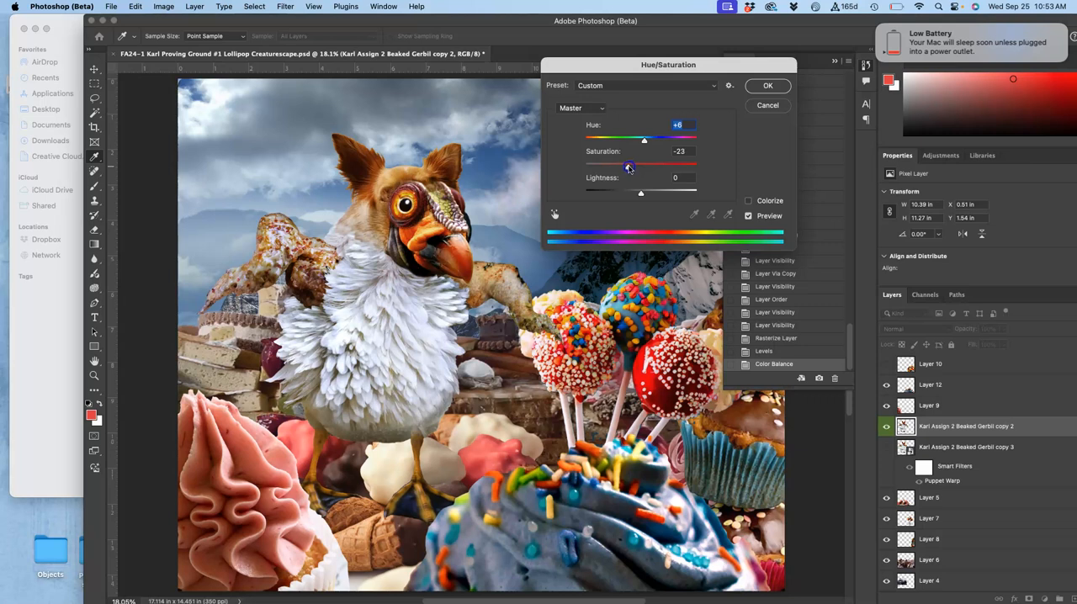
left_click_drag(626, 165, 629, 165)
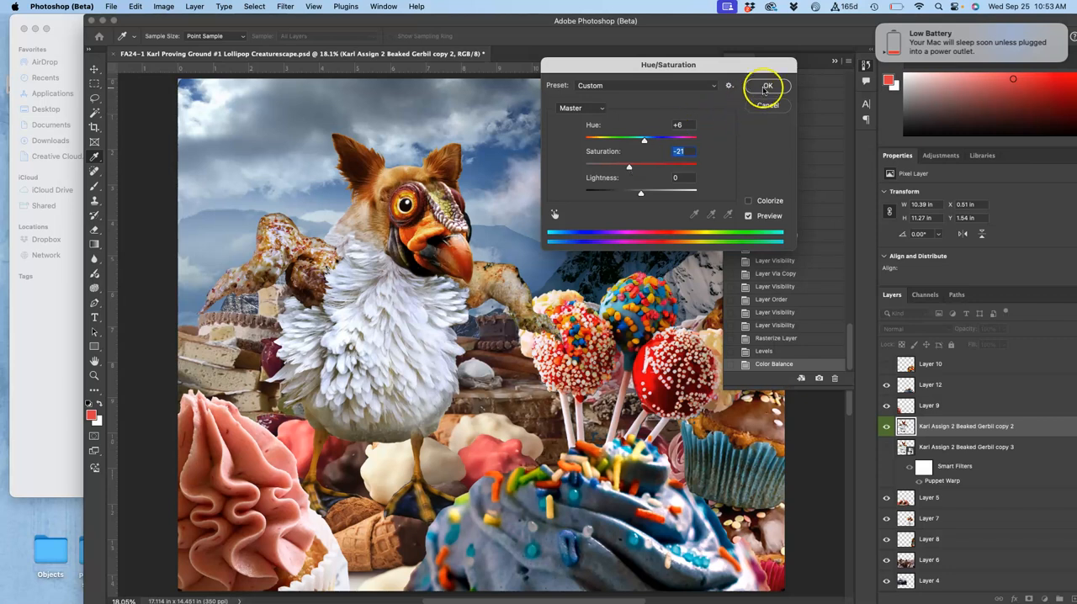
Commit the Hue/Saturation change and step through Levels, Color Balance and back in History to compare.
left_click(766, 85)
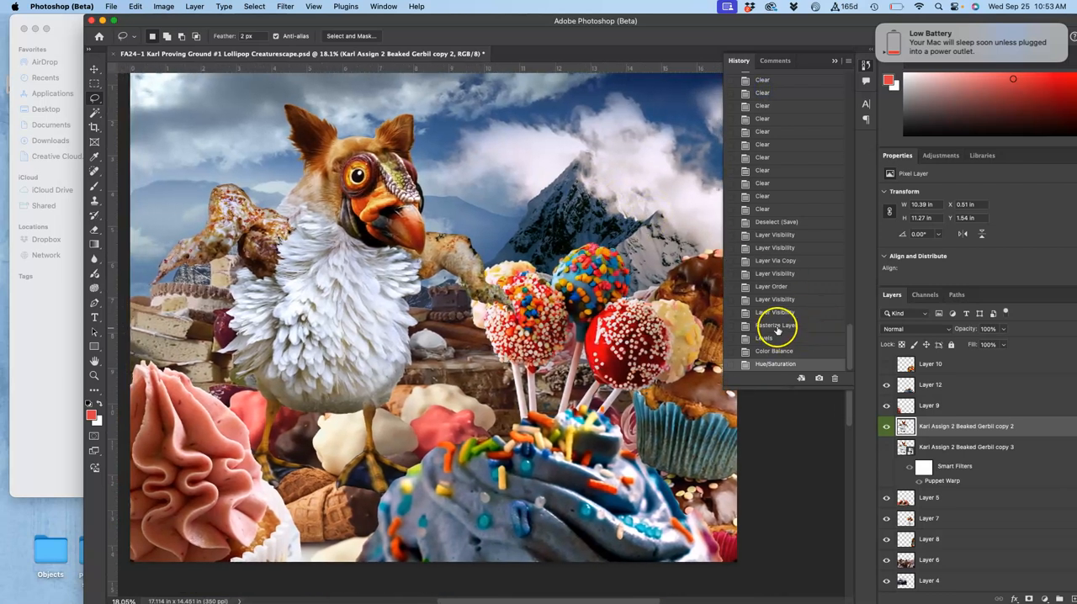
left_click(765, 333)
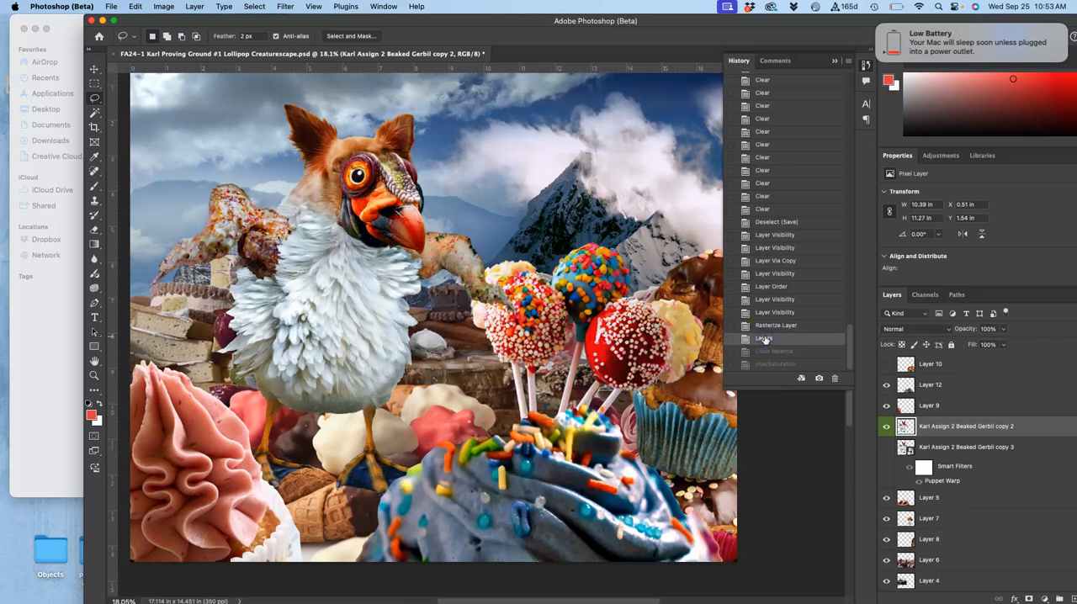
left_click(764, 338)
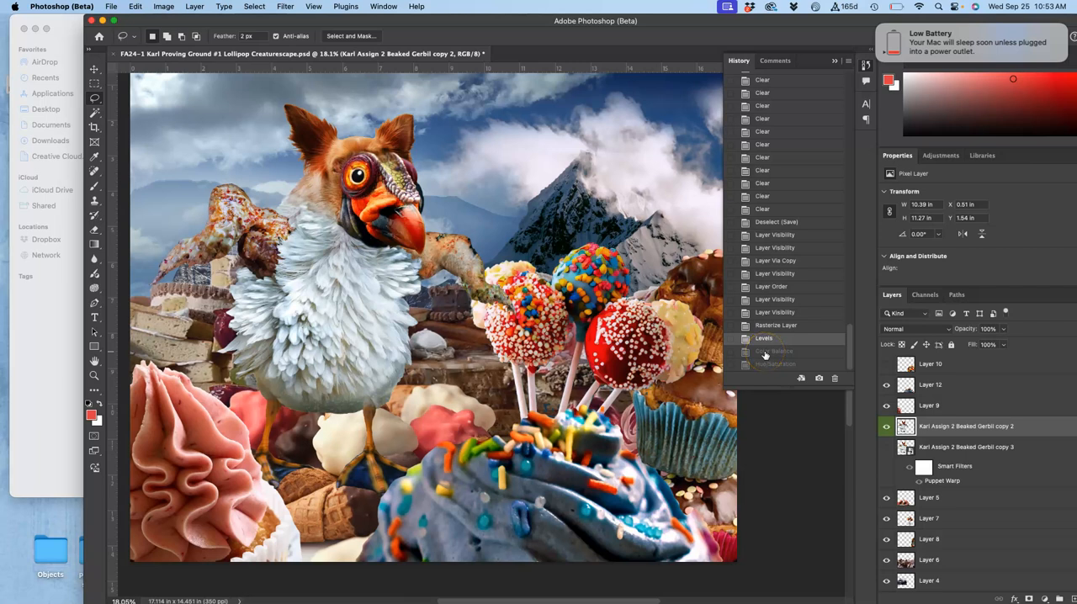
left_click(774, 350)
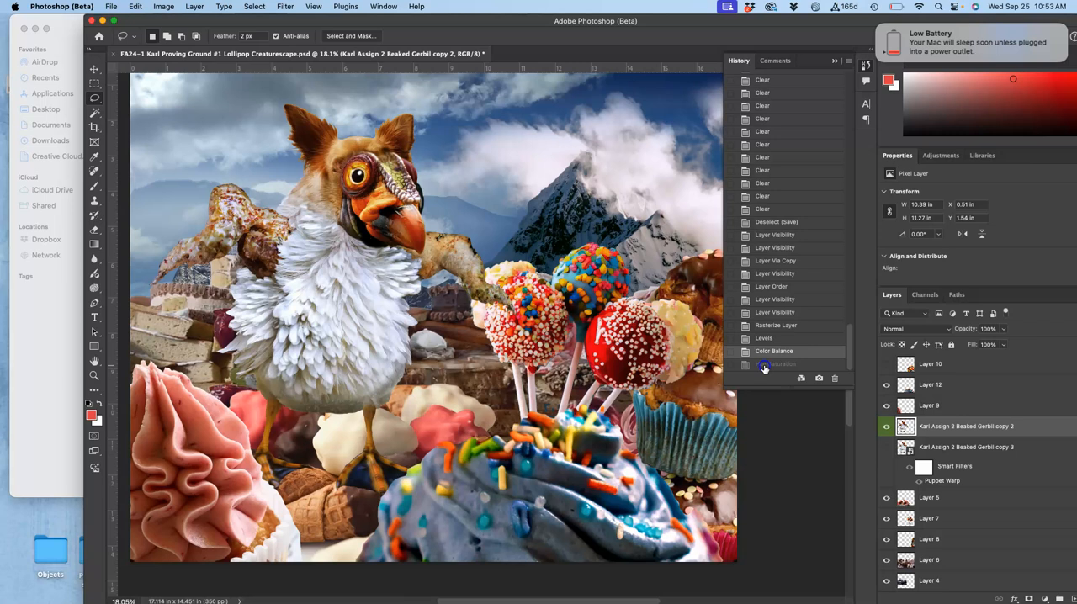
left_click(774, 364)
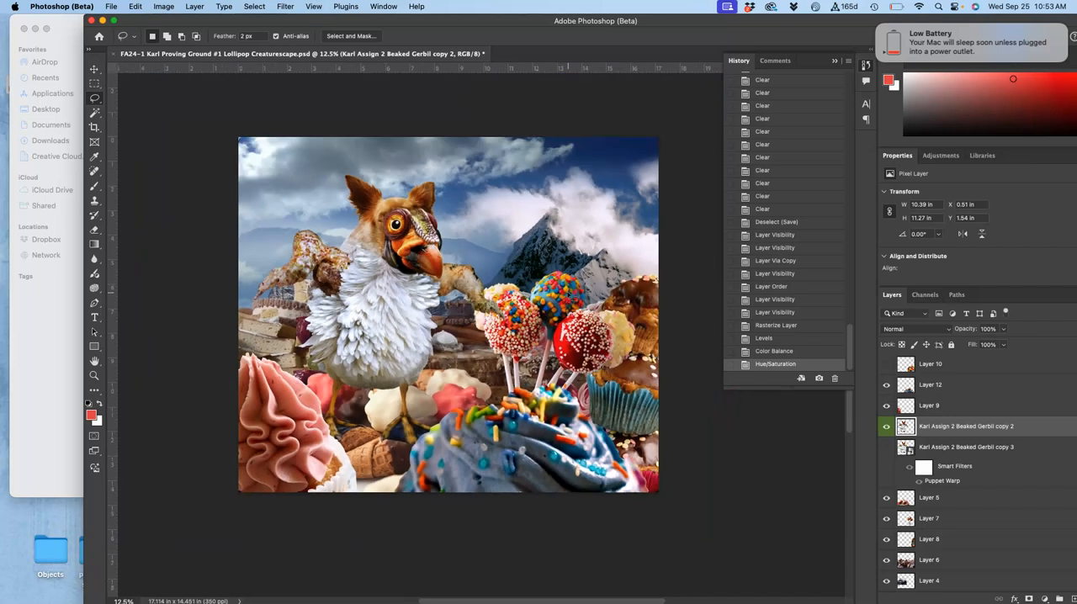
mouse_move(353, 369)
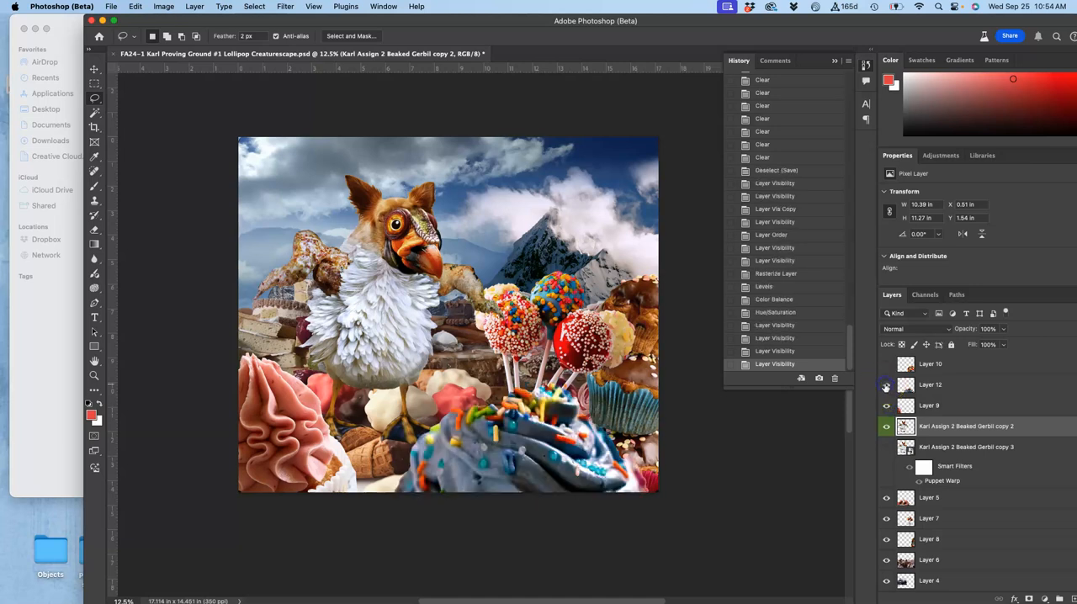
Add a new empty Layer 13 above the creature and tag it with a colour label.
left_click(885, 363)
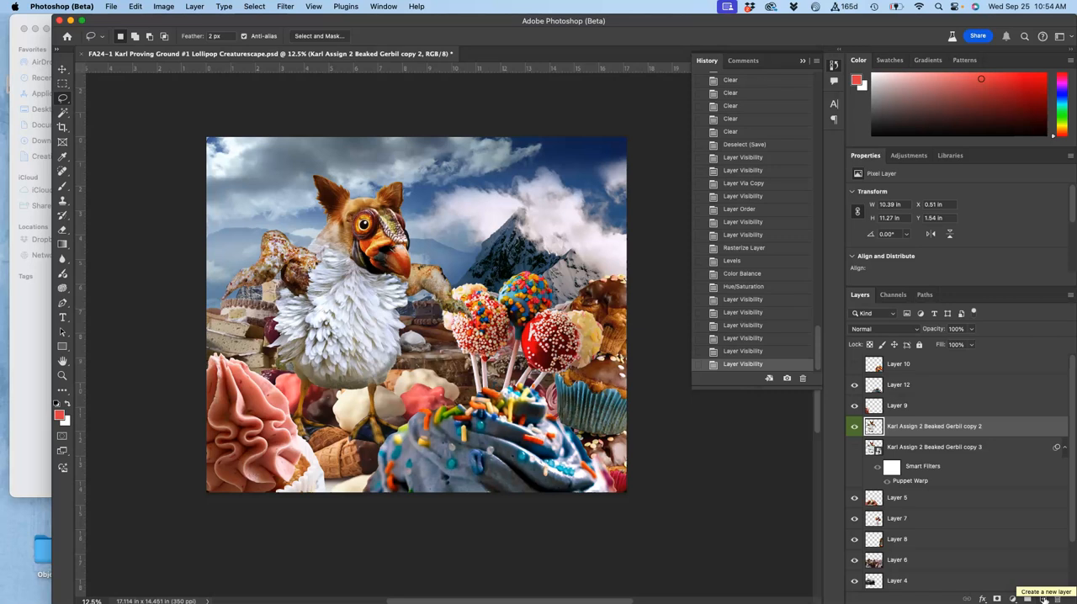
left_click(1043, 599)
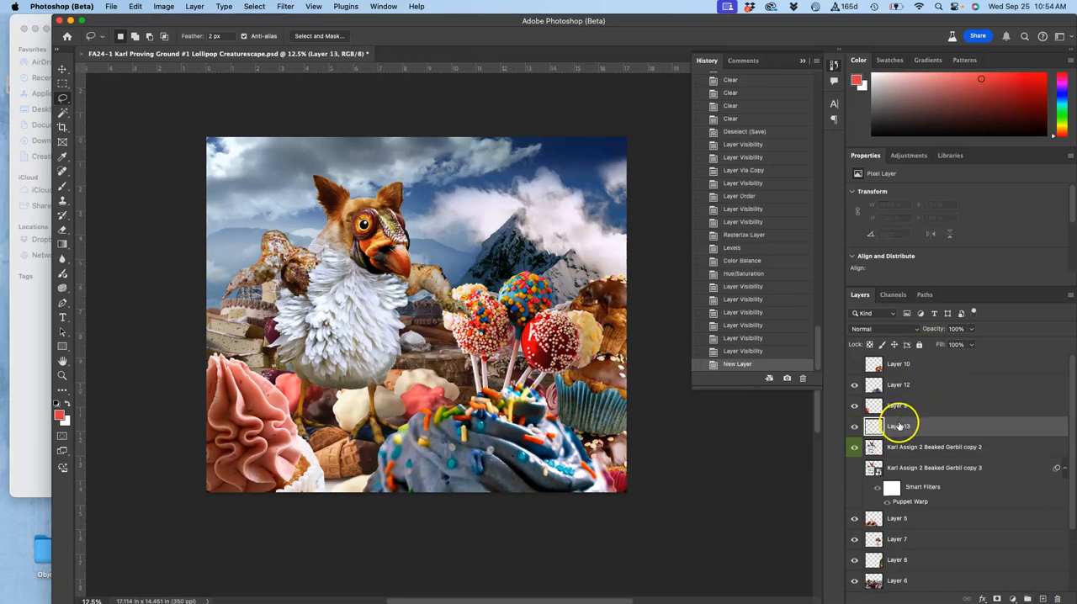
right_click(898, 424)
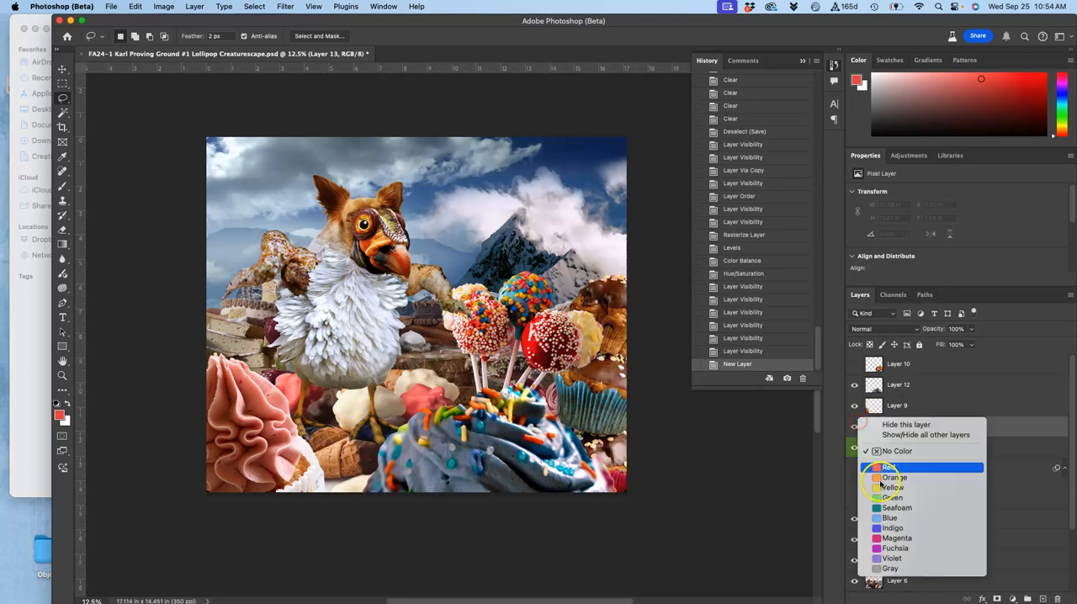
left_click(888, 468)
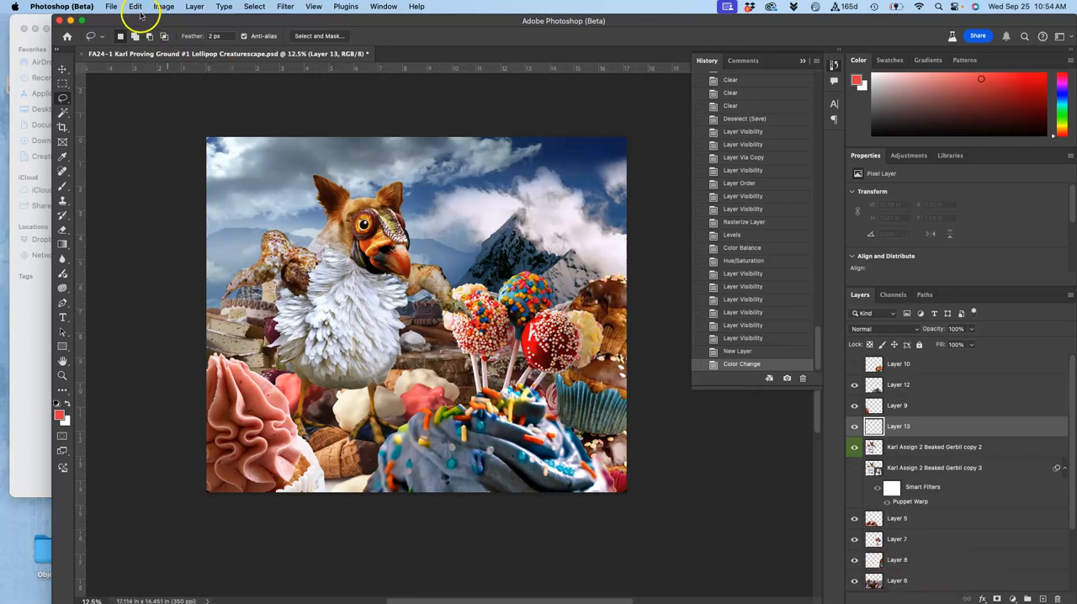
Fill Layer 13 entirely with 50% Gray via Edit > Fill.
left_click(134, 7)
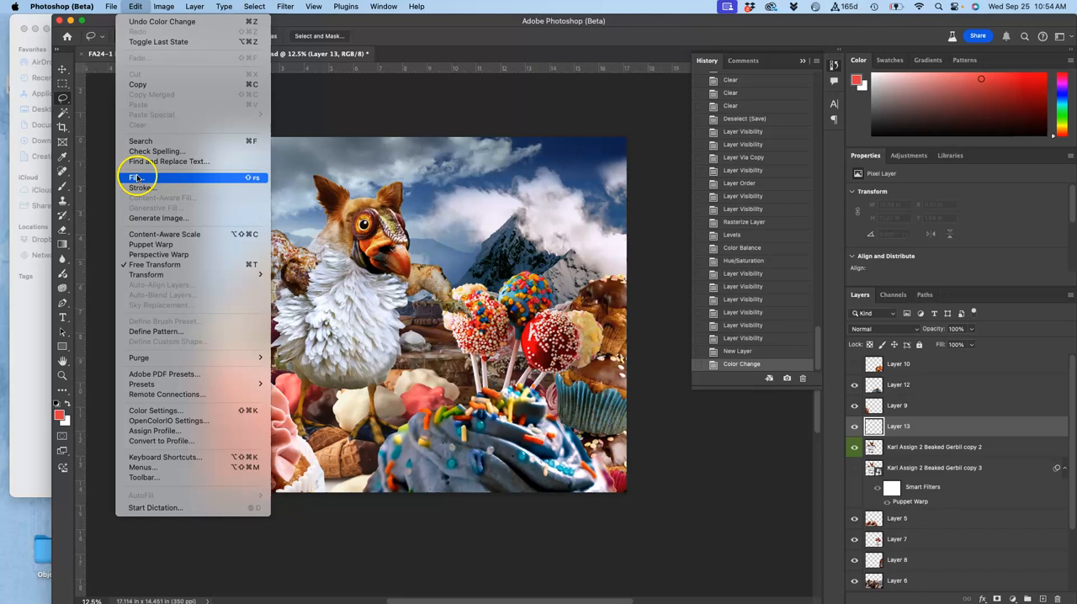
left_click(138, 176)
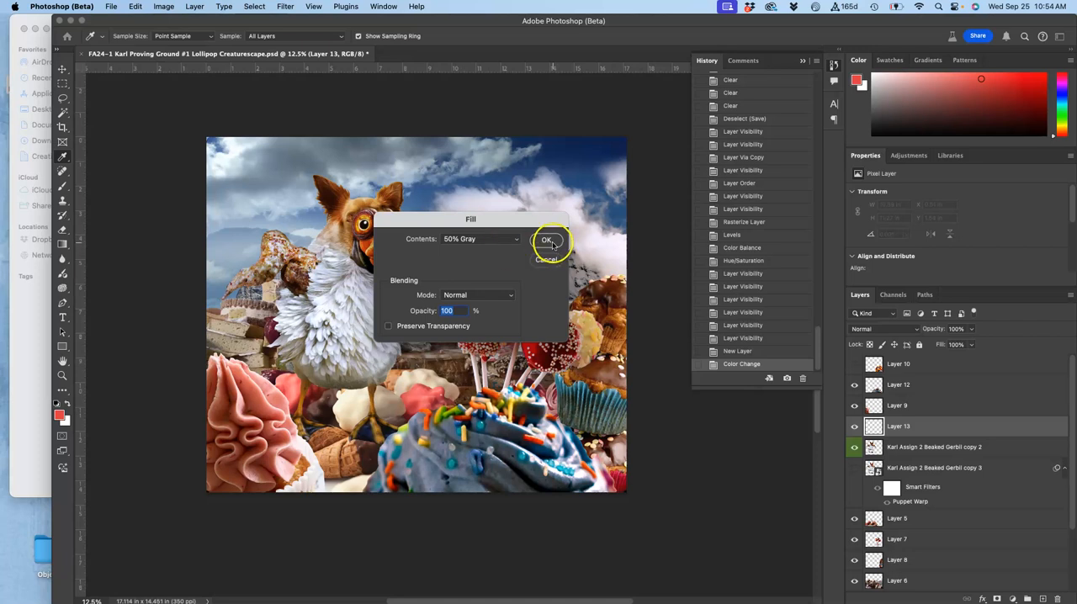
left_click(547, 239)
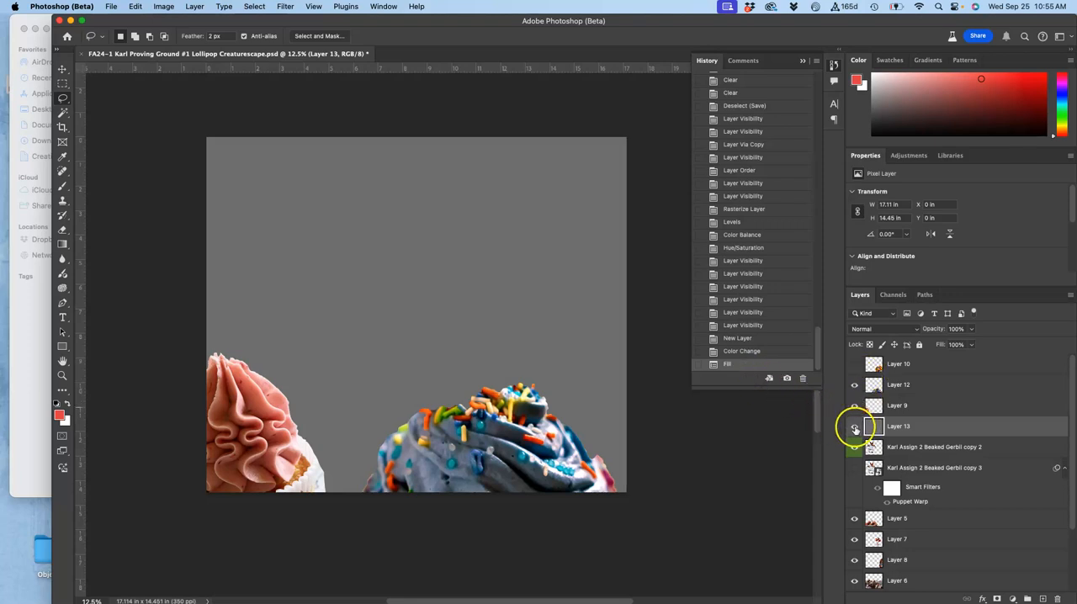
Set the gray Layer 13 to Overlay blending and toggle it to confirm the composite shows through.
left_click(855, 425)
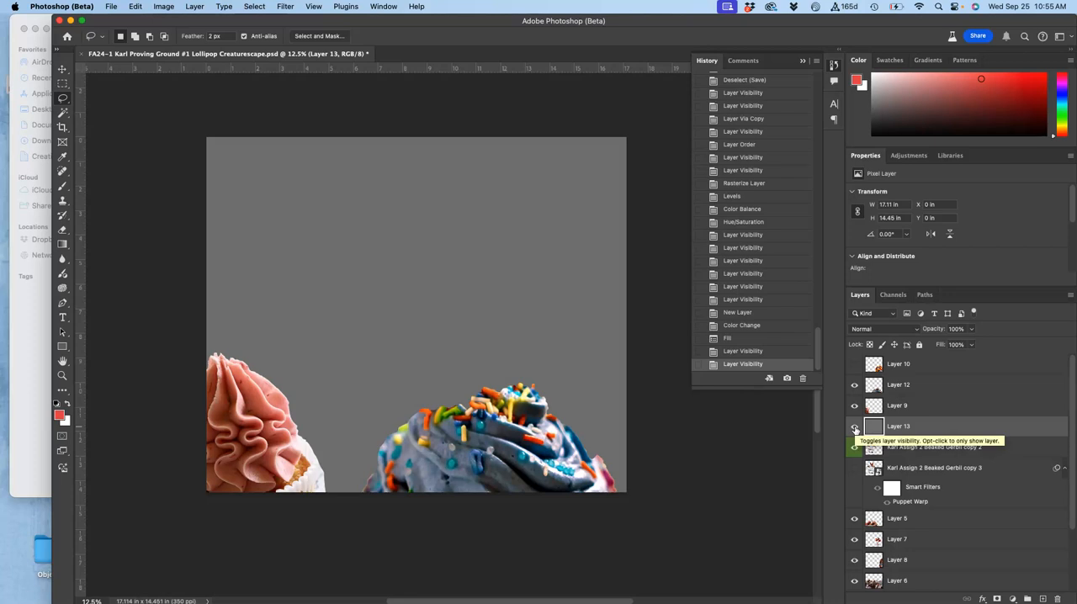
mouse_move(912, 420)
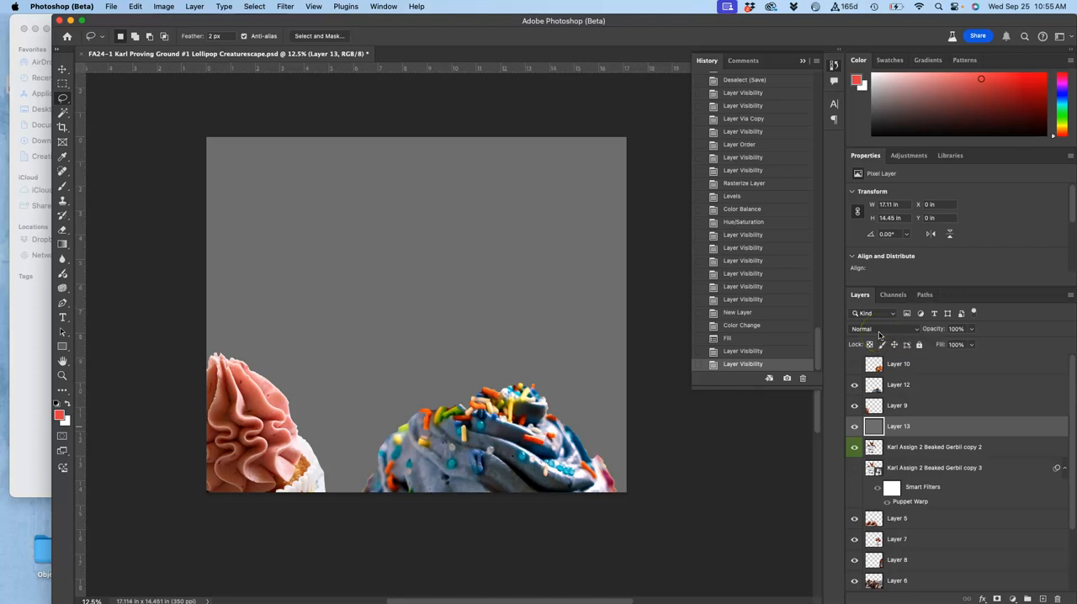
left_click(874, 330)
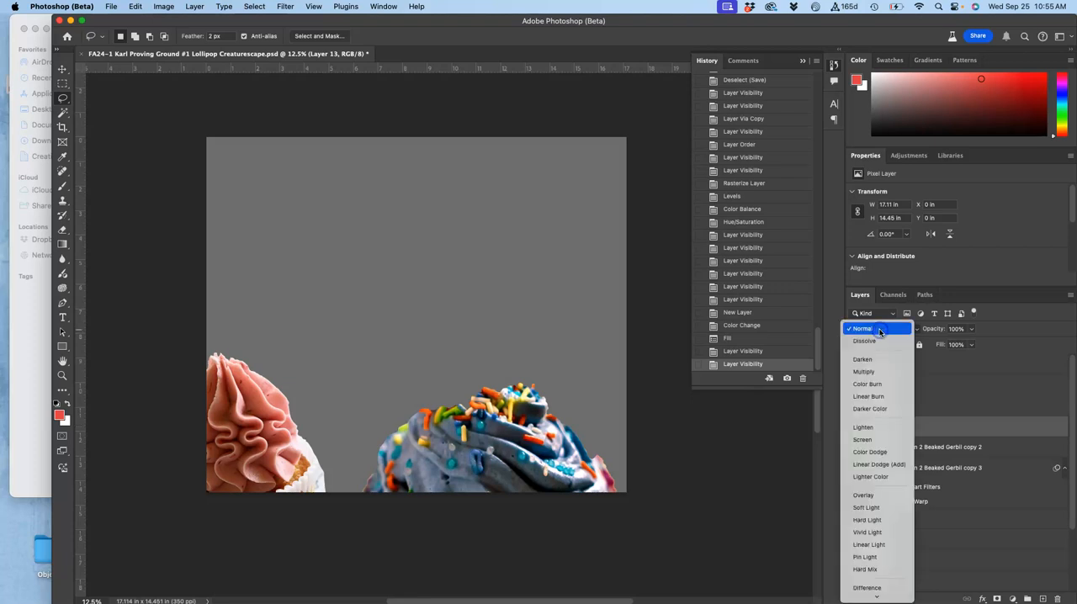
mouse_move(879, 330)
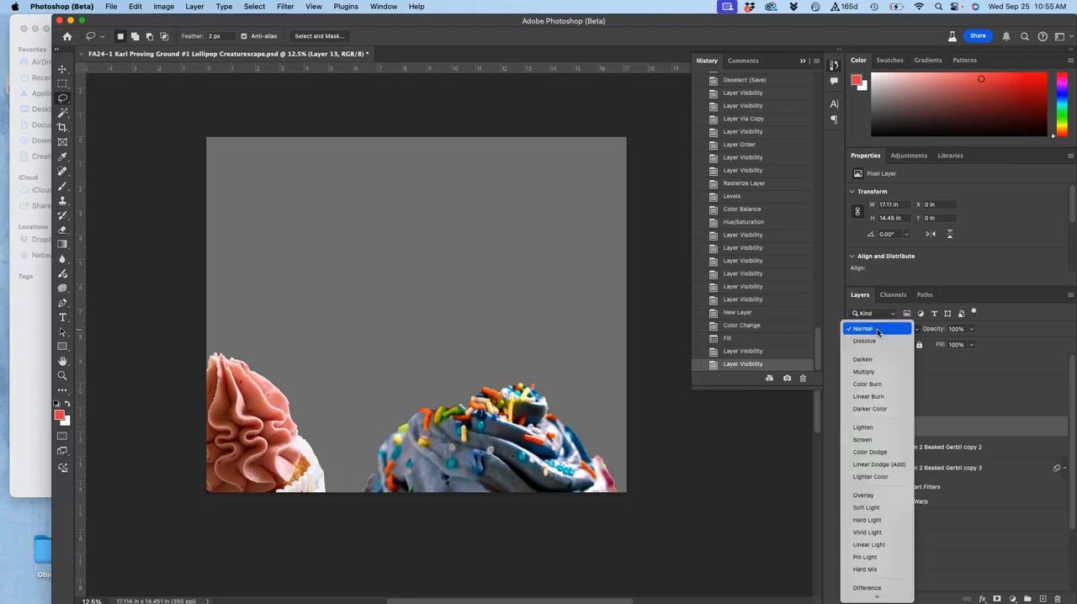
mouse_move(875, 330)
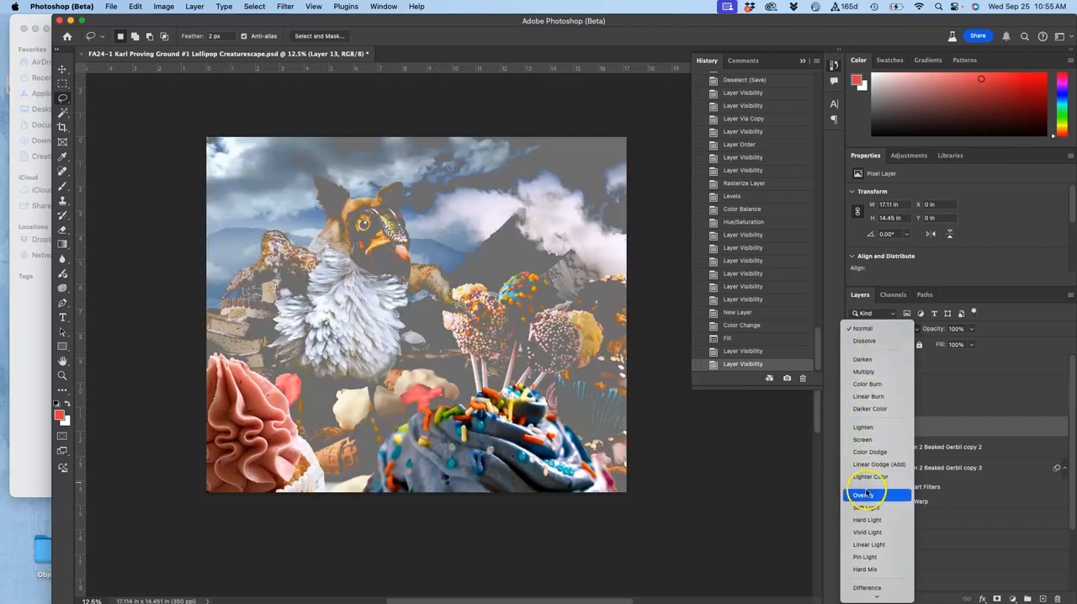
left_click(864, 495)
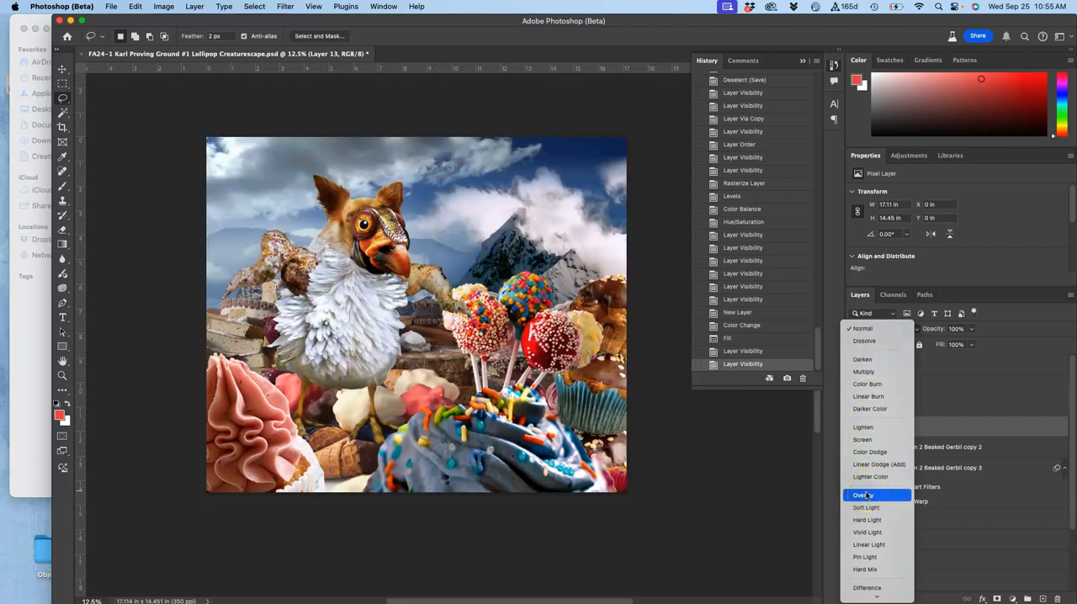
left_click(861, 494)
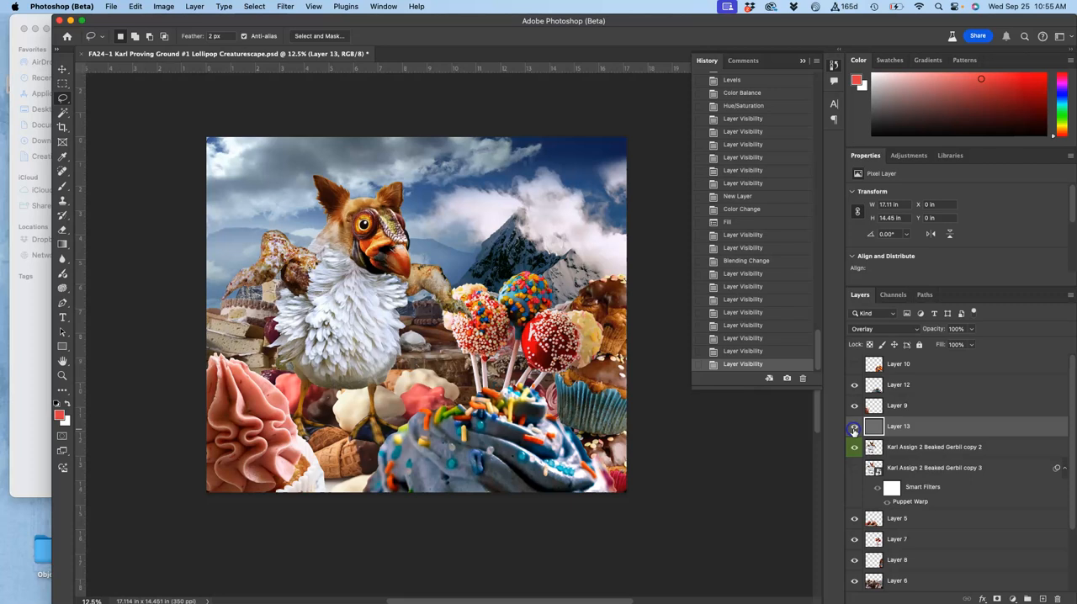
left_click(855, 427)
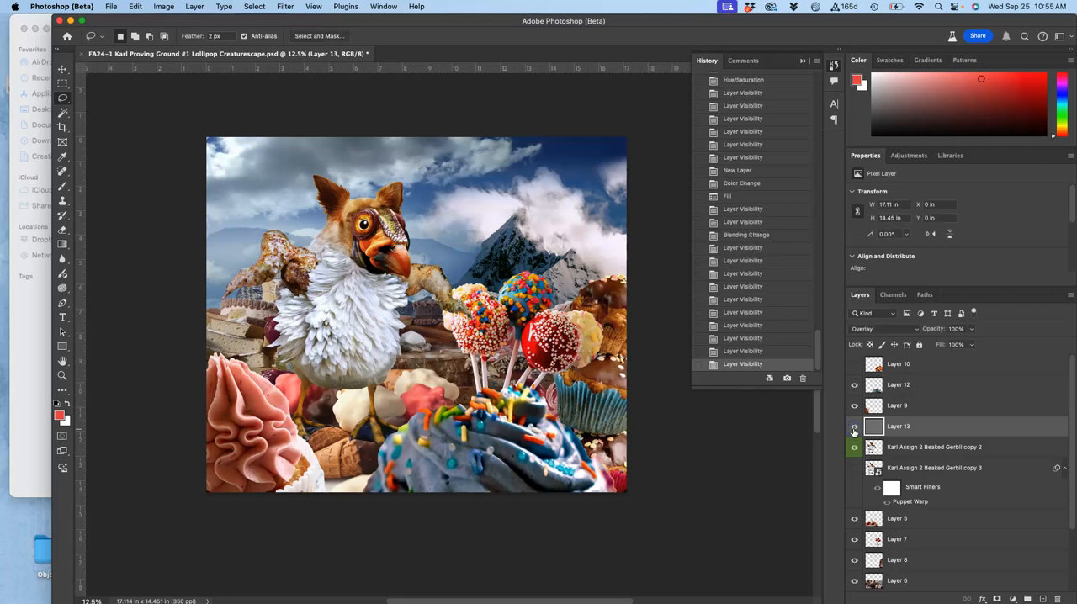
mouse_move(854, 428)
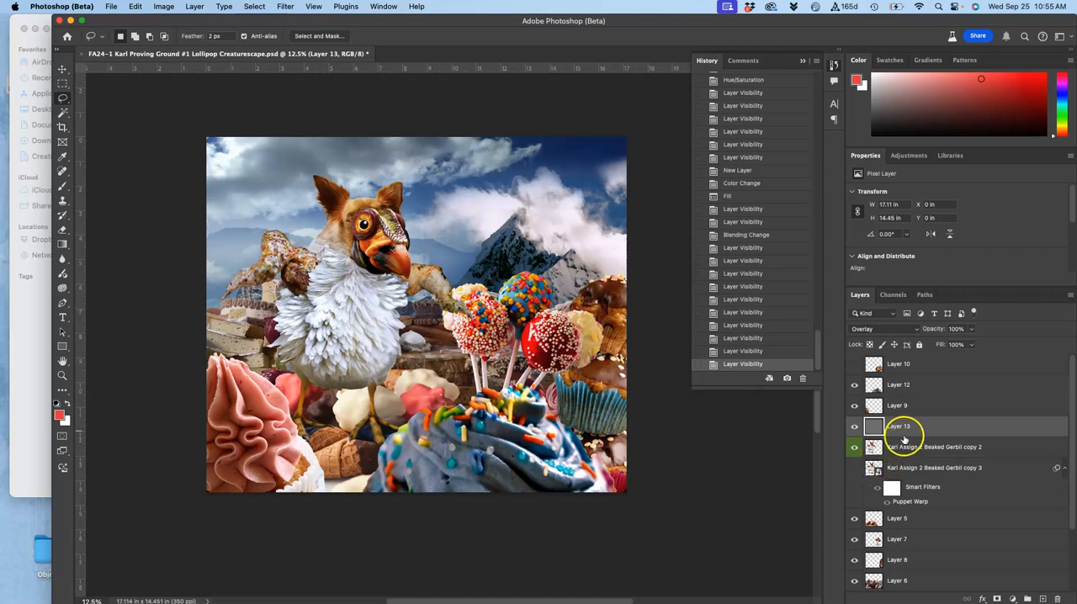
Name the gray layer Dodge Burn Overlay and ready the Burn tool with an adjusted brush.
double_click(898, 427)
type("Dofge Burn Overlay")
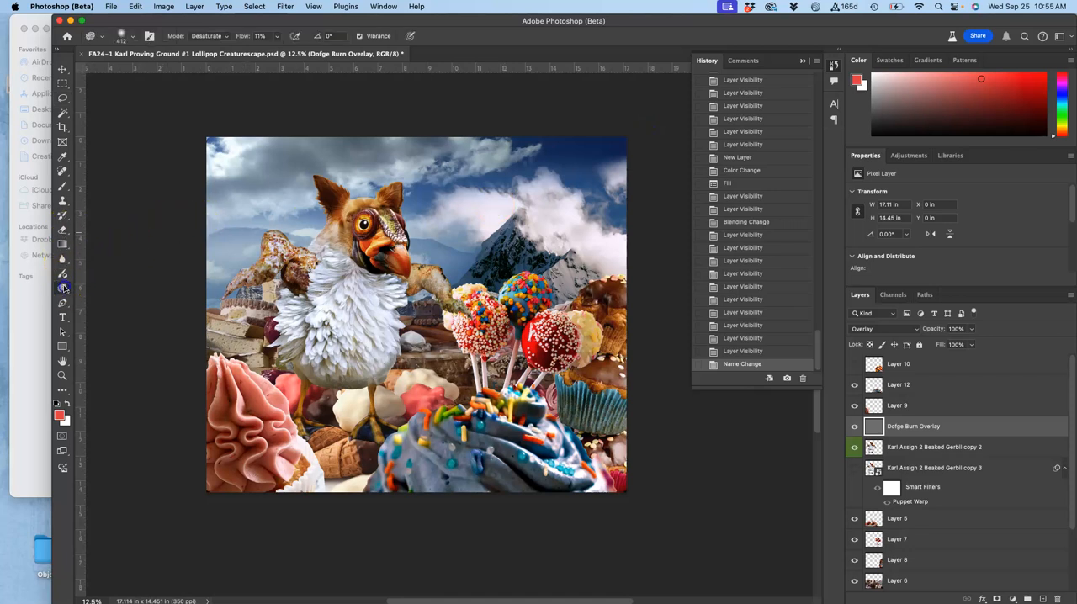
left_click(62, 286)
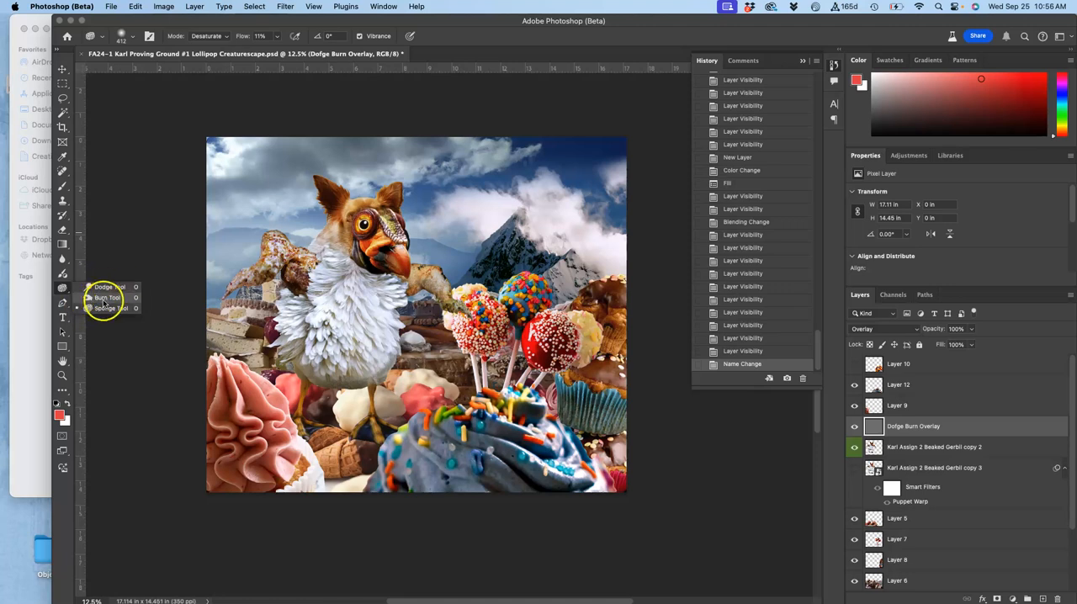
left_click(104, 286)
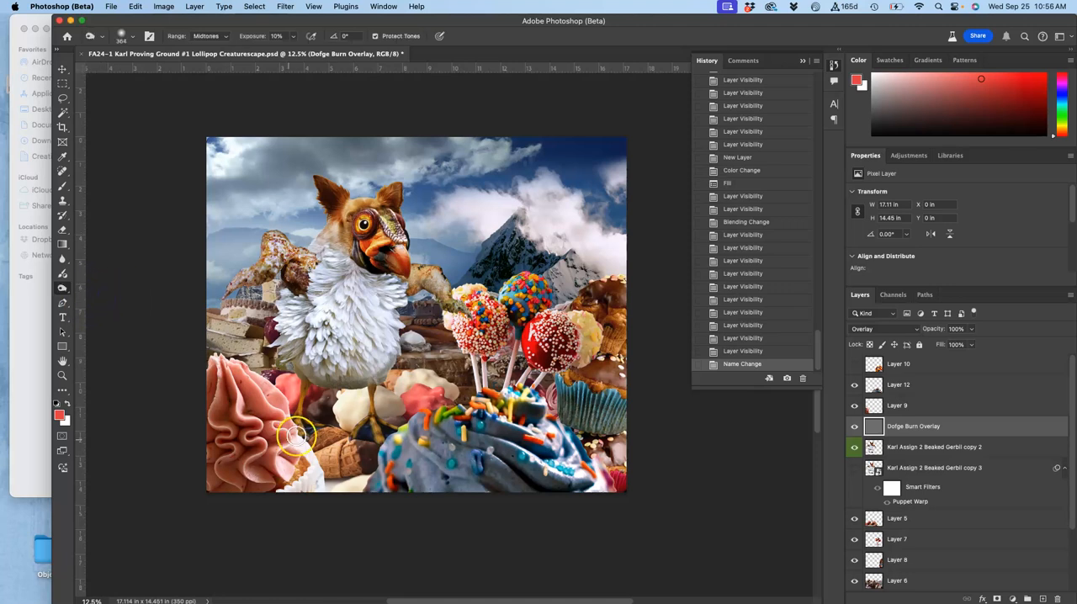
mouse_move(239, 74)
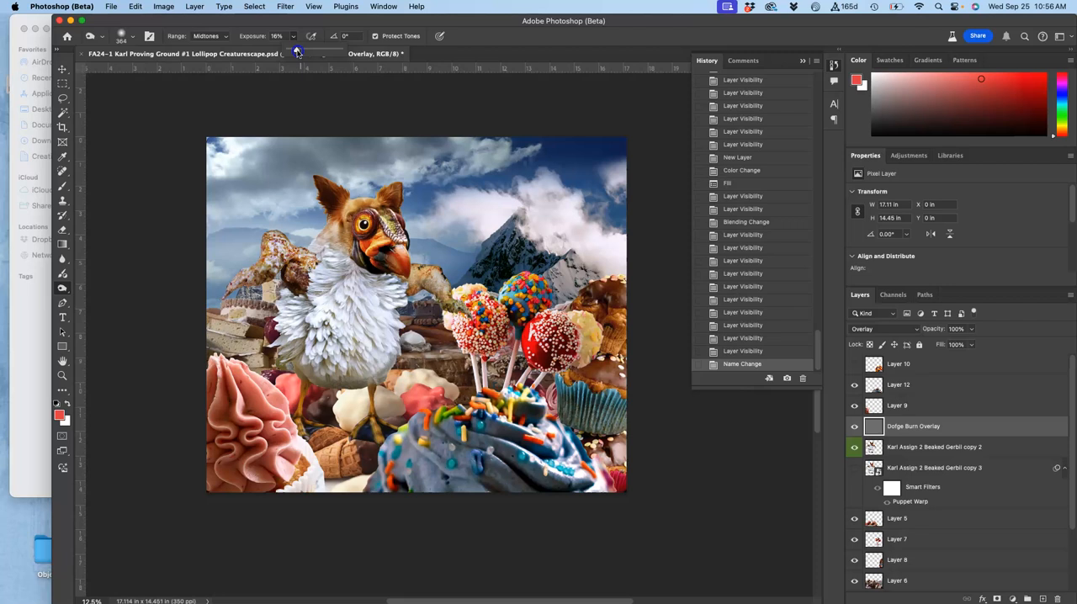
mouse_move(131, 32)
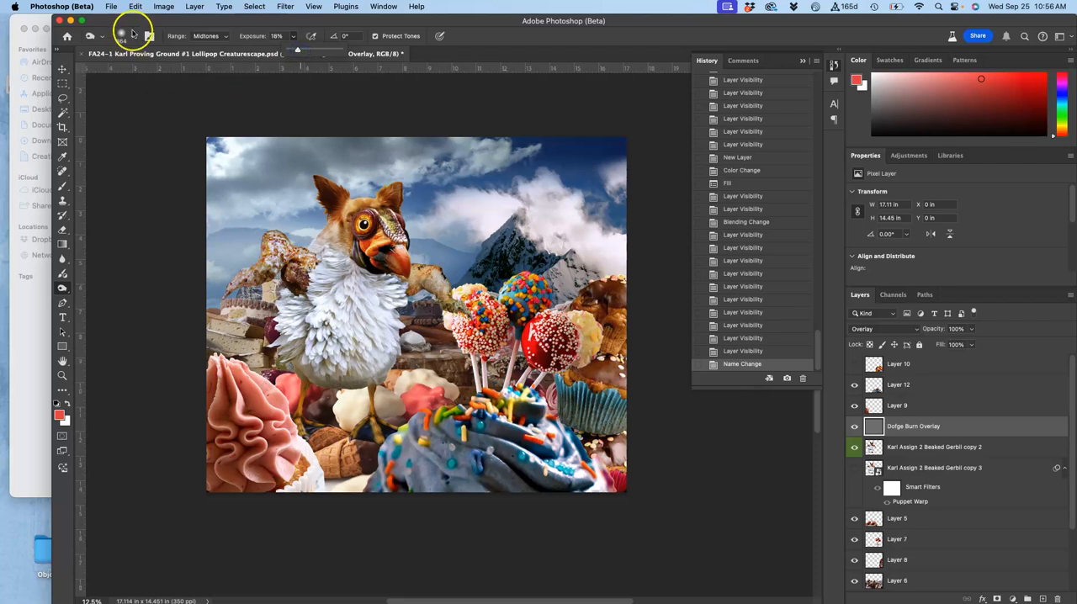
left_click(133, 35)
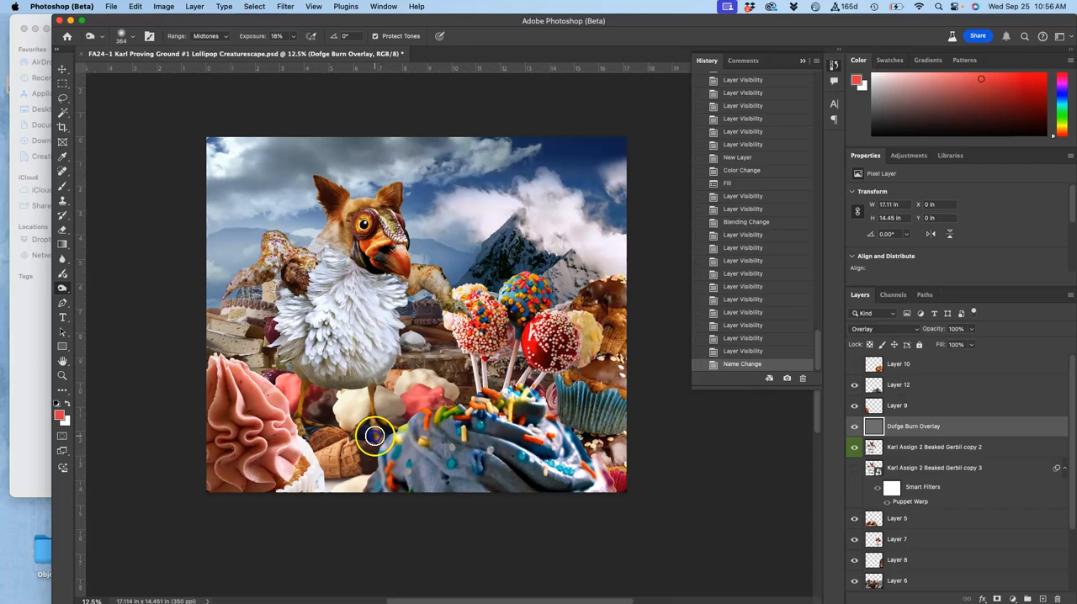
Burn a darker patch on the overlay near the frosted cupcake.
left_click_drag(373, 435, 396, 441)
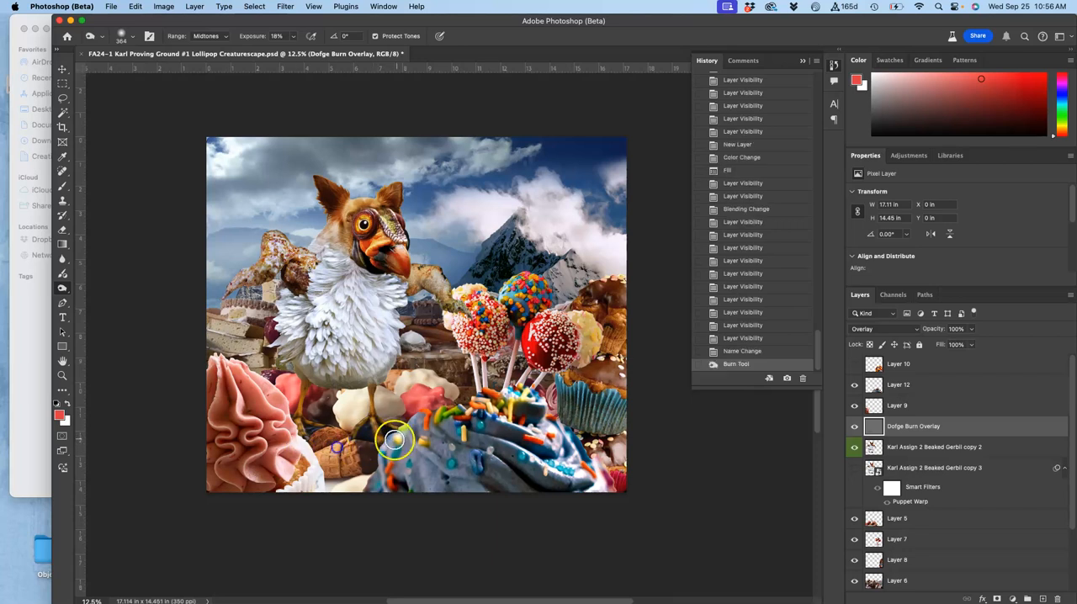
left_click_drag(395, 440, 364, 441)
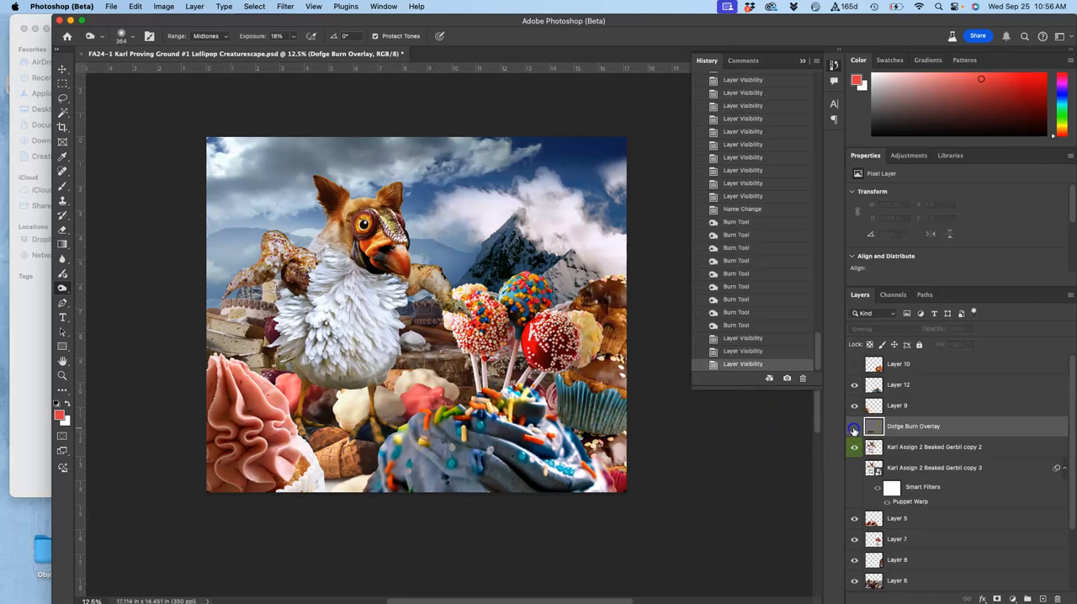
Compare the burn by toggling the overlay layer and previewing it in Normal blending.
left_click(855, 425)
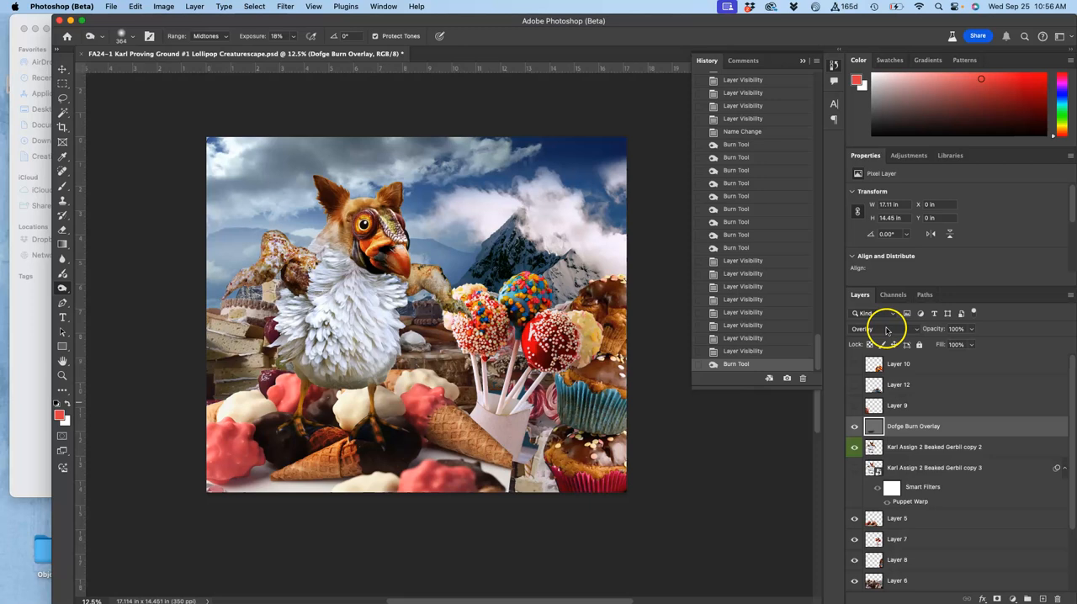
left_click(883, 328)
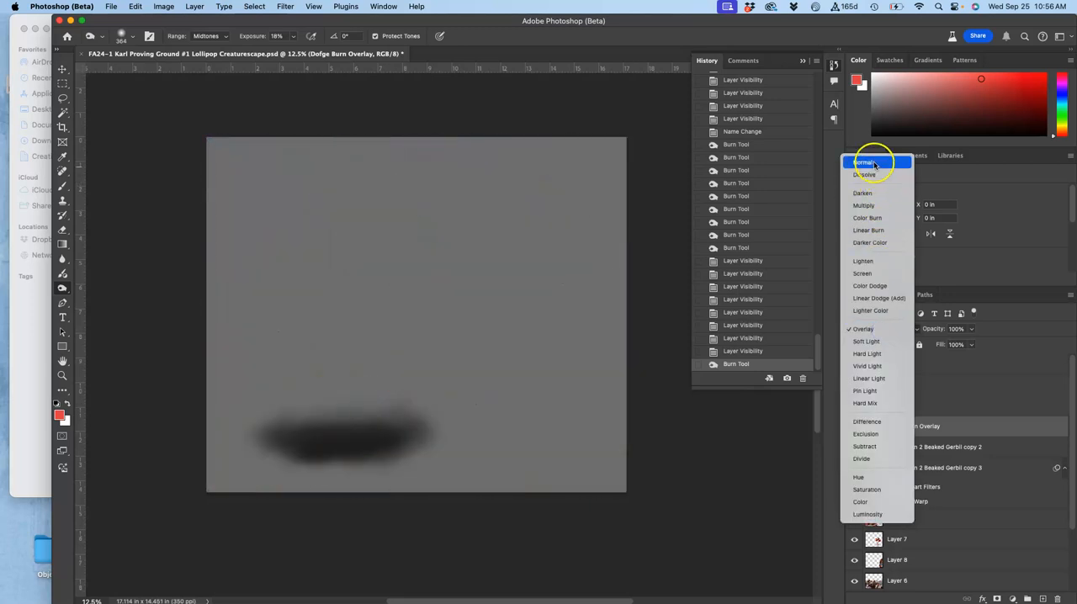
left_click(865, 161)
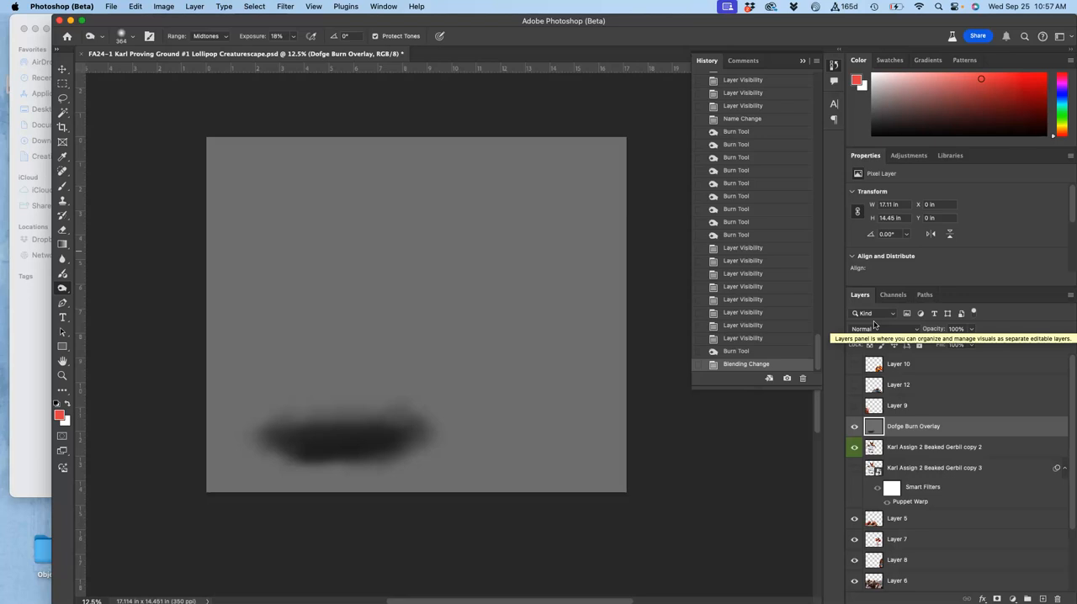
mouse_move(534, 258)
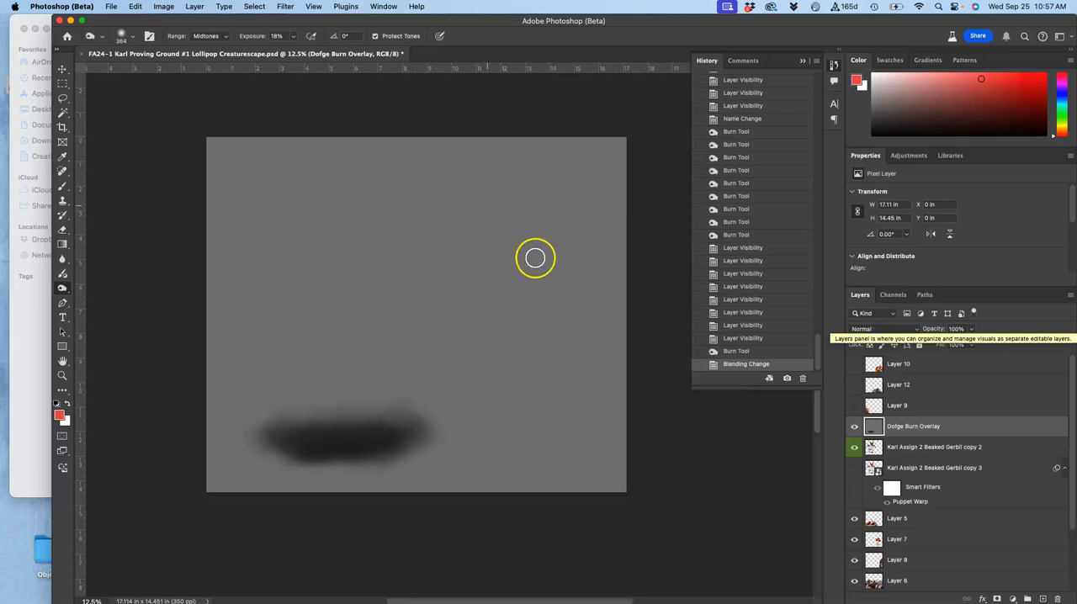
mouse_move(855, 412)
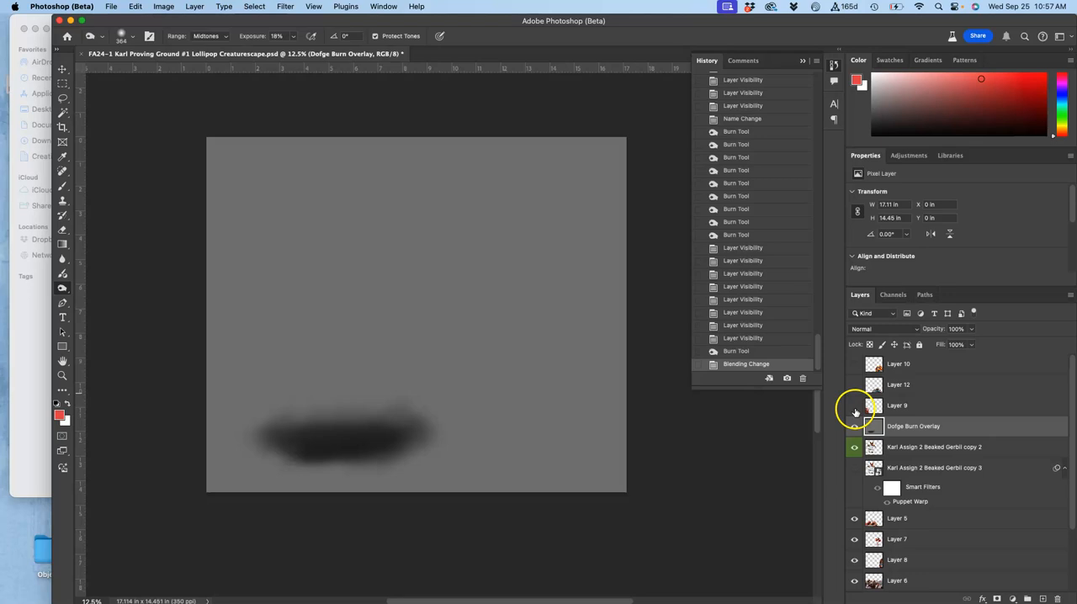
View the overlay on its own and set its blend mode to Overlay.
left_click(855, 426)
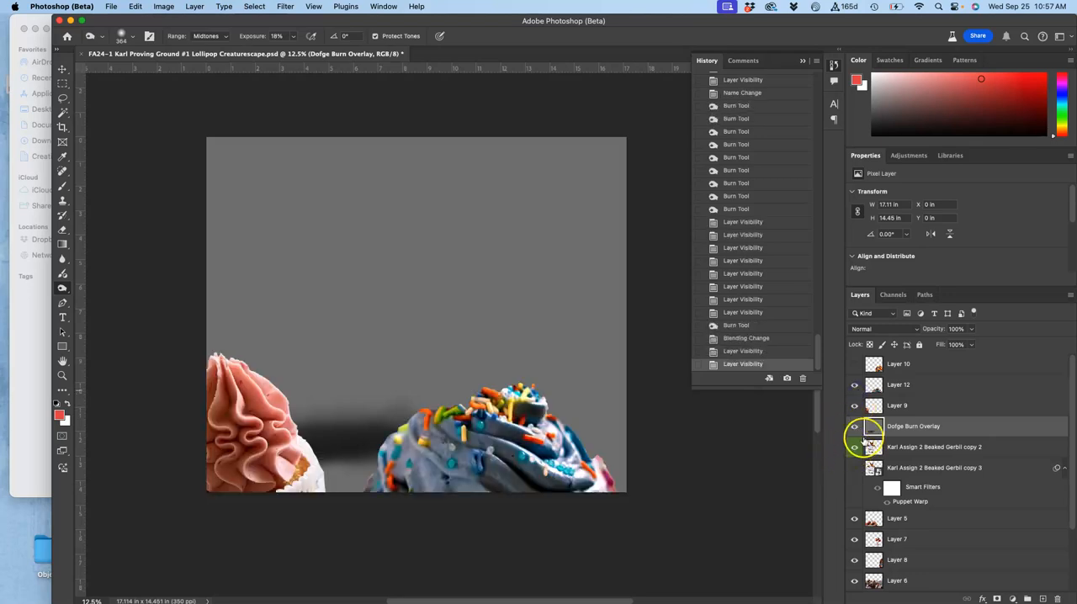
left_click(883, 329)
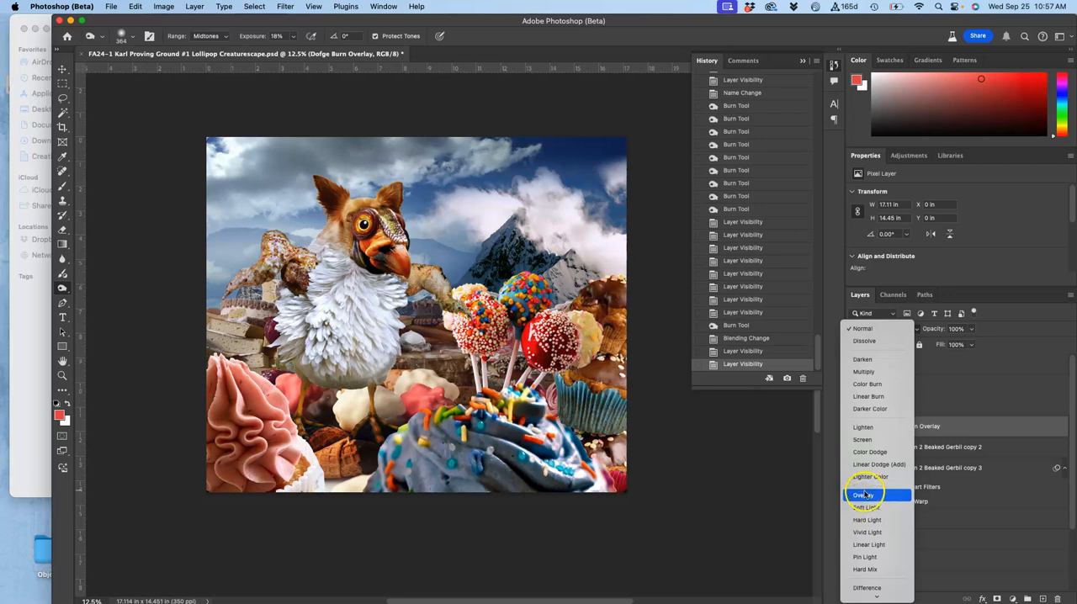
left_click(863, 494)
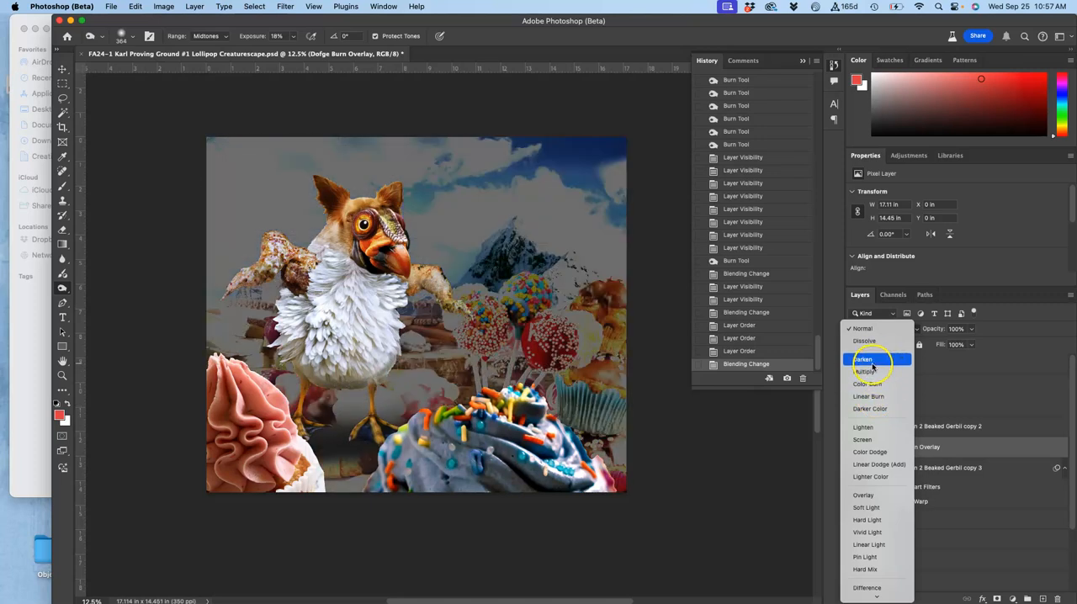
Try Darken and Lighten blending on the Dodge Burn Overlay before returning to Overlay.
left_click(861, 428)
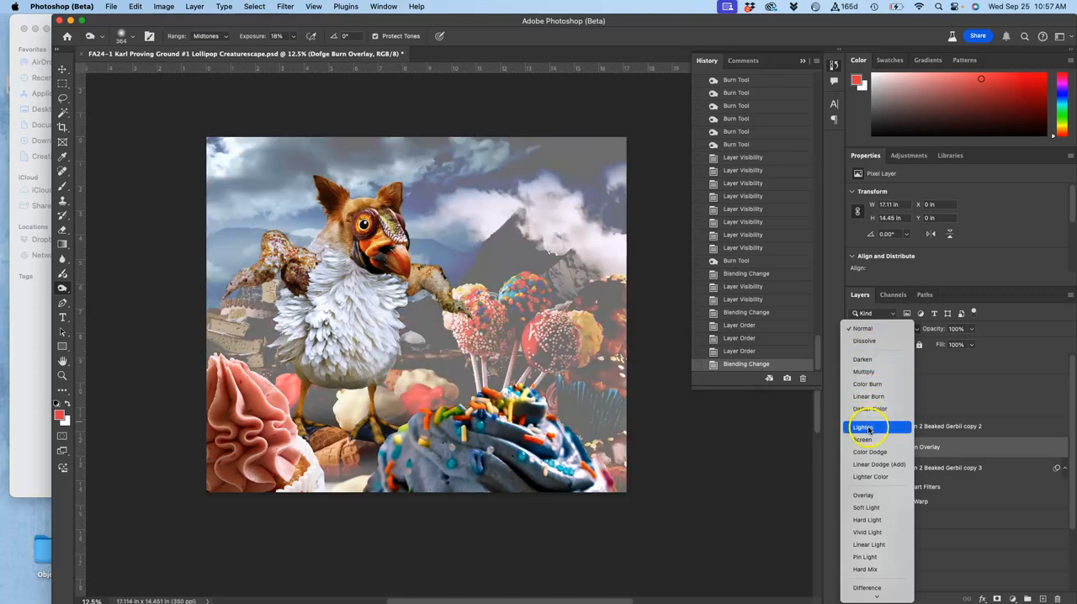
left_click(861, 427)
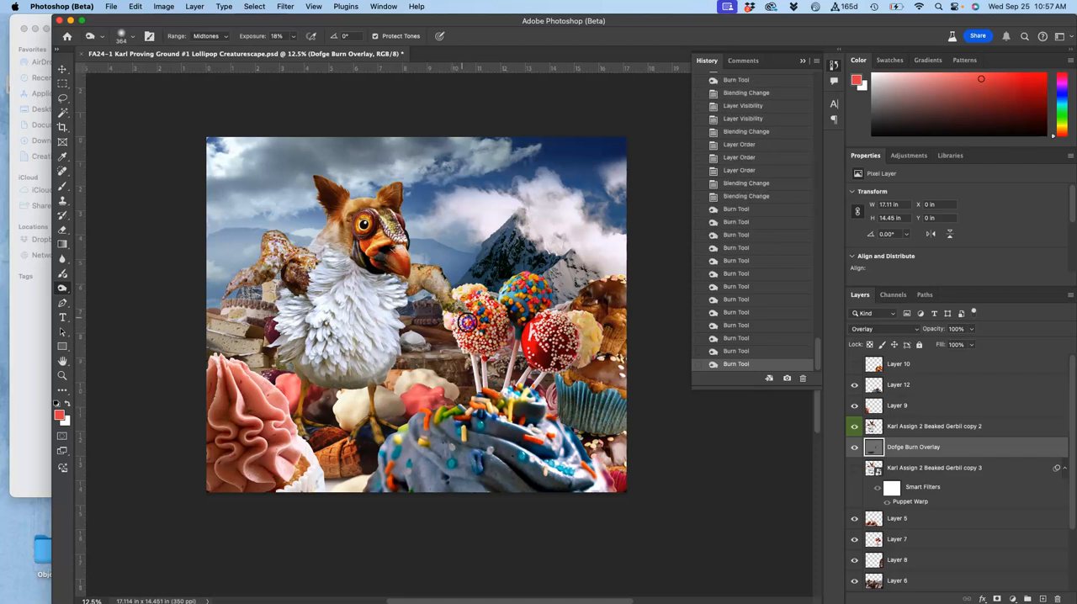
Zoom on the red sprinkled cake pop, burn shading on its edge and top, then compare by toggling the overlay.
left_click(471, 323)
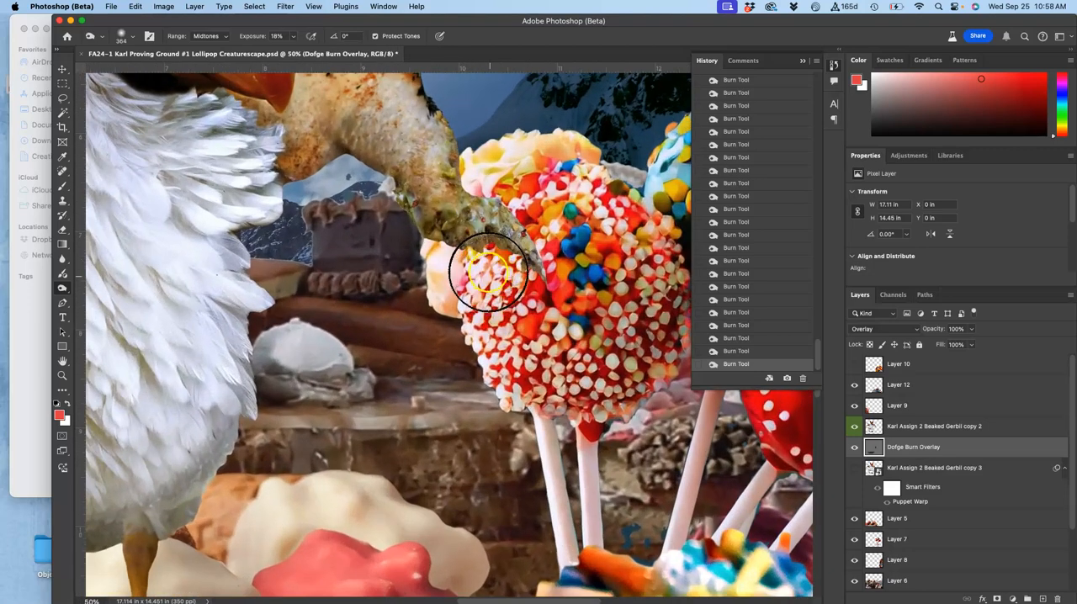
left_click_drag(488, 278, 502, 218)
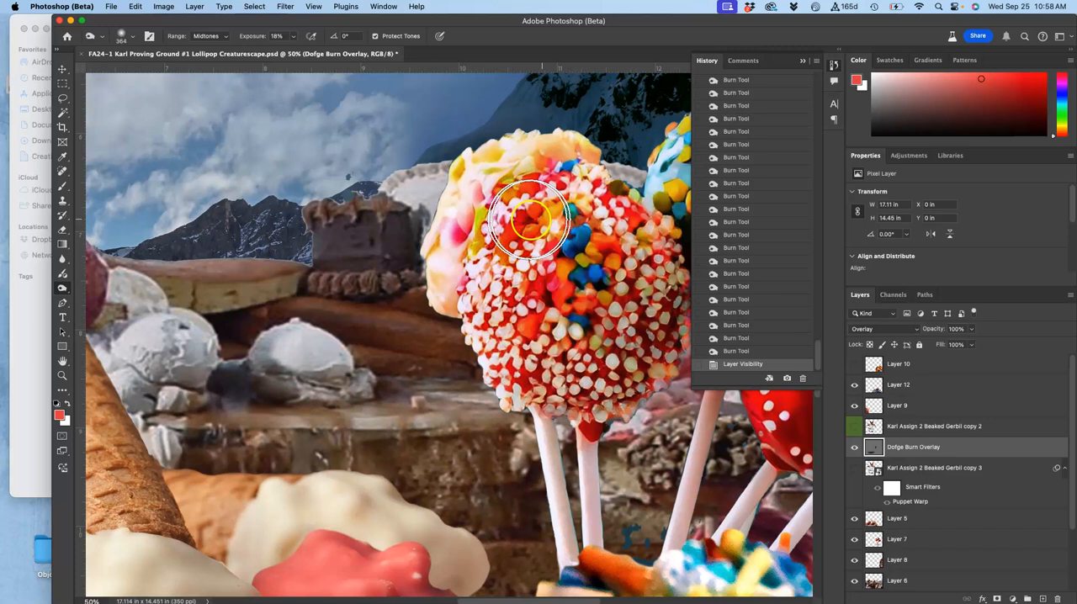
left_click_drag(530, 218, 502, 193)
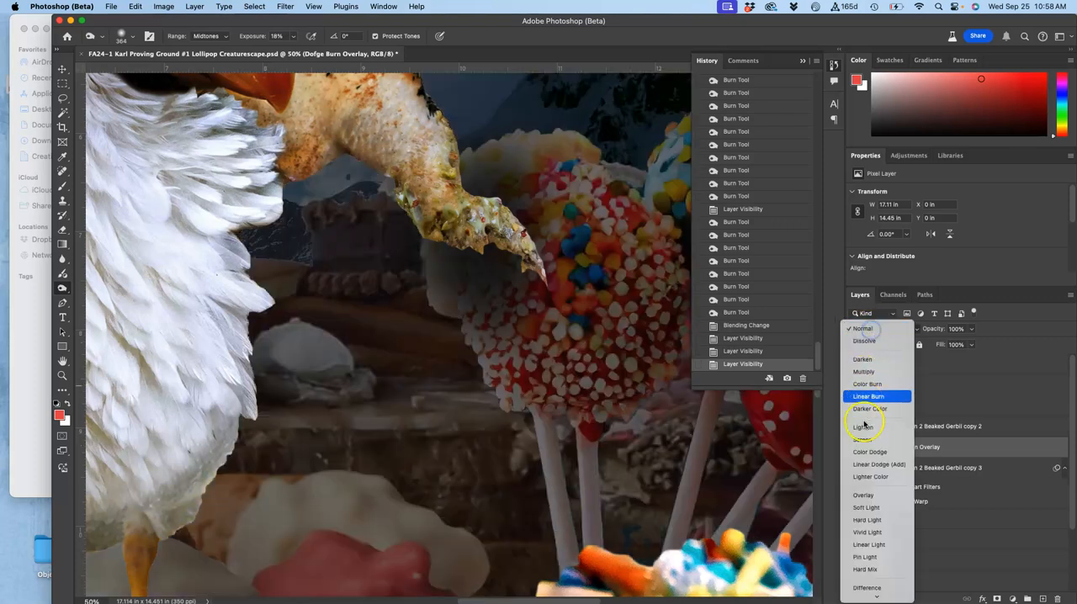
left_click(861, 495)
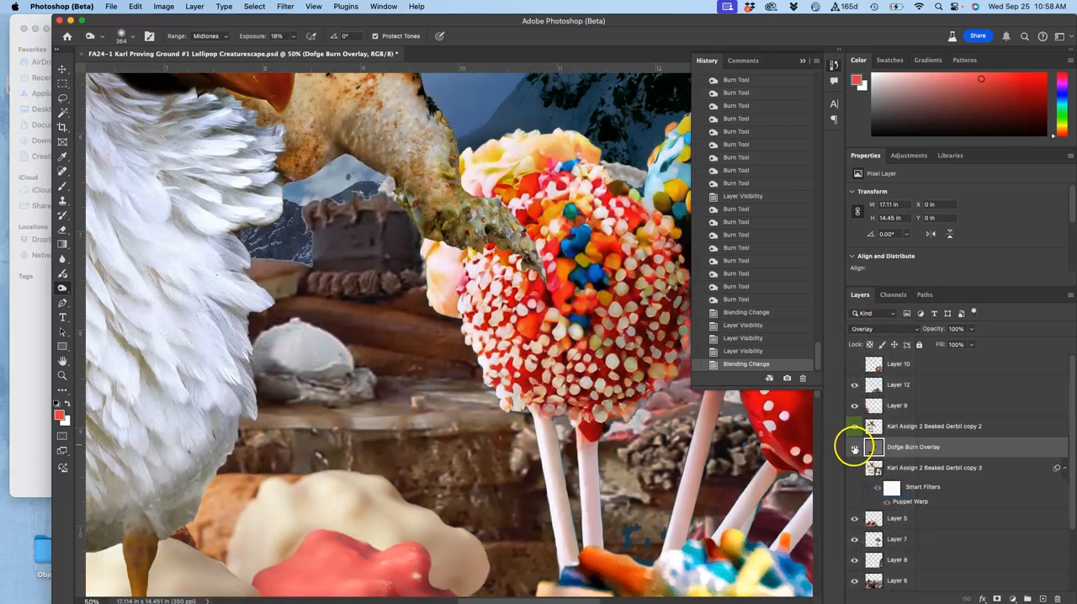
left_click(855, 447)
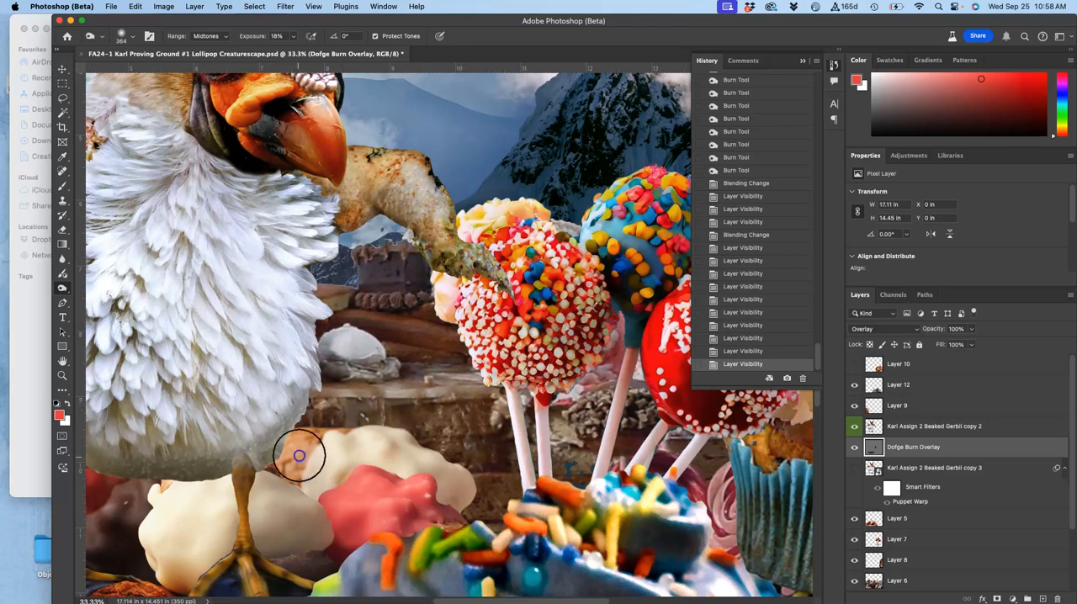
Burn shadow under and beside the creature's feet, toggling the overlay to compare.
left_click_drag(299, 454, 360, 486)
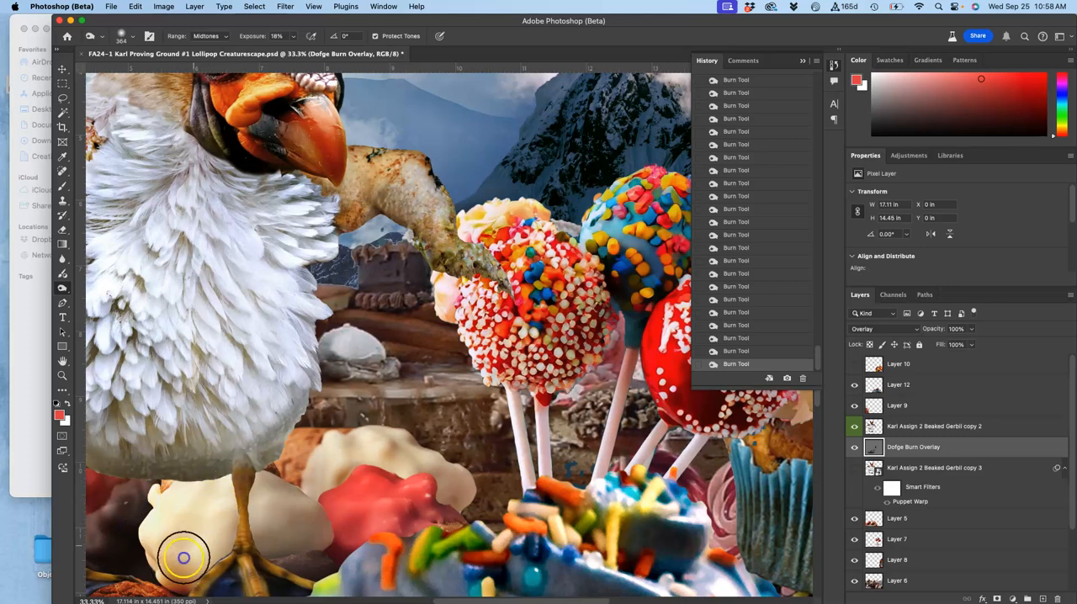
left_click_drag(184, 558, 165, 508)
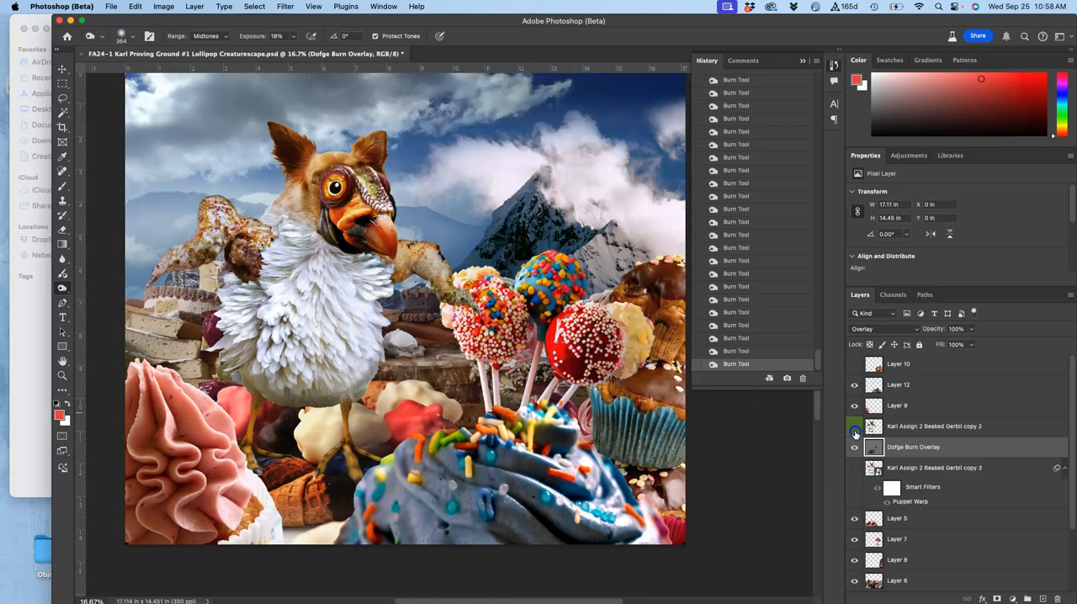
left_click(854, 447)
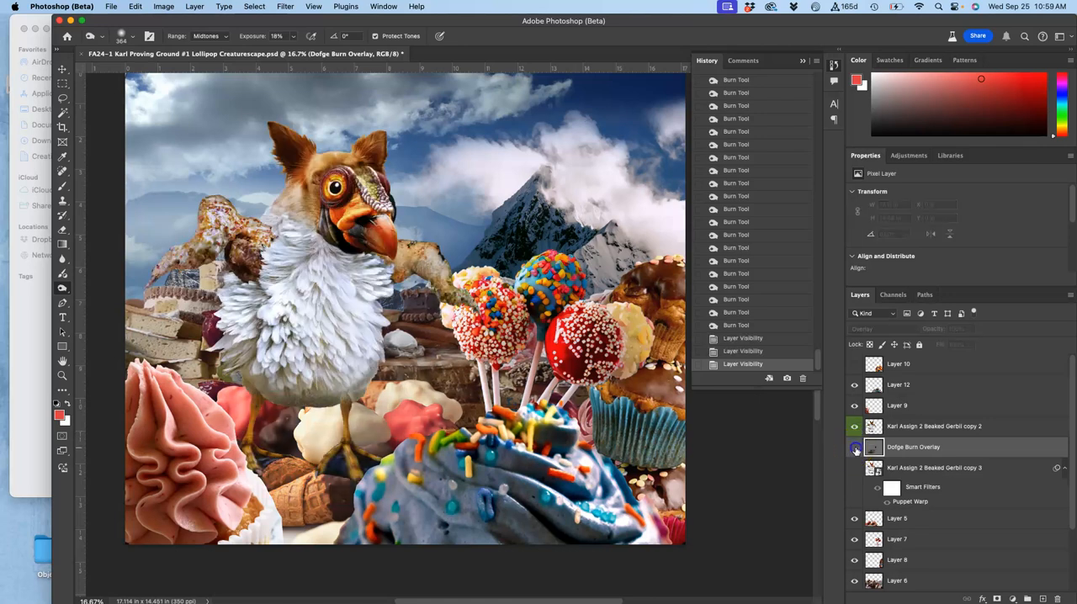
left_click(854, 447)
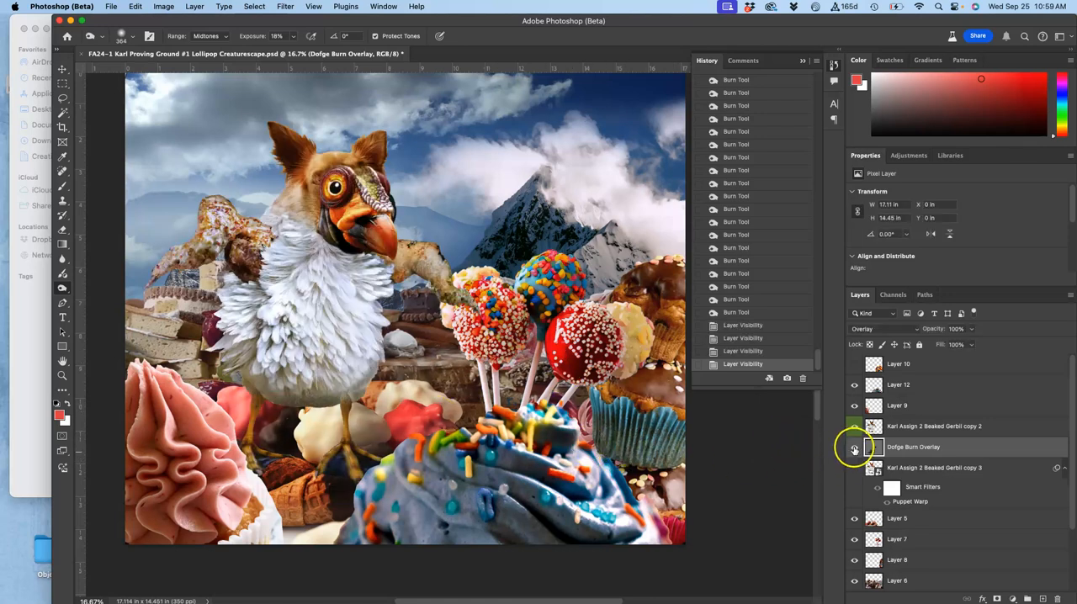
left_click(855, 447)
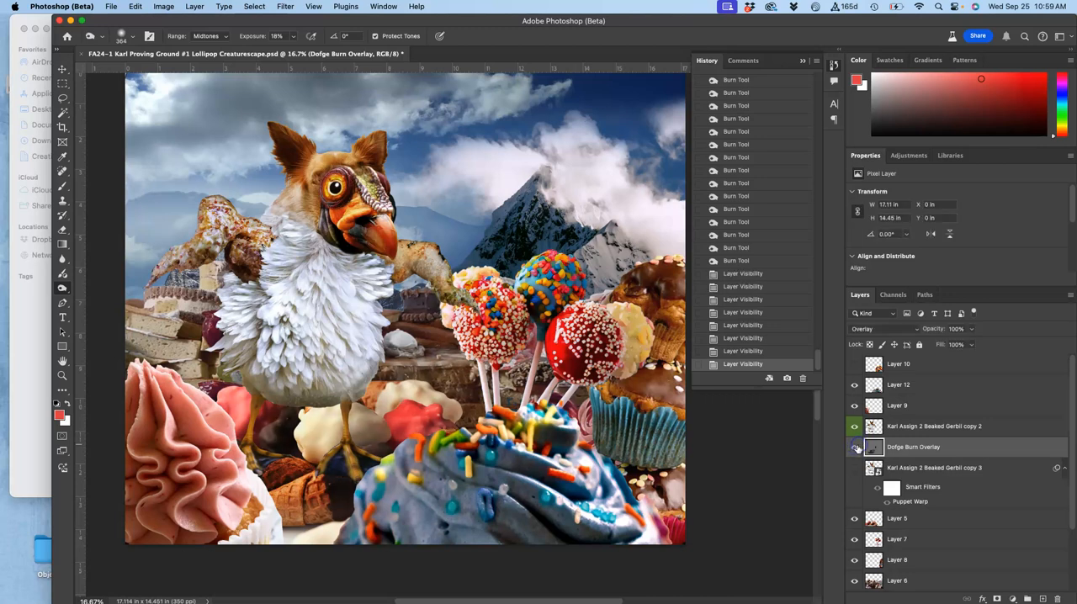
left_click(225, 413)
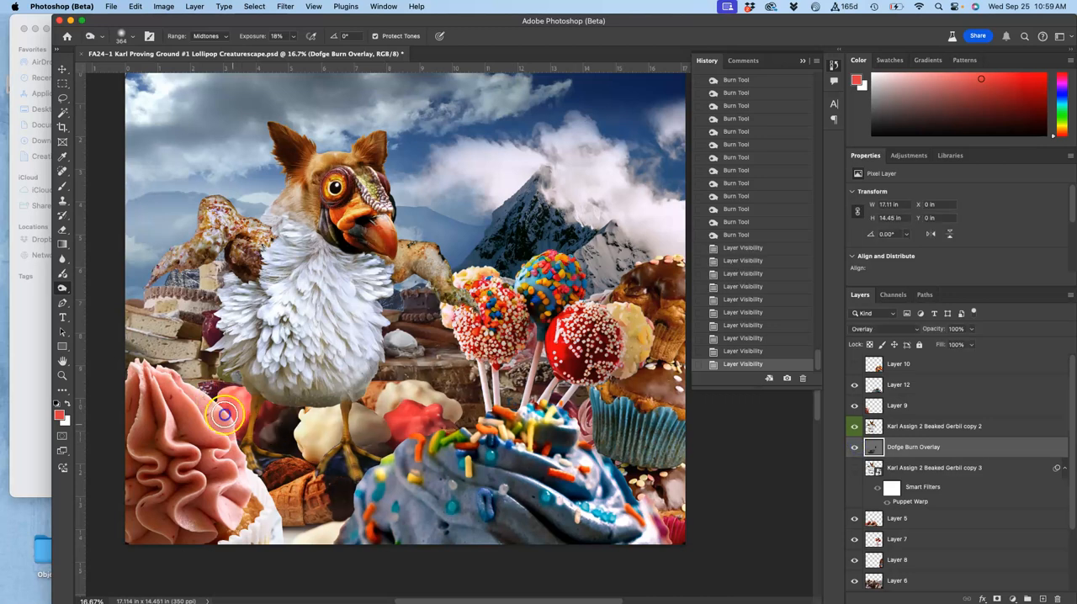
Deepen shadows beside the pink frosting, the creature's head and among the cake pops.
left_click_drag(226, 414, 202, 386)
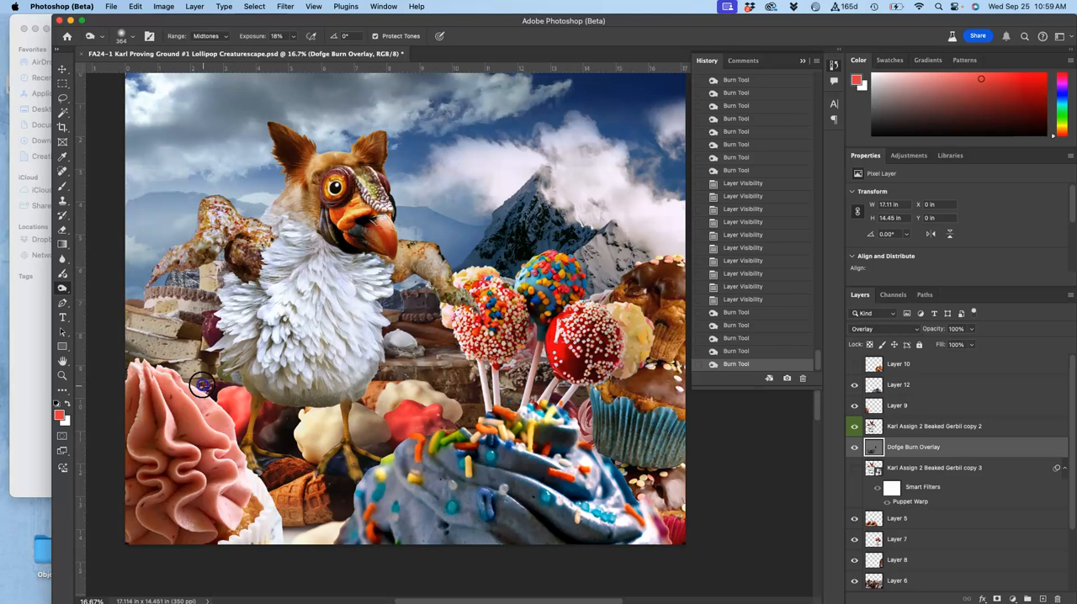
left_click_drag(202, 385, 360, 495)
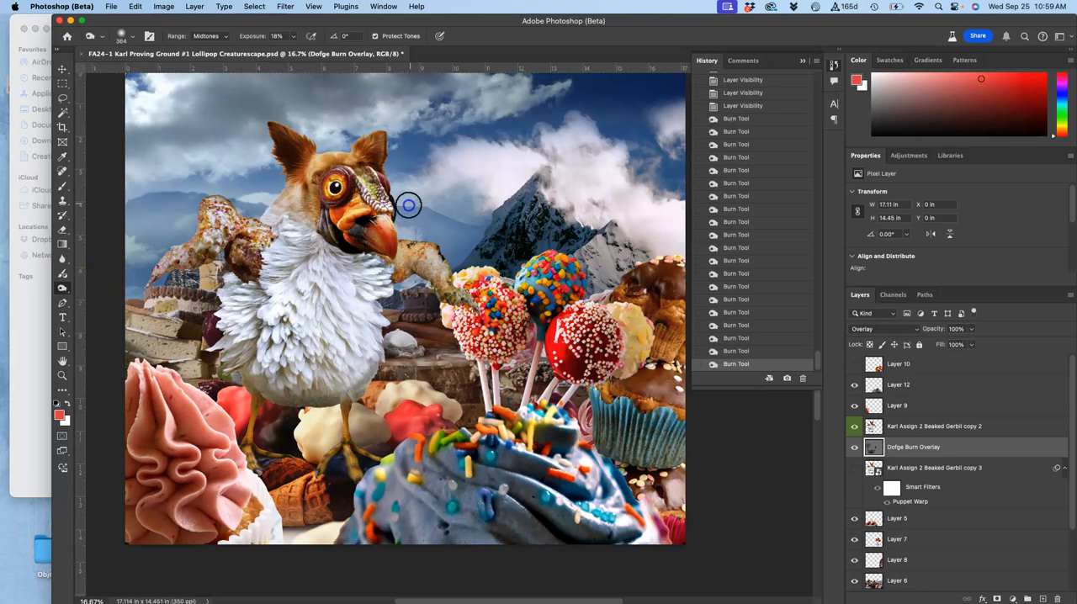
left_click_drag(407, 206, 508, 333)
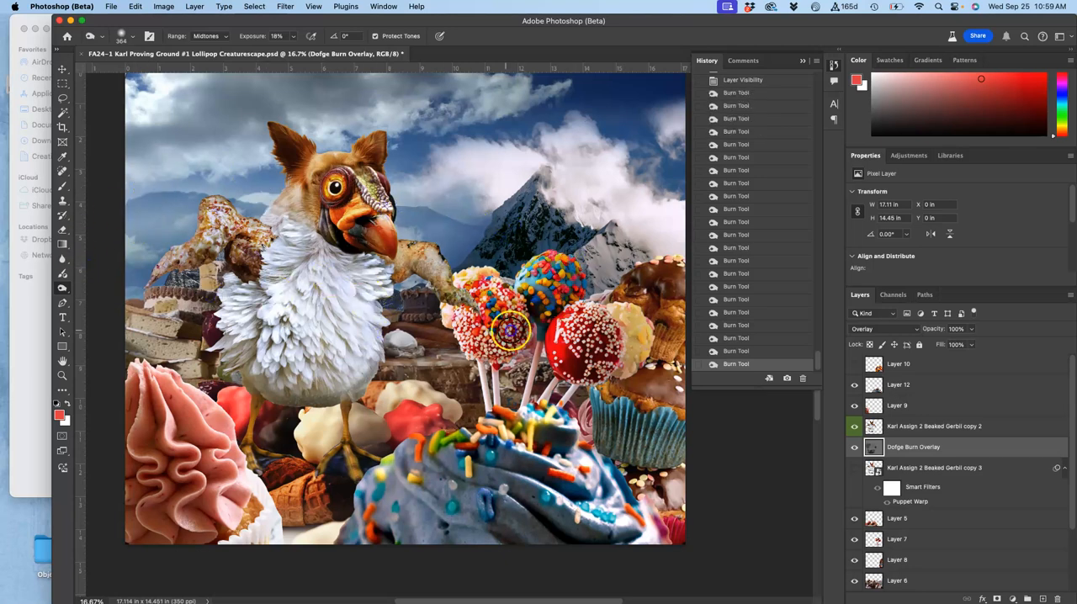
left_click_drag(513, 333, 673, 340)
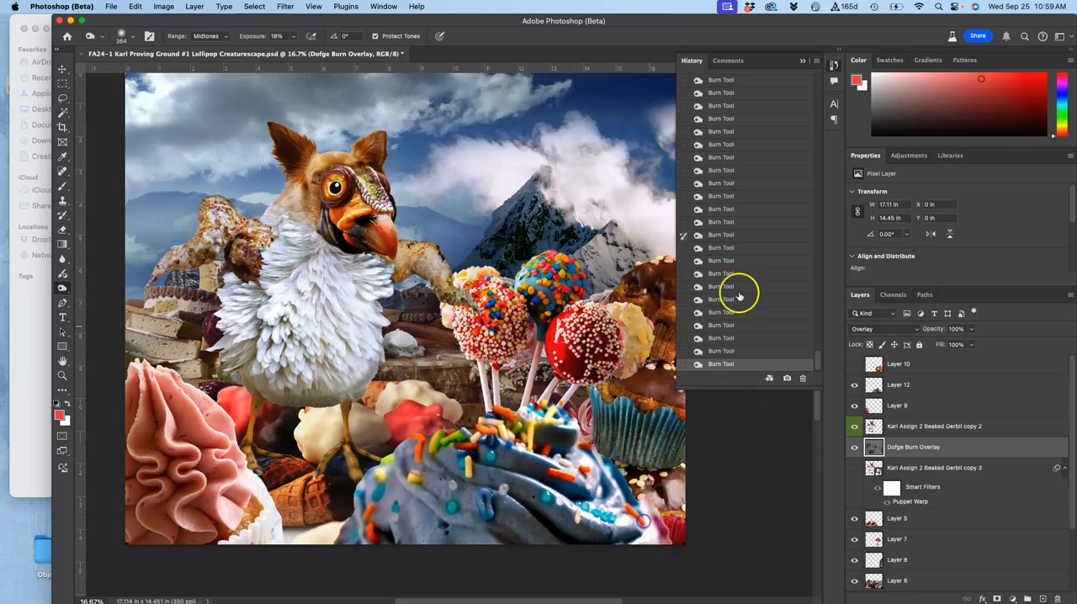
mouse_move(715, 362)
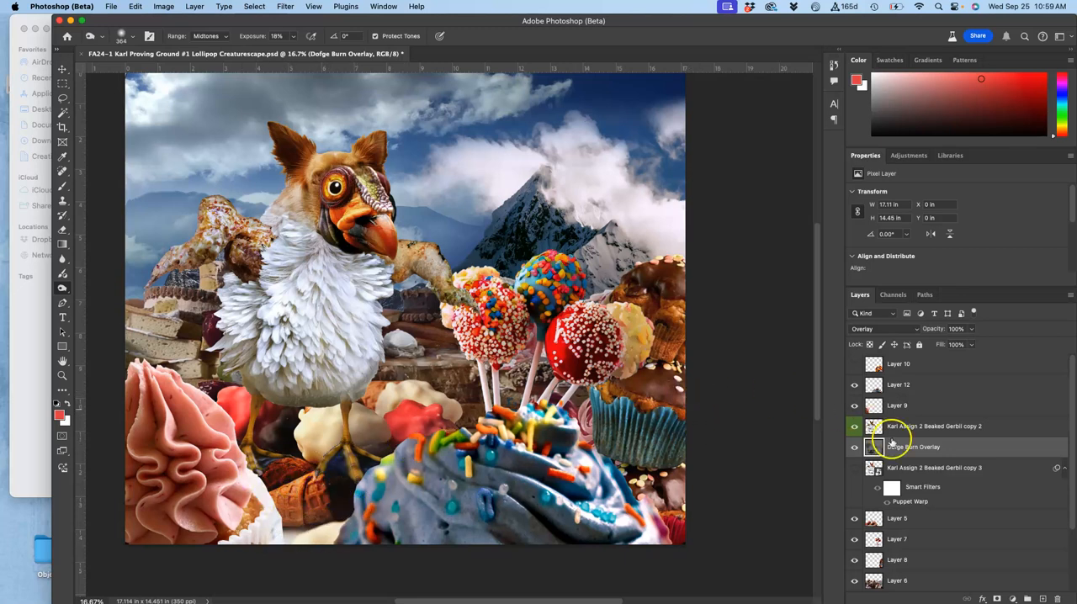
Select the overlay layer and give the burn brush a large, fully soft setting.
left_click(855, 447)
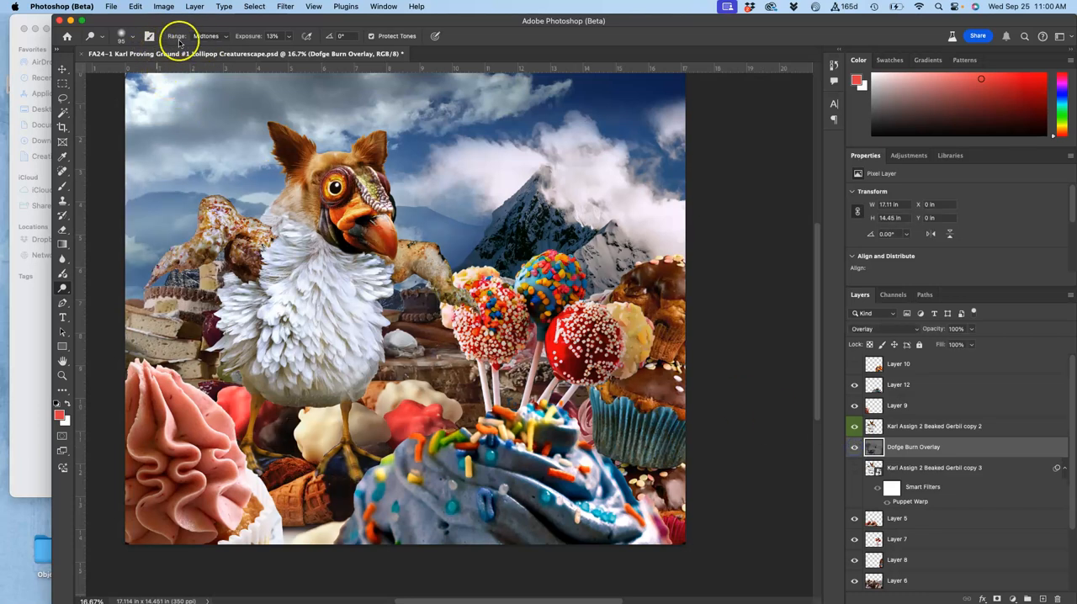
left_click(133, 36)
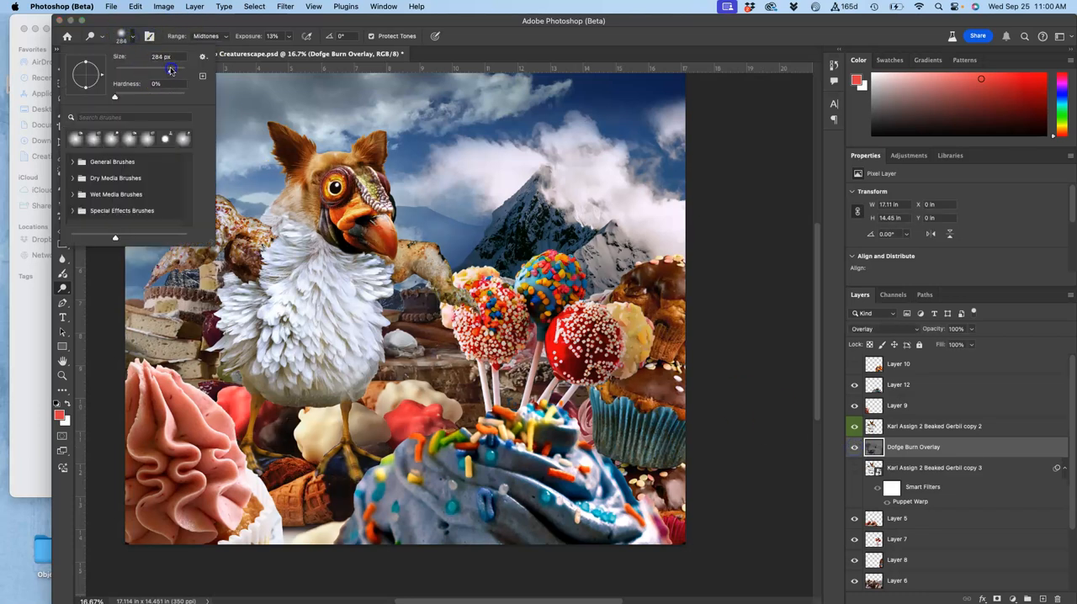
left_click_drag(169, 71, 176, 70)
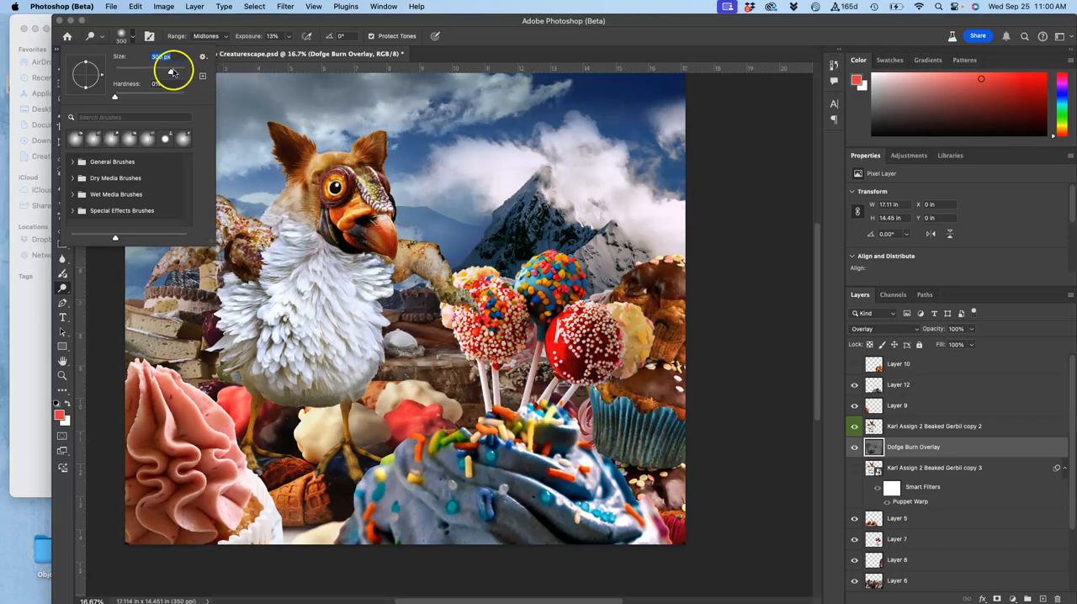
left_click(289, 37)
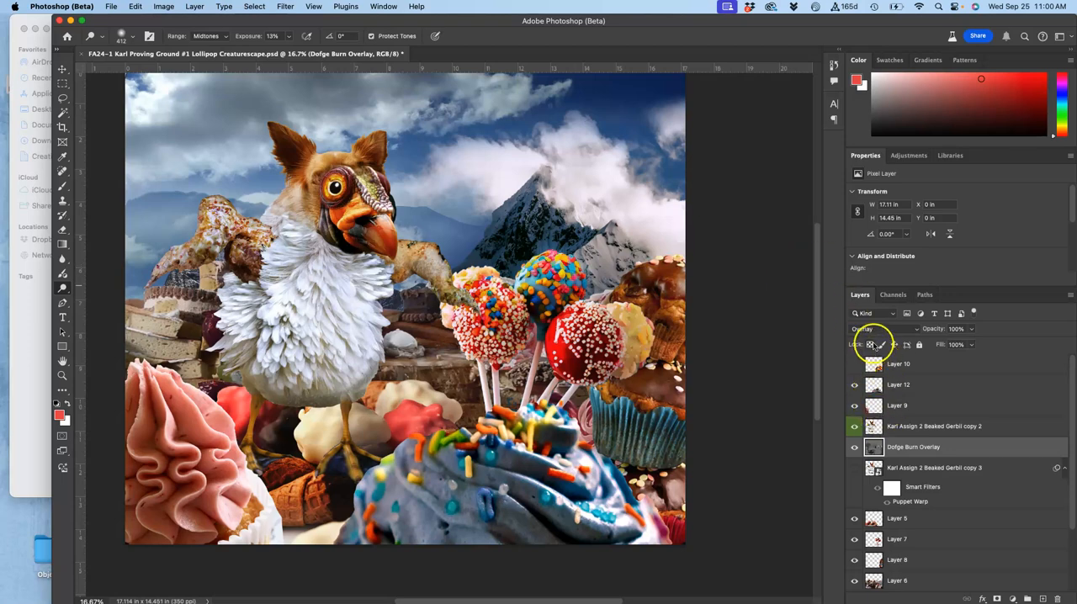
Preview the Dodge Burn Overlay in Normal blending and toggle it to compare.
left_click(875, 330)
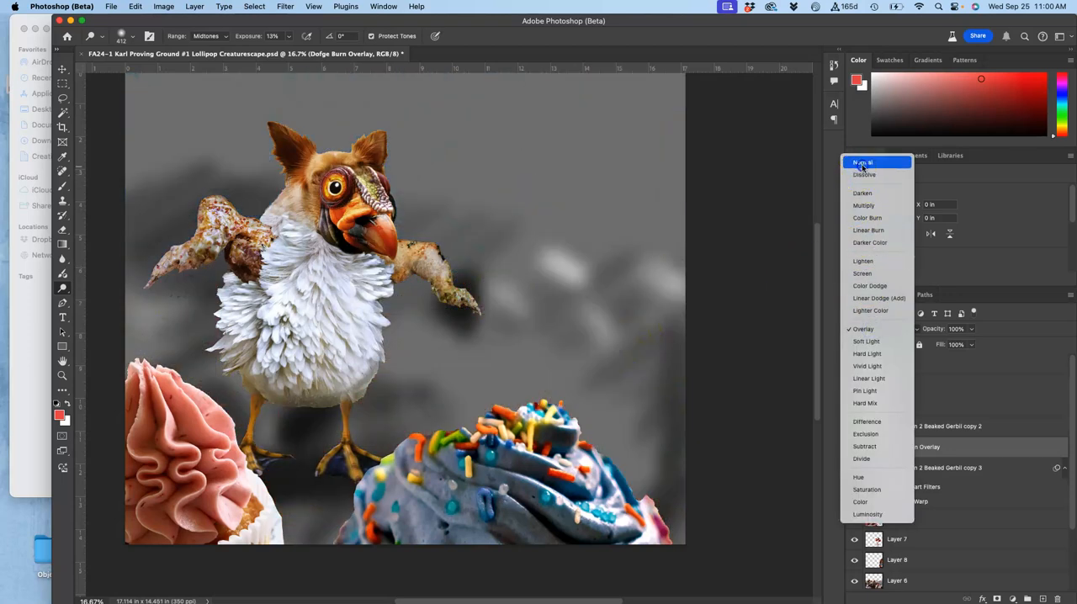
left_click(861, 161)
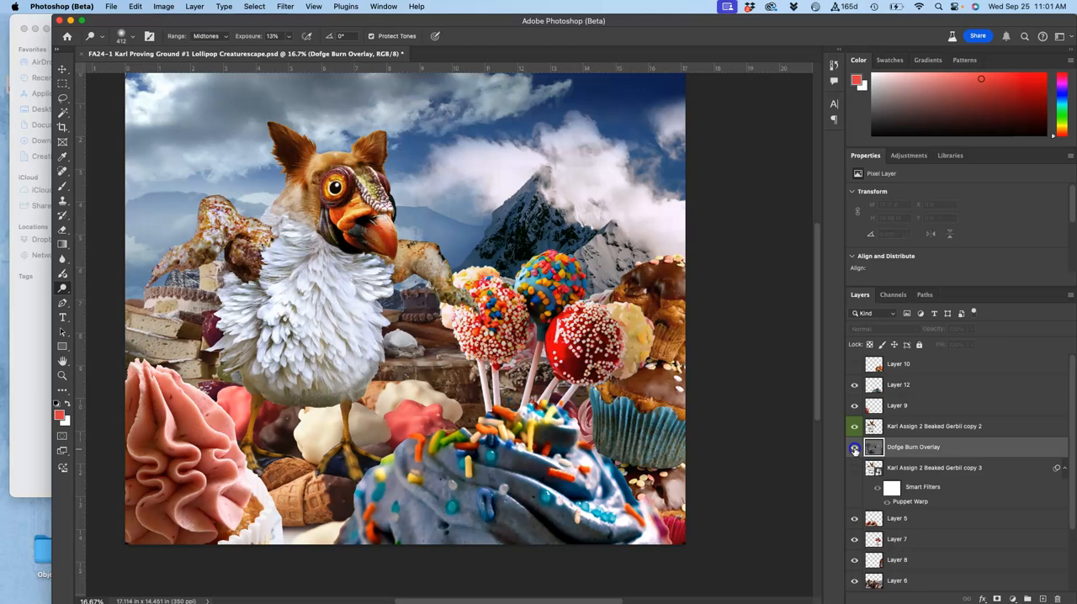
left_click(878, 328)
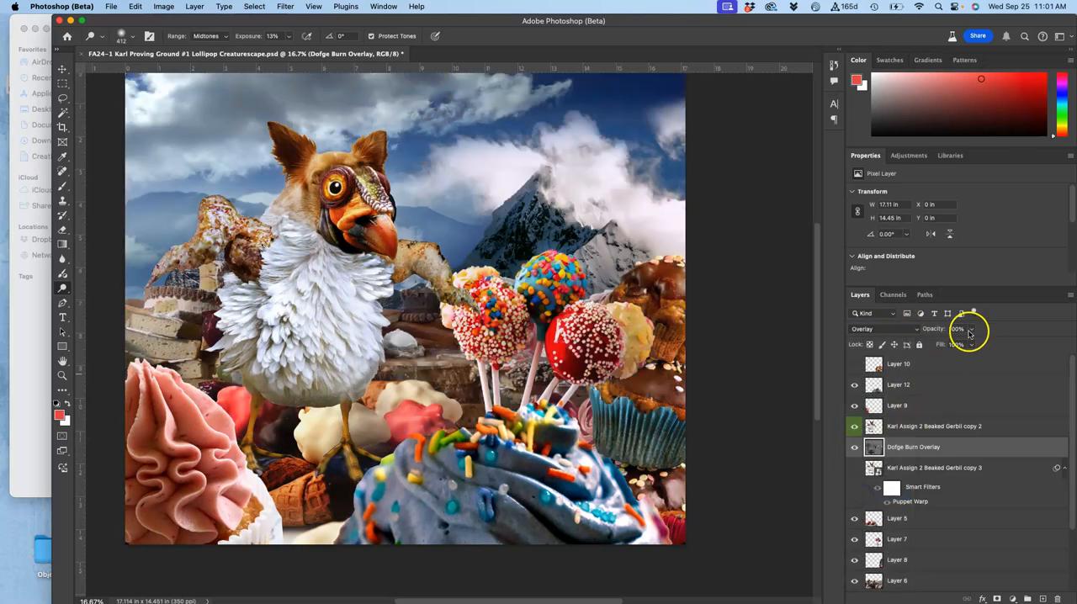
Lower the Dodge Burn Overlay layer opacity to roughly 60%.
left_click_drag(976, 343, 955, 343)
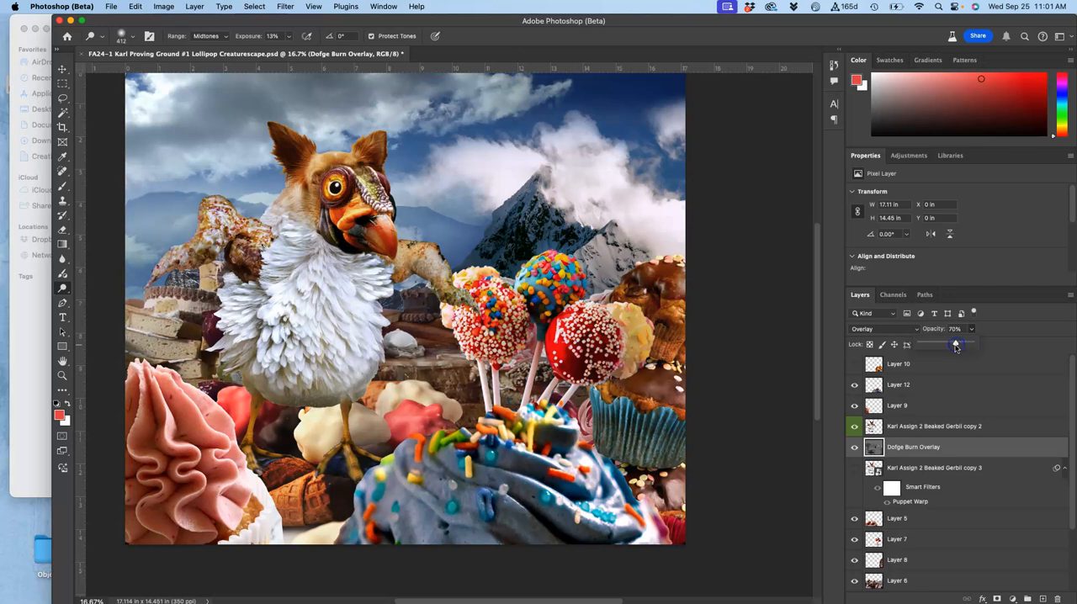
left_click_drag(956, 345, 952, 345)
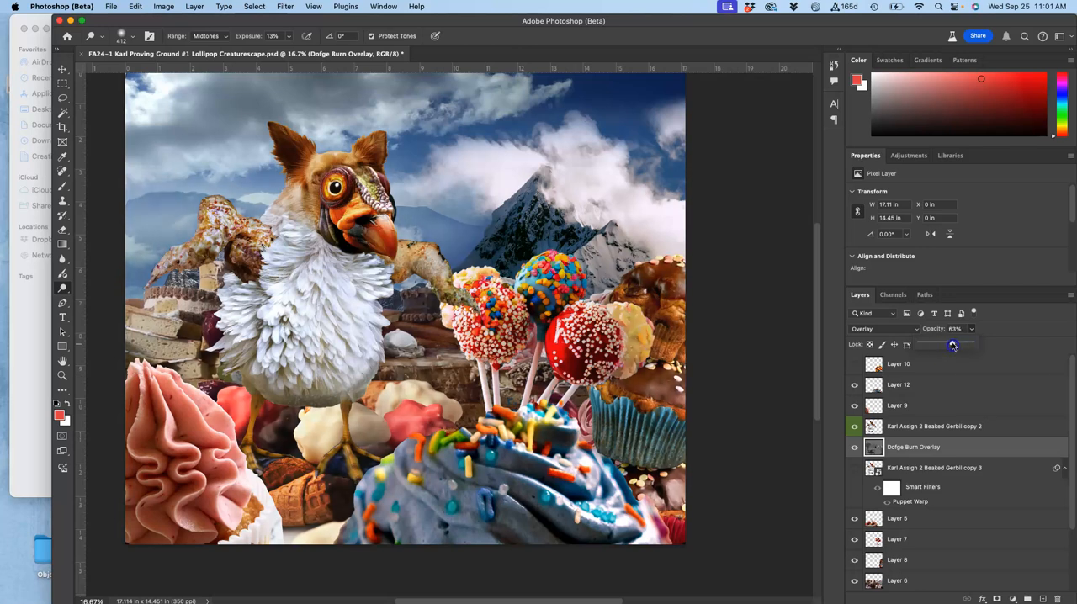
left_click_drag(952, 345, 942, 345)
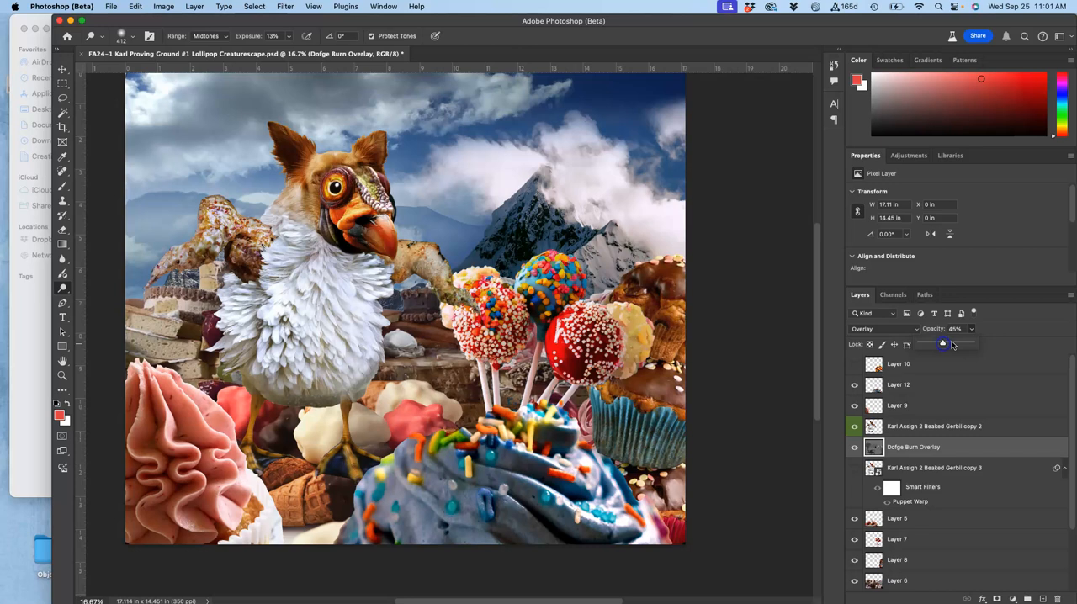
left_click_drag(944, 343, 952, 343)
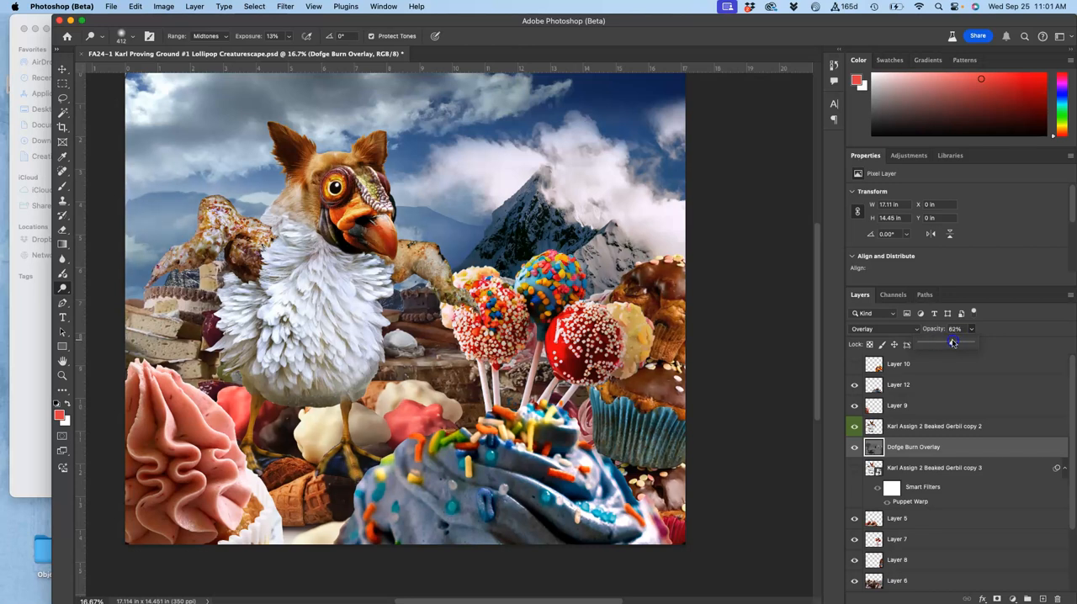
left_click_drag(952, 343, 956, 343)
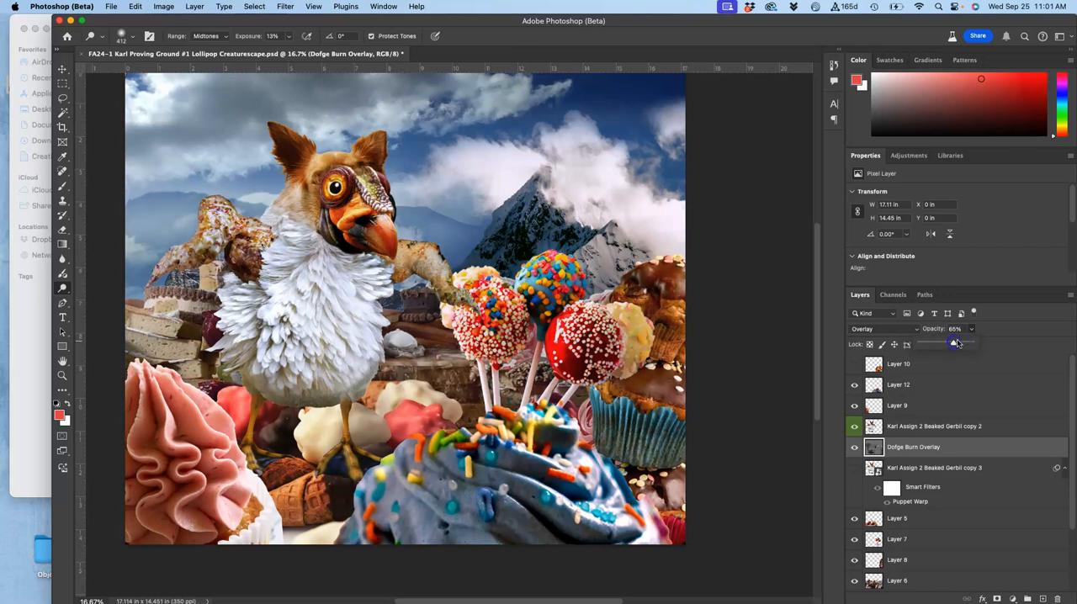
left_click_drag(959, 343, 952, 343)
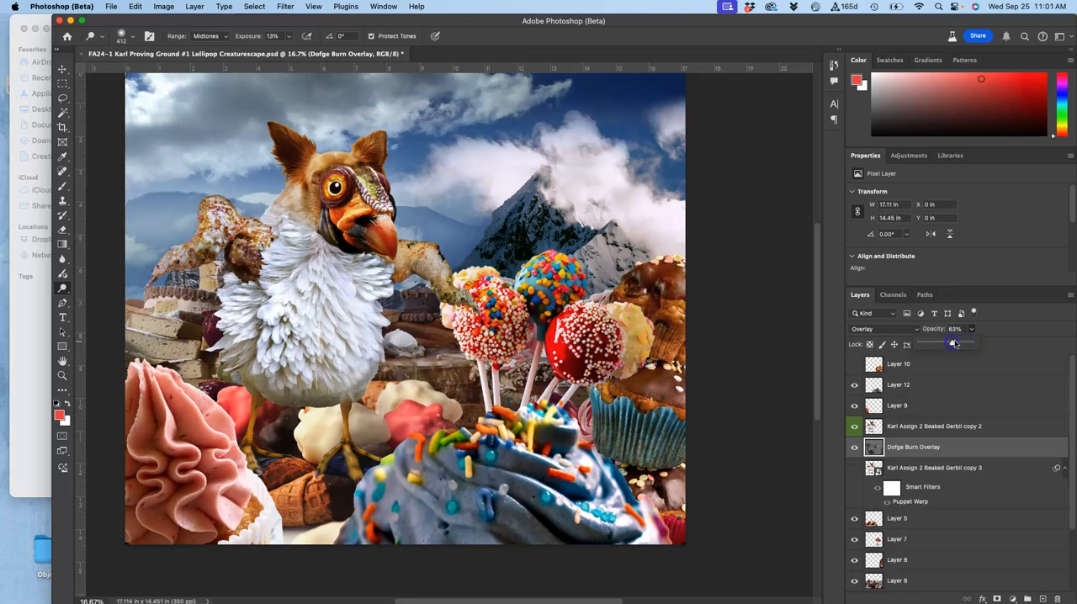
left_click_drag(952, 344, 966, 344)
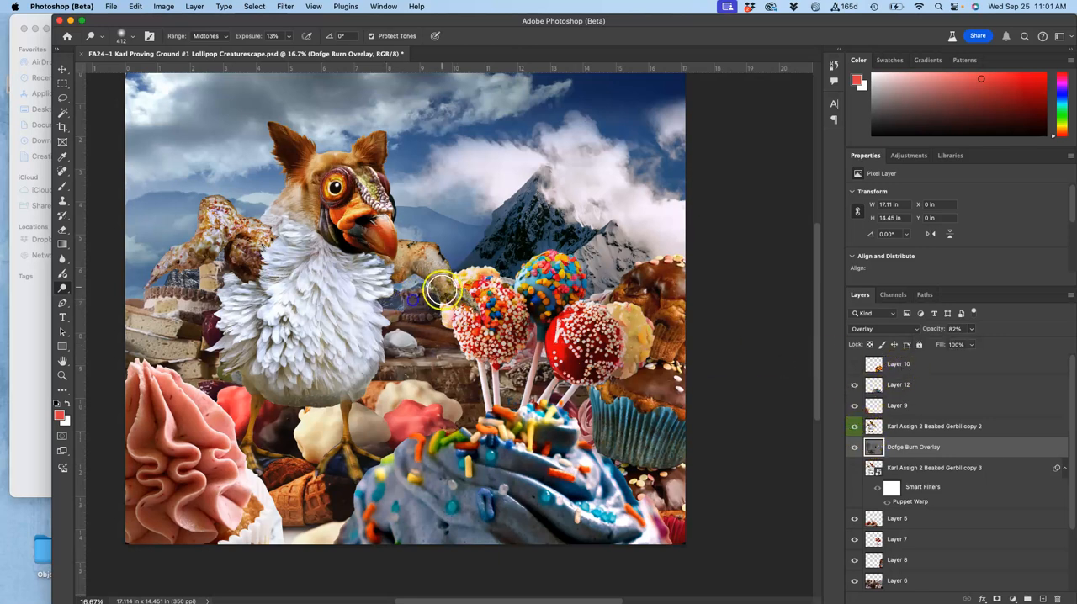
Select the creature's silhouette with the Magic Wand and create a new Layer 13 for it.
left_click(934, 426)
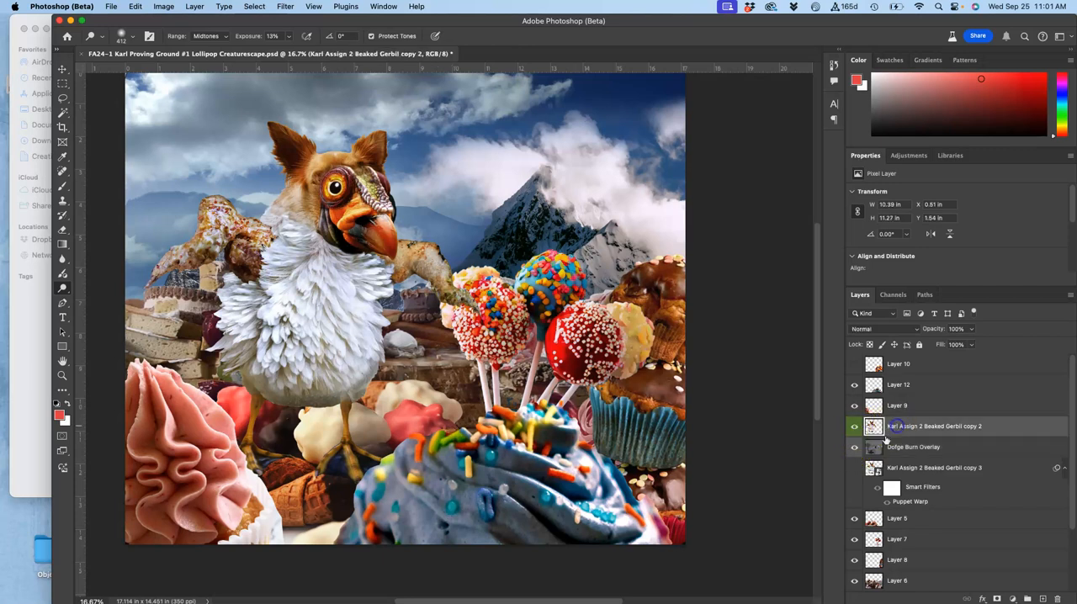
mouse_move(794, 397)
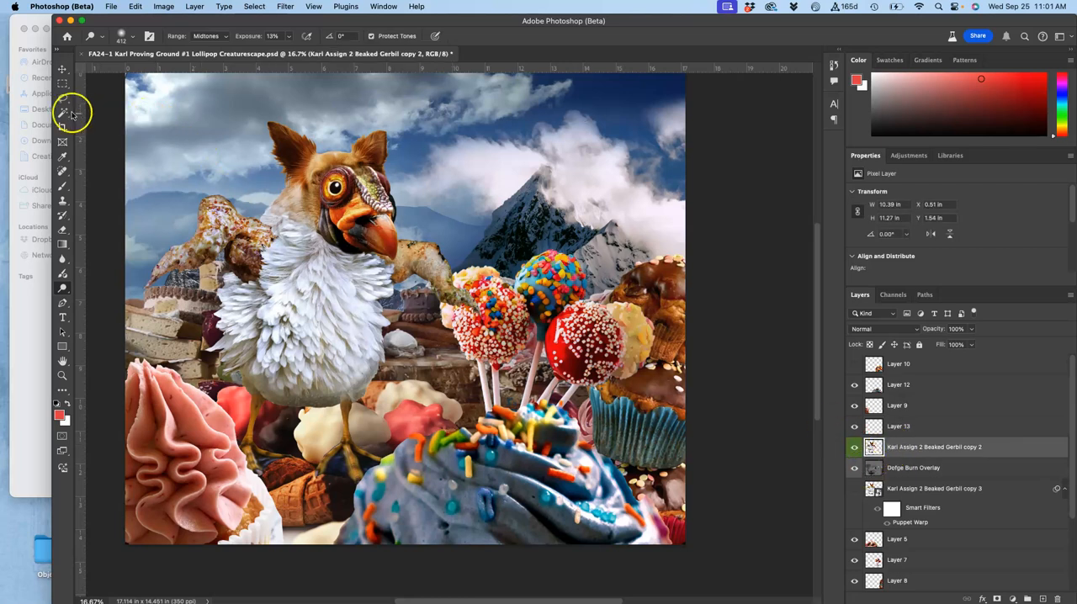
left_click(62, 115)
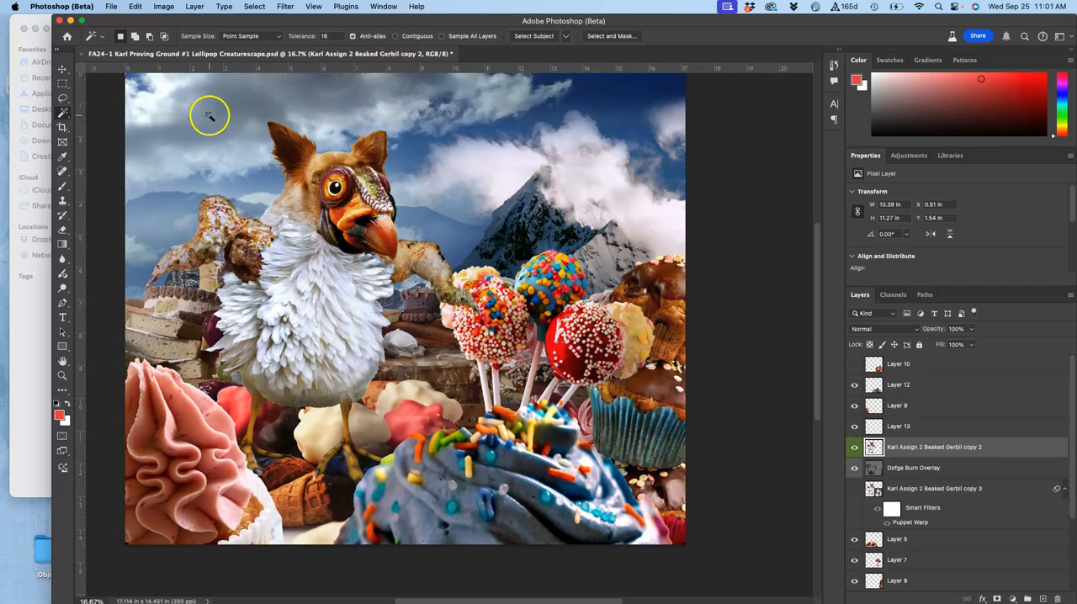
mouse_move(213, 118)
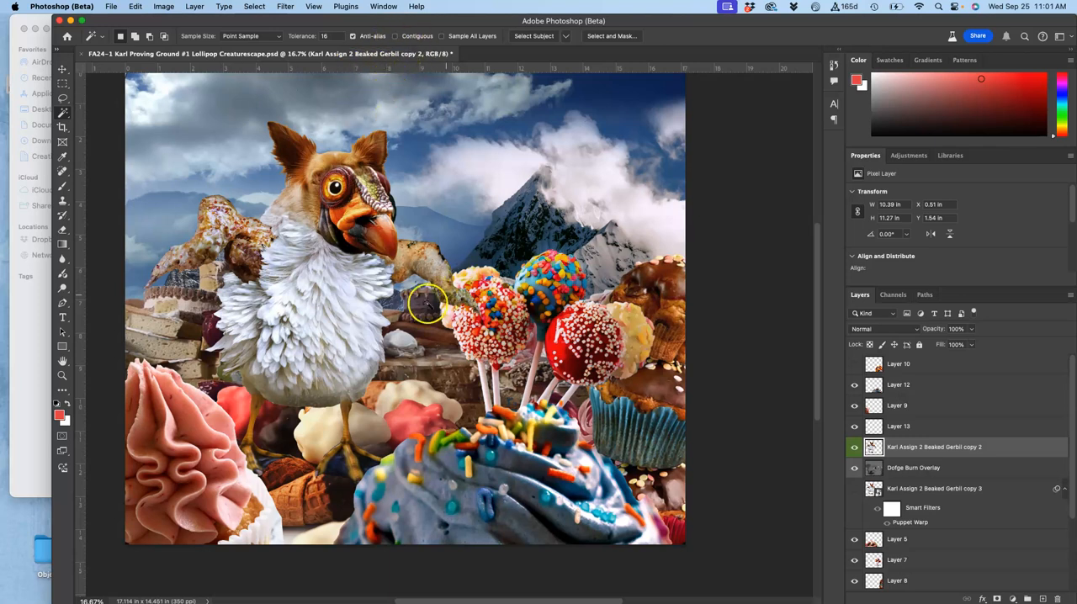
mouse_move(376, 289)
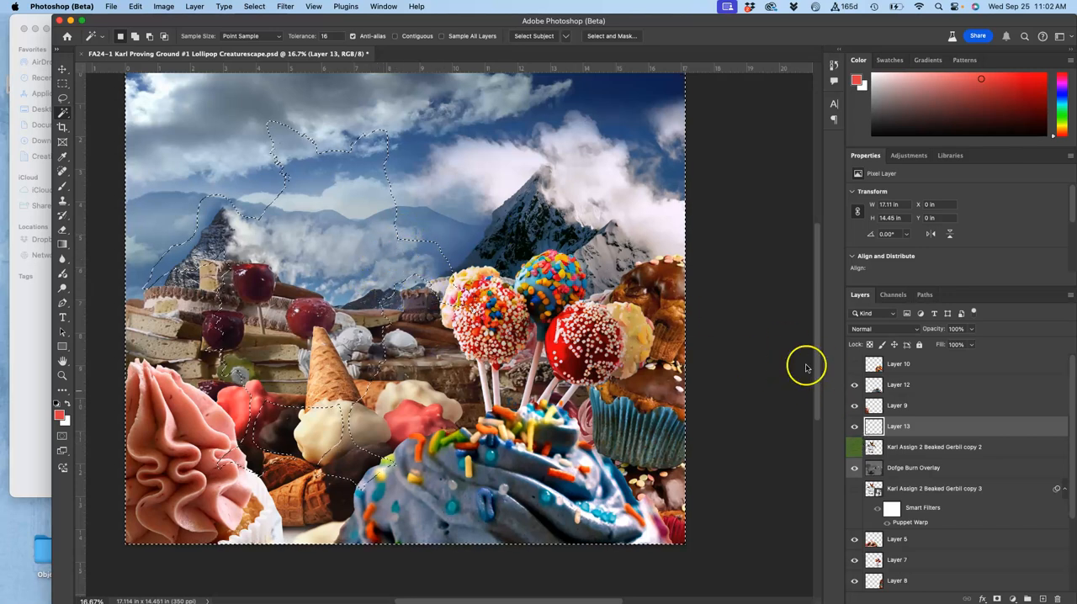
left_click(254, 6)
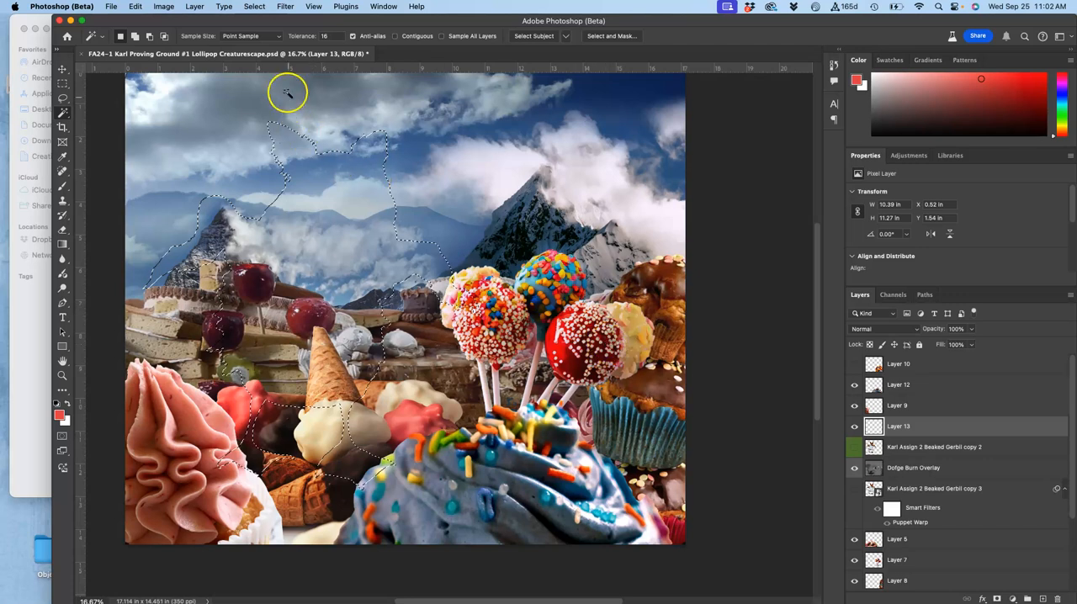
left_click(134, 6)
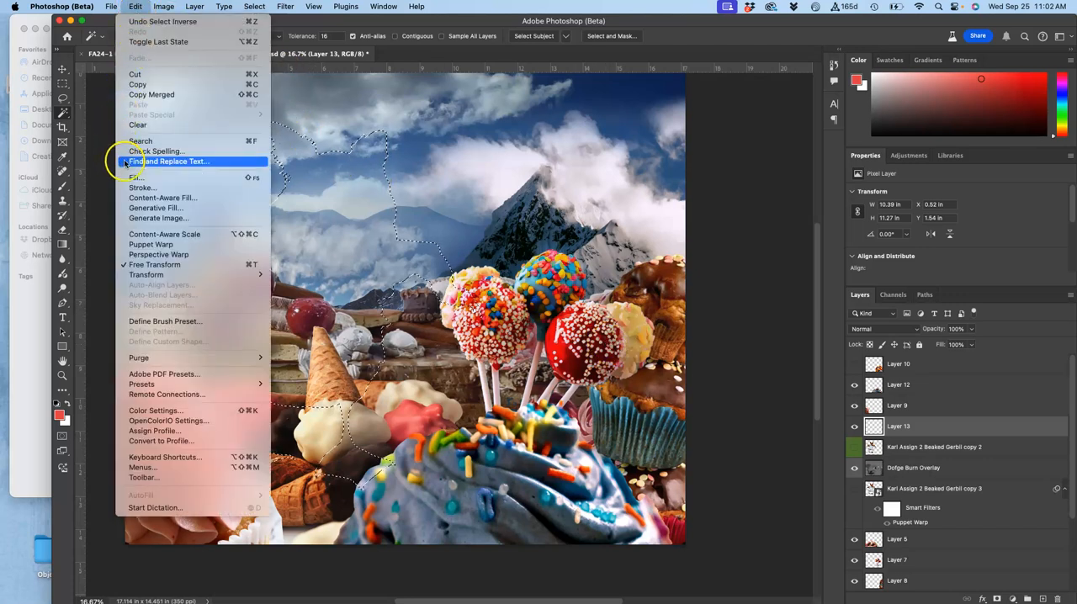
Fill the creature-shaped selection on Layer 13 with 50% Gray and deselect.
left_click(134, 178)
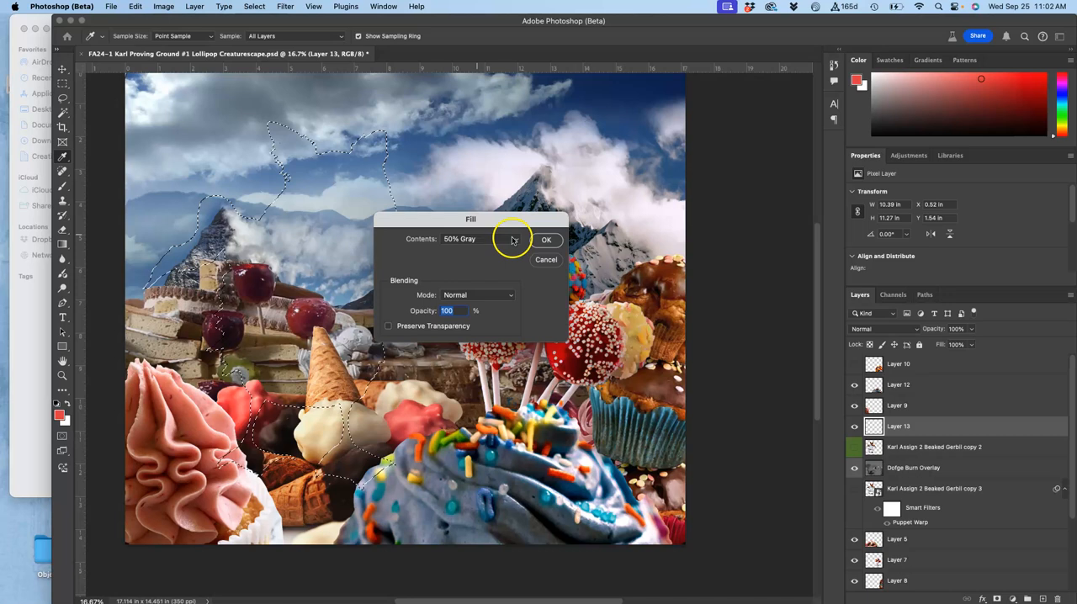
left_click(545, 238)
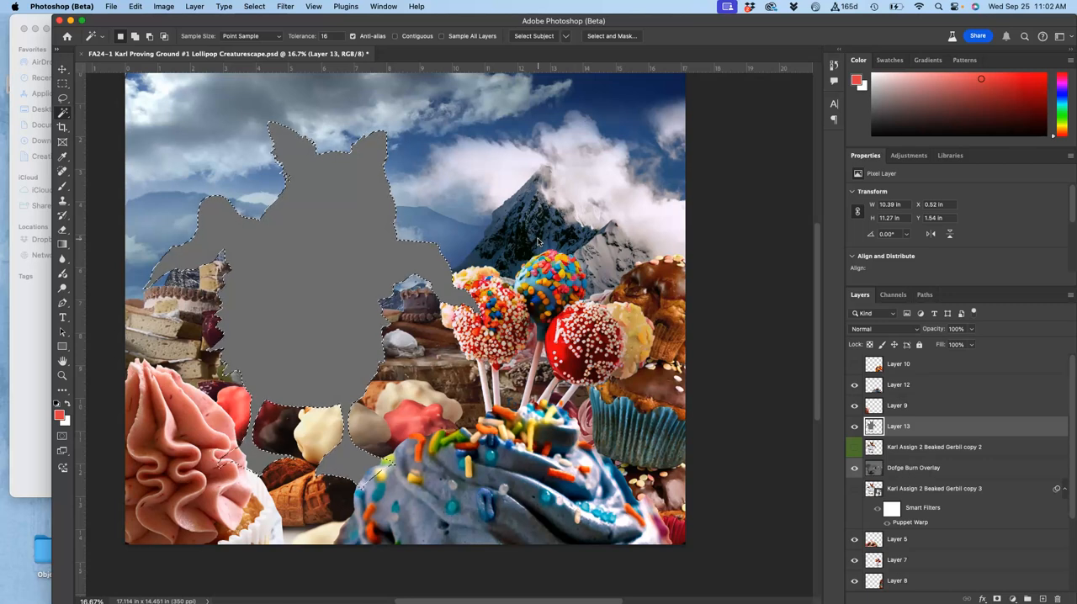
left_click(855, 428)
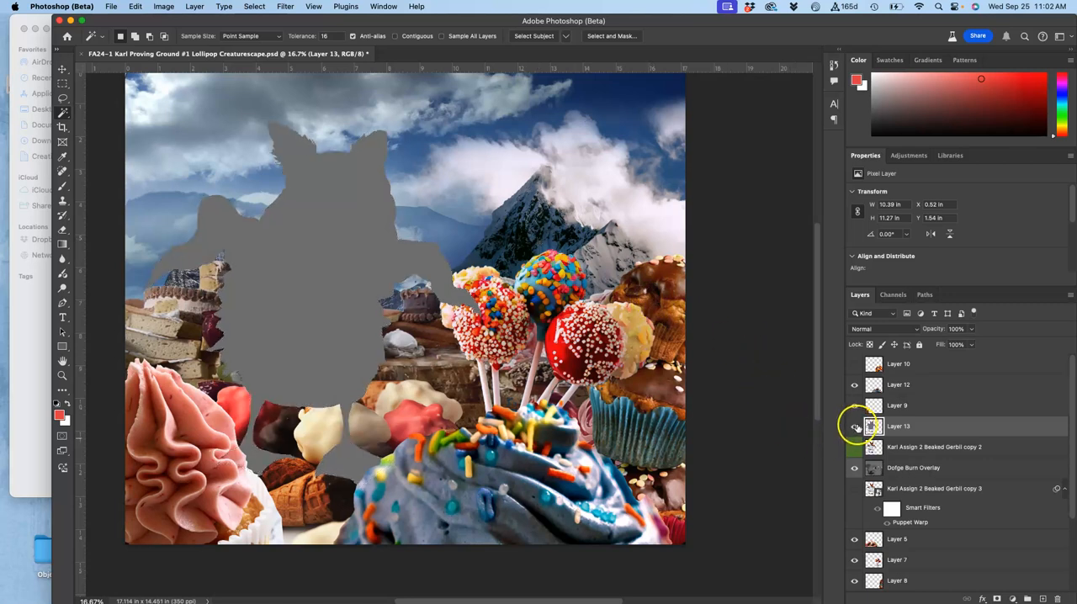
left_click(854, 425)
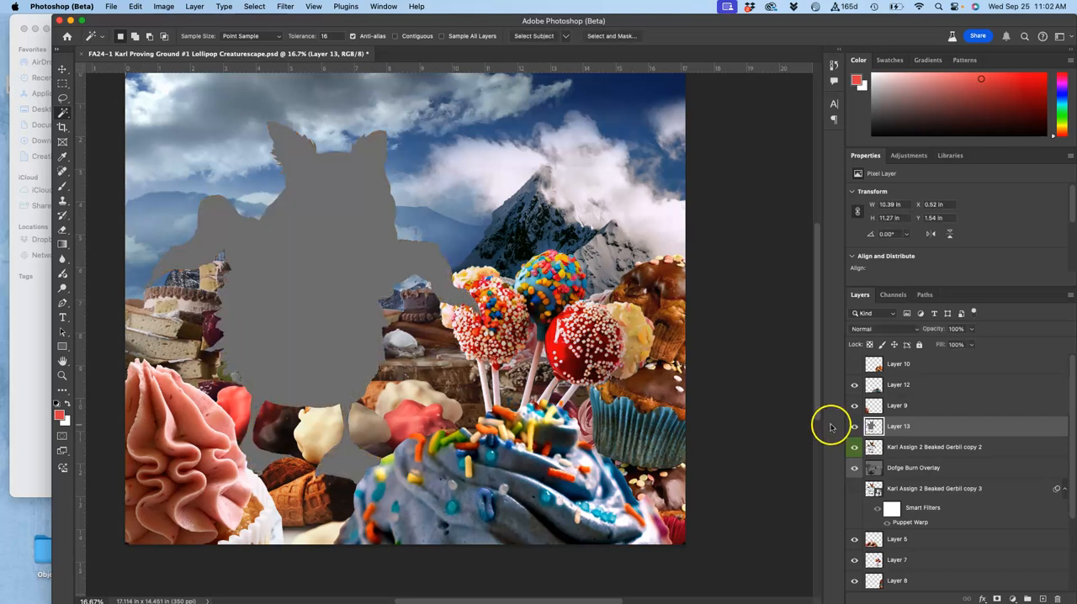
Set Layer 13 to Overlay blending and show the beaked creature layer again.
left_click(855, 428)
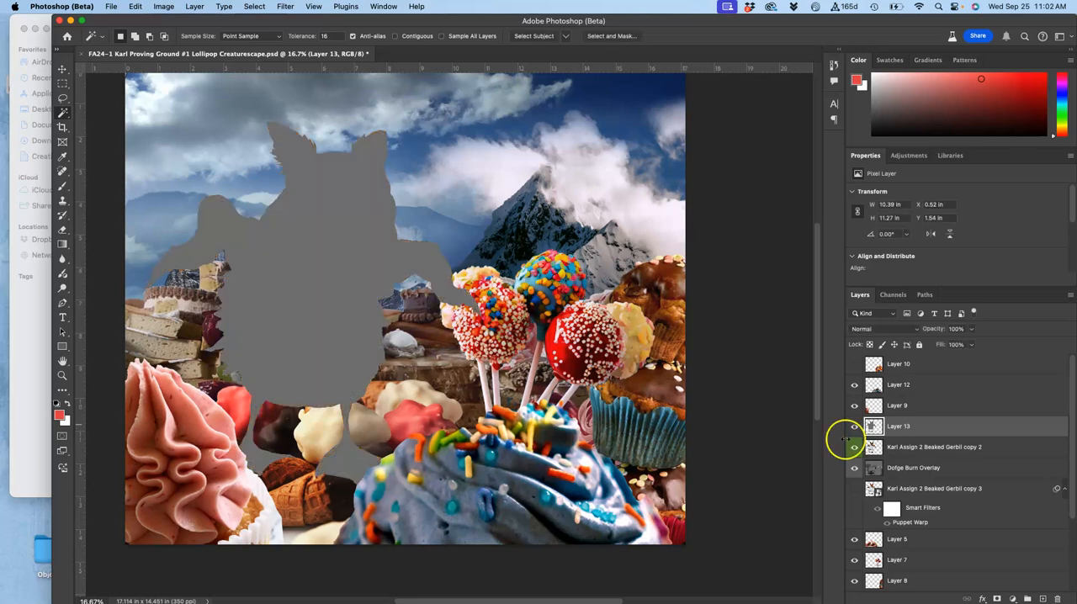
left_click(884, 328)
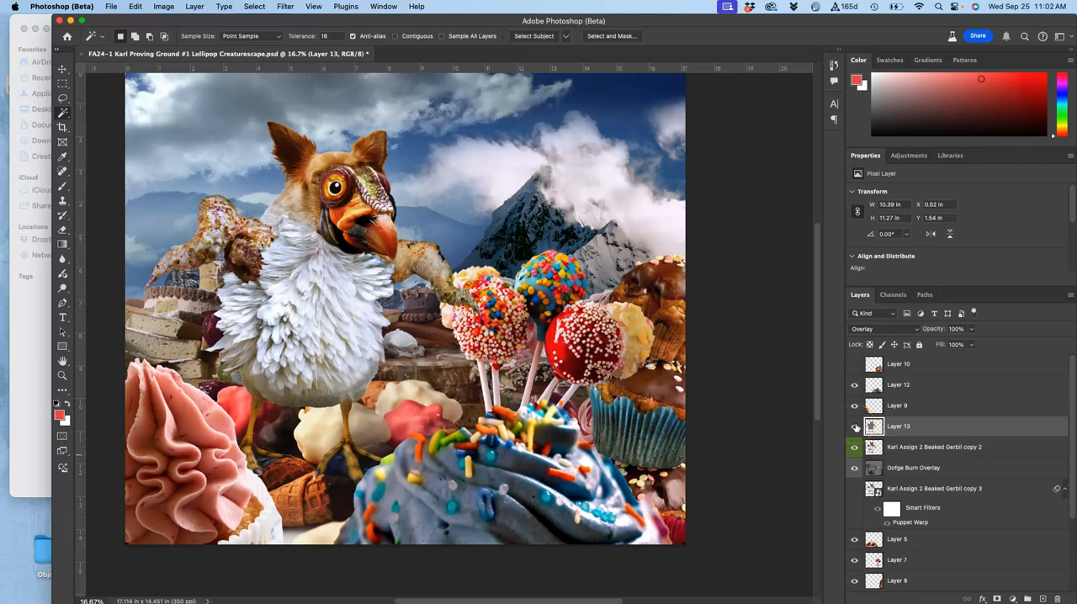
right_click(854, 426)
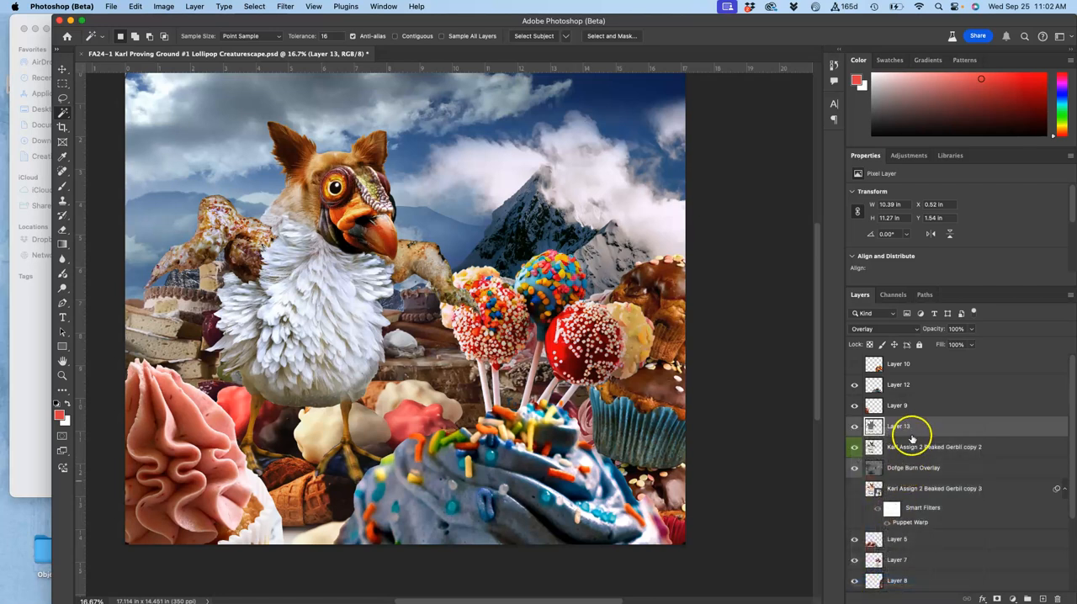
Rename Layer 13 to Creature Dodge Burn Overlay.
double_click(898, 425)
type("Creature Dodge Burn Overlay")
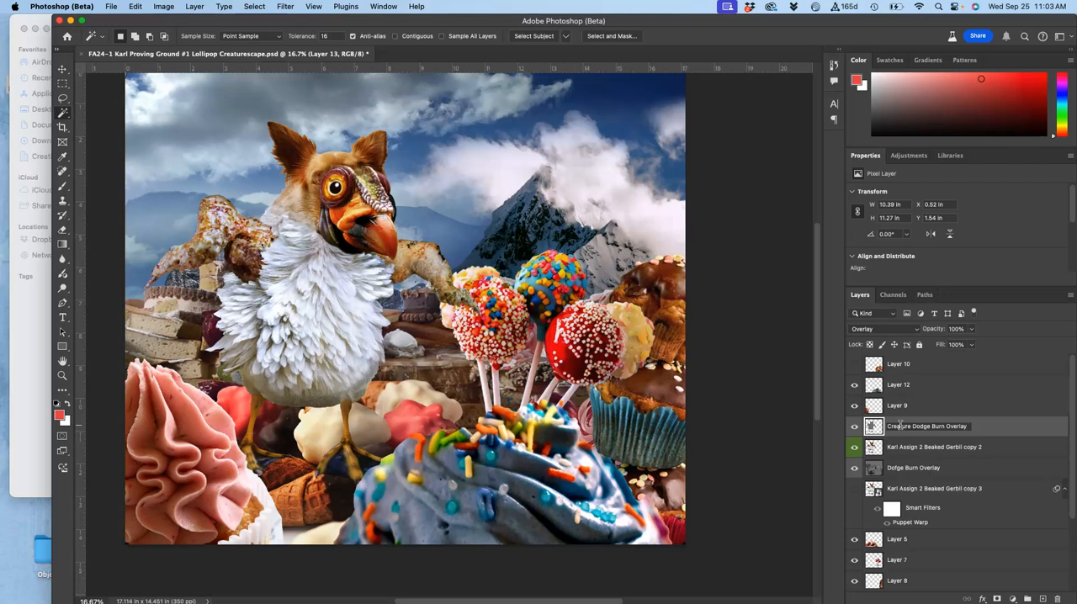
double_click(925, 425)
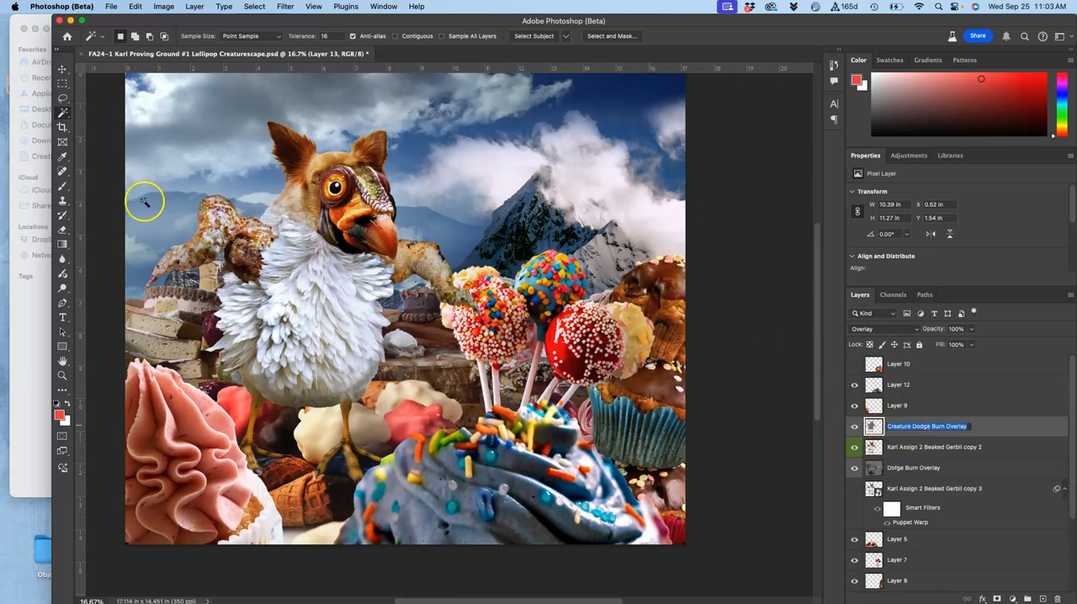
mouse_move(62, 276)
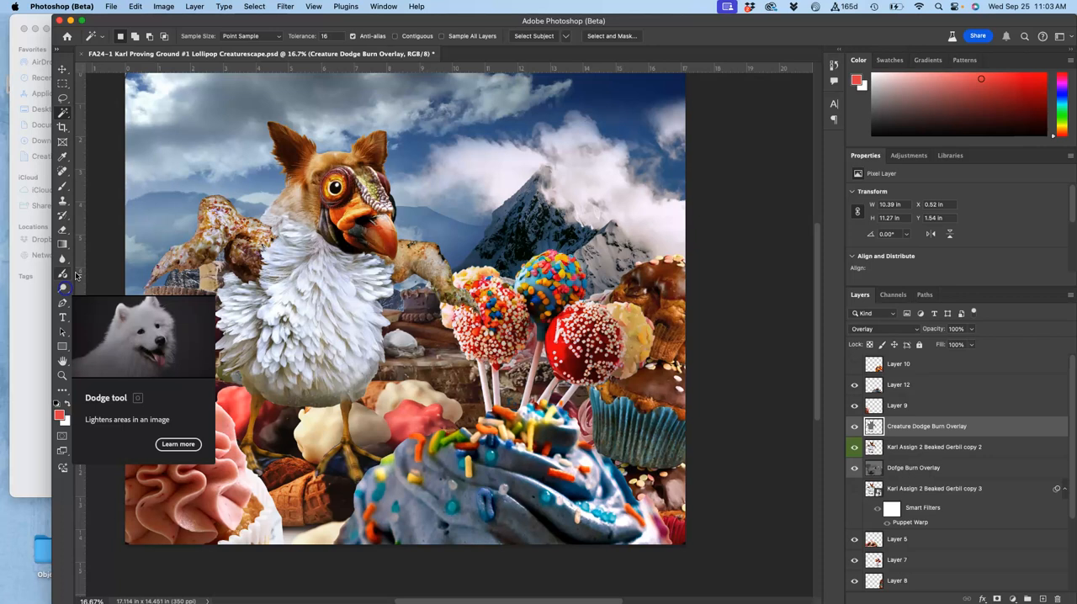
mouse_move(63, 289)
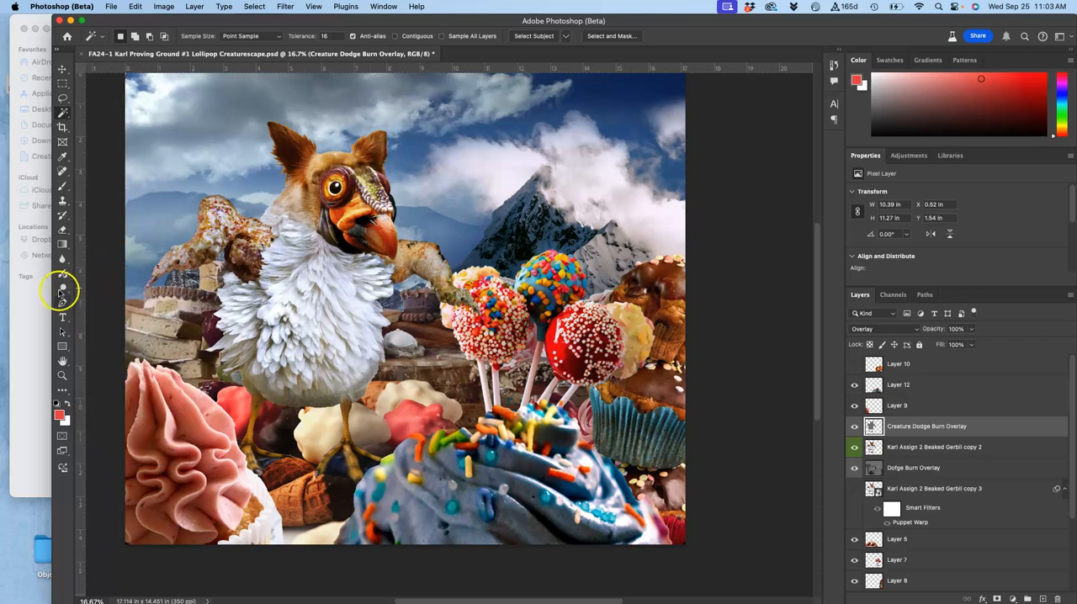